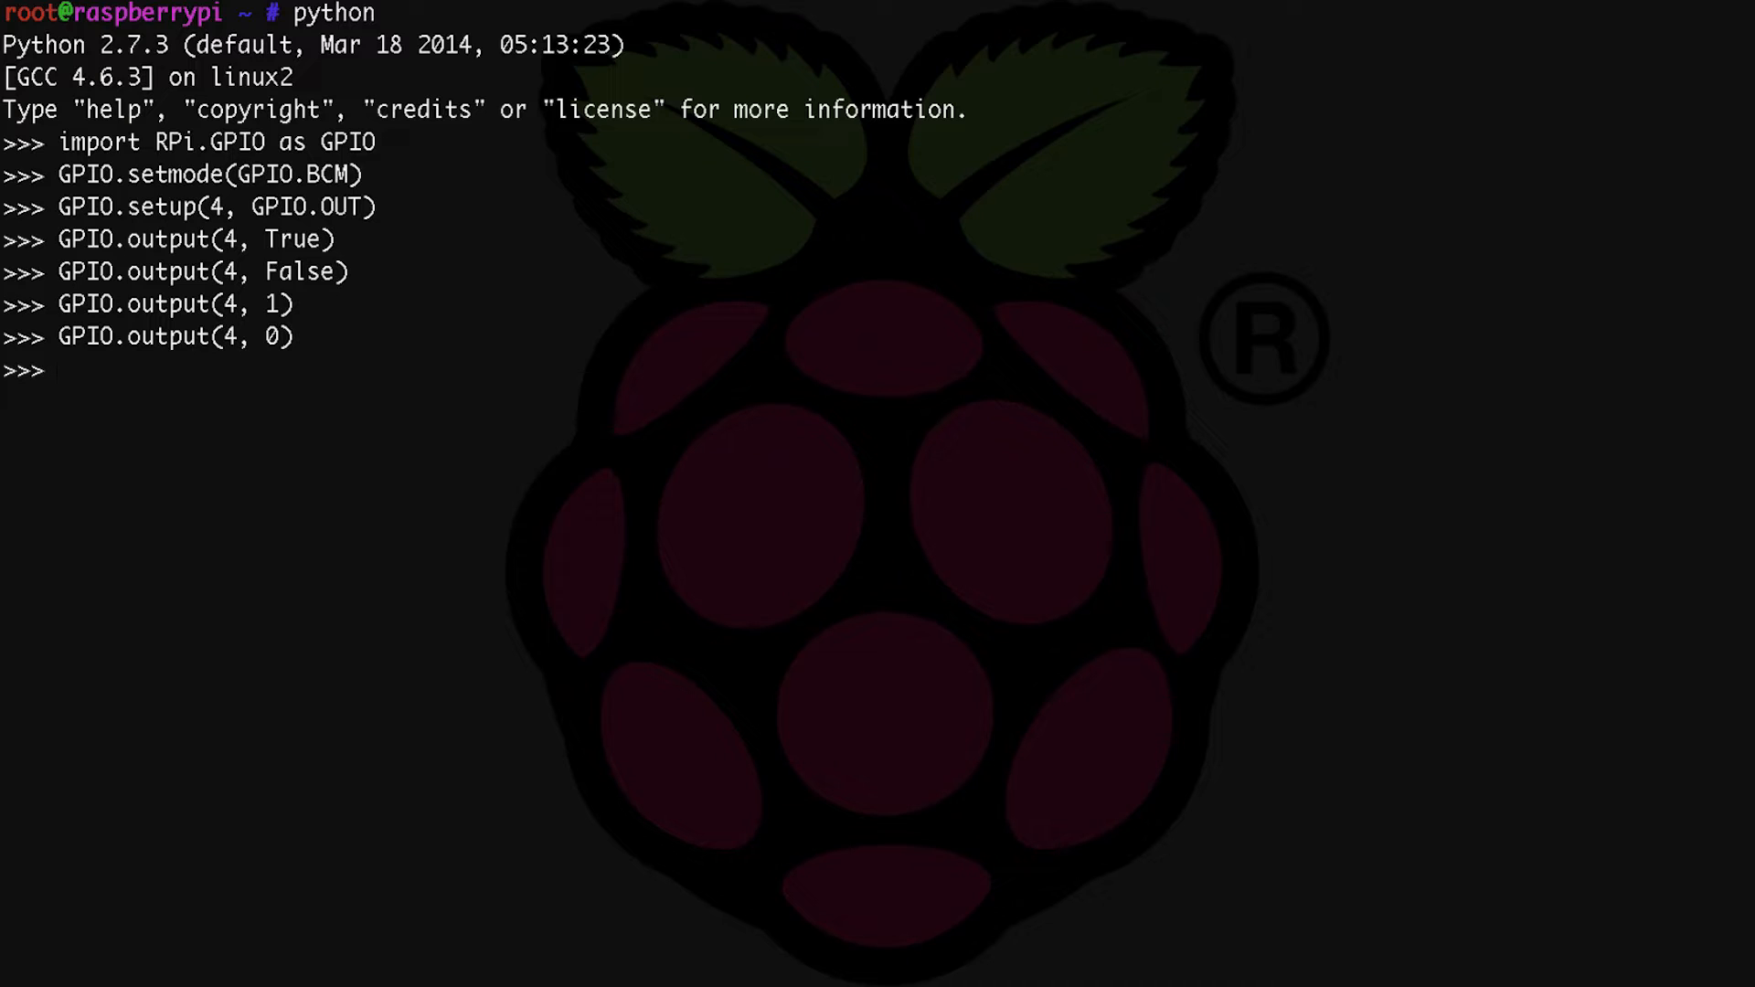
Import the time module with 'import time'.
type("import time;")
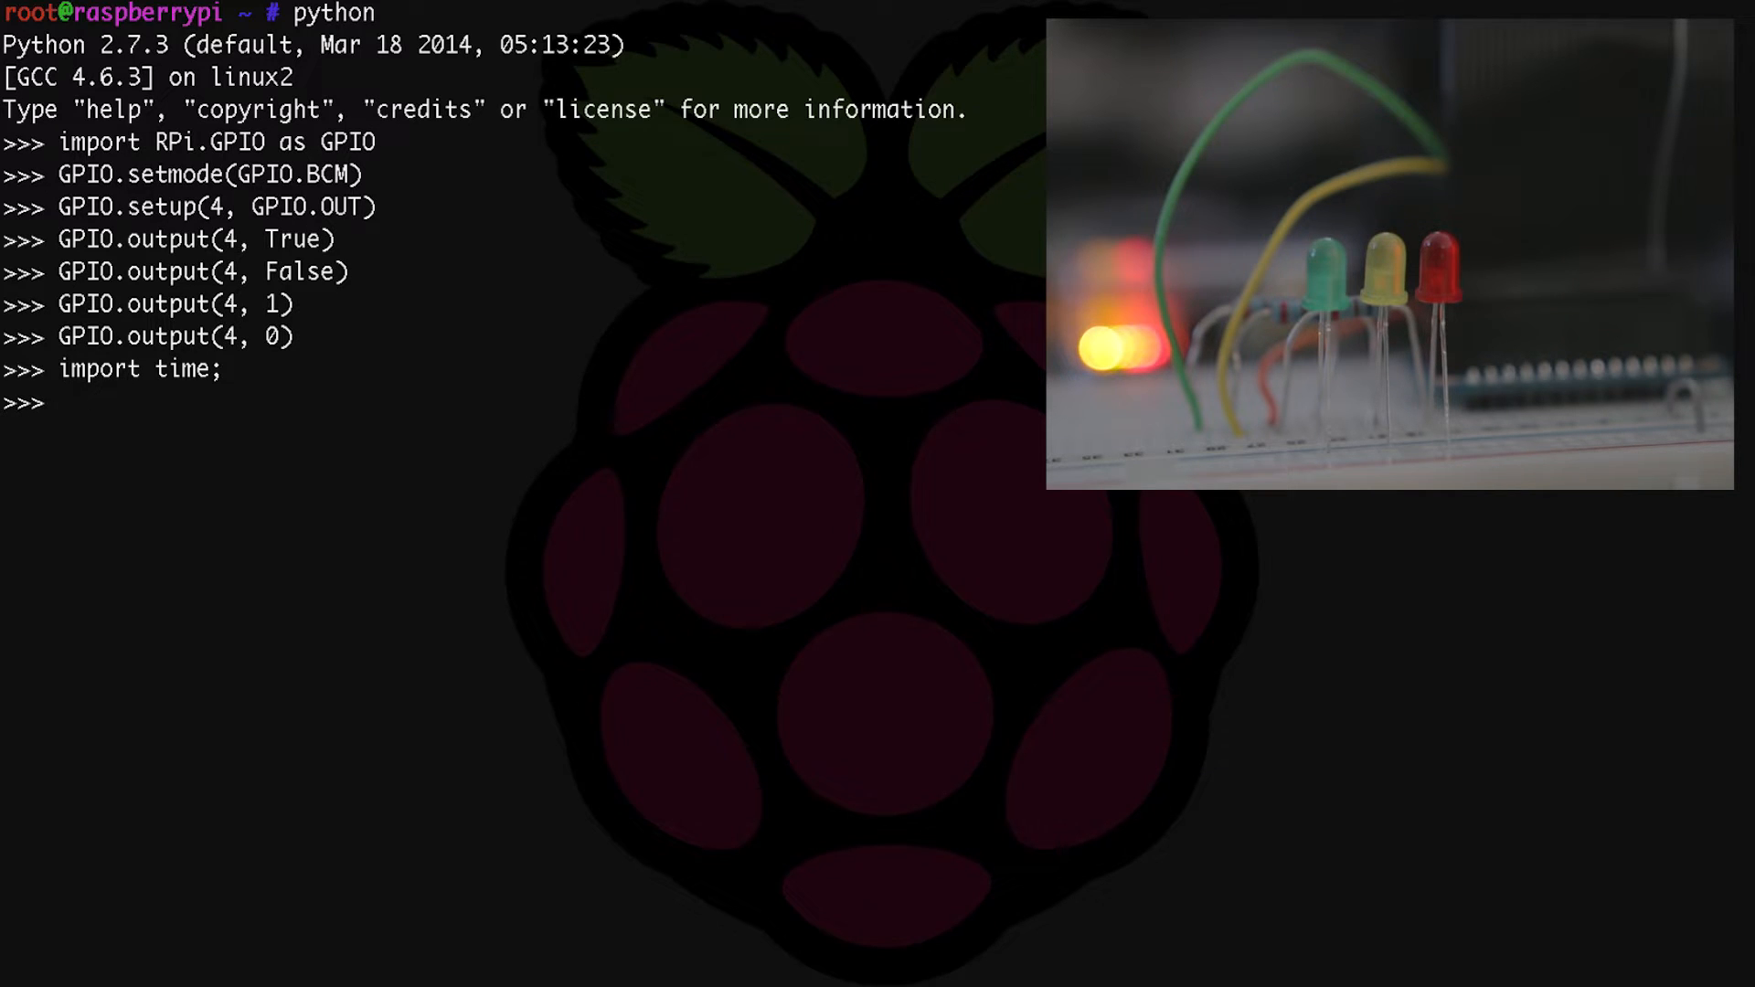
Run GPIO.setup(17, GPIO.OUT), then the same command for pin 22.
type("GPI")
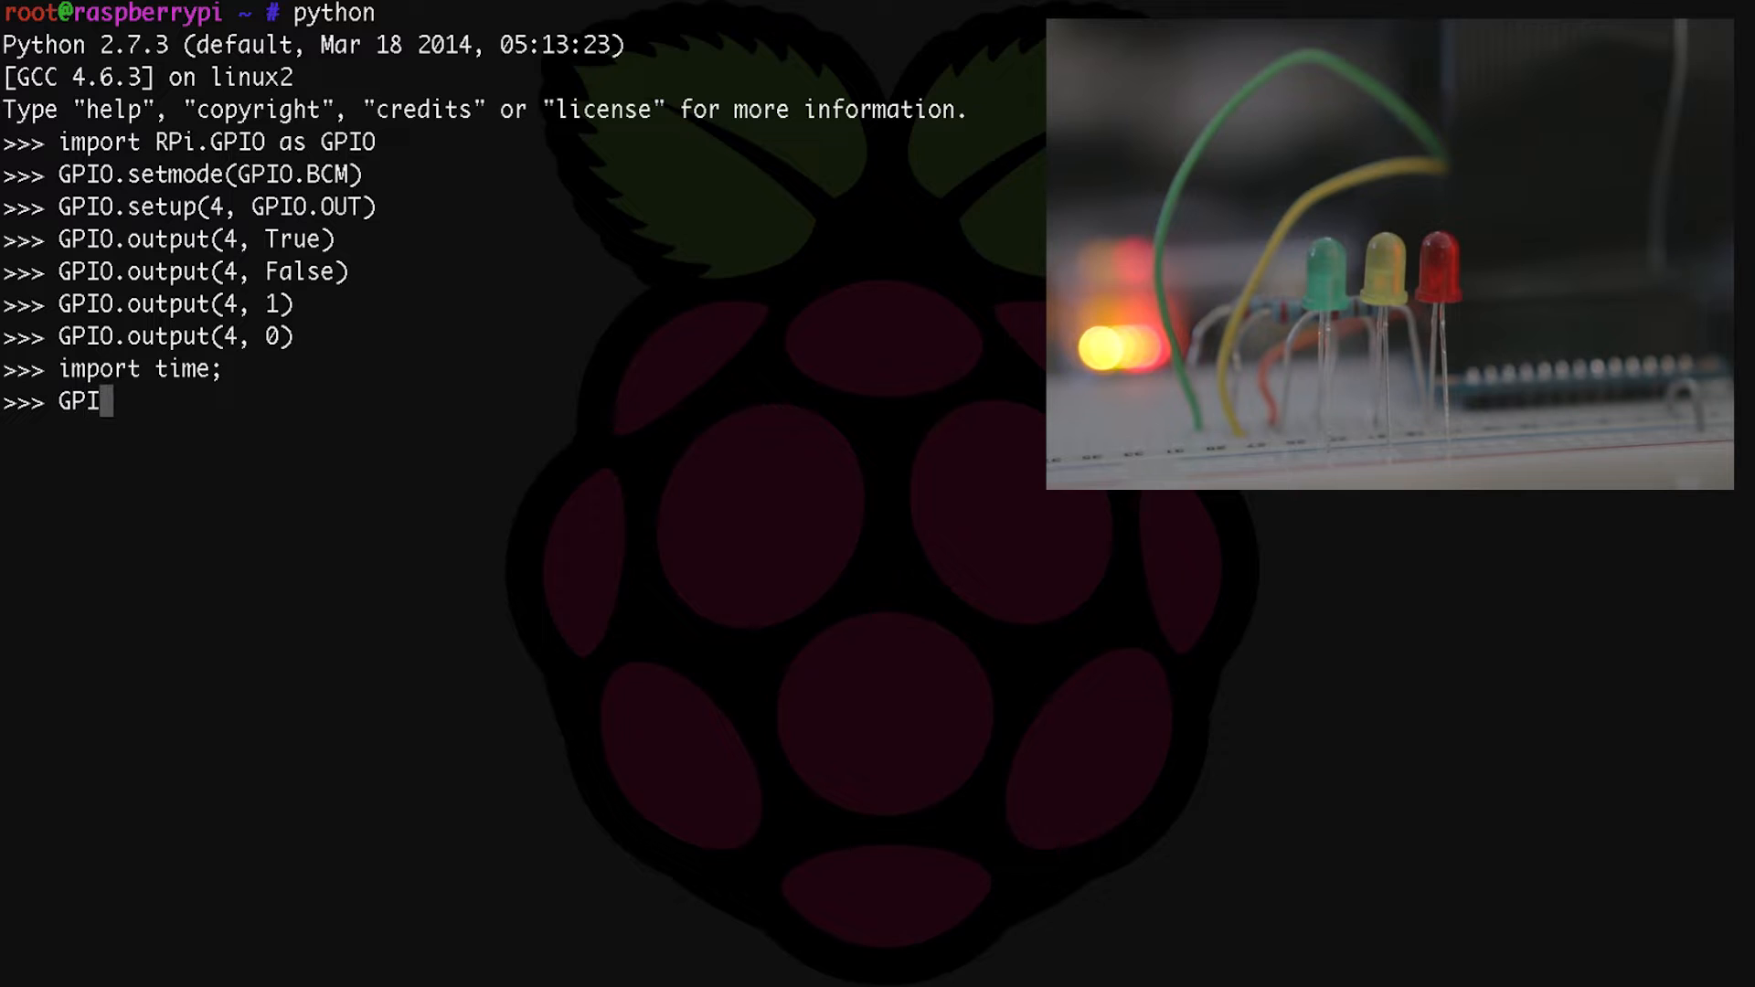
type(".set")
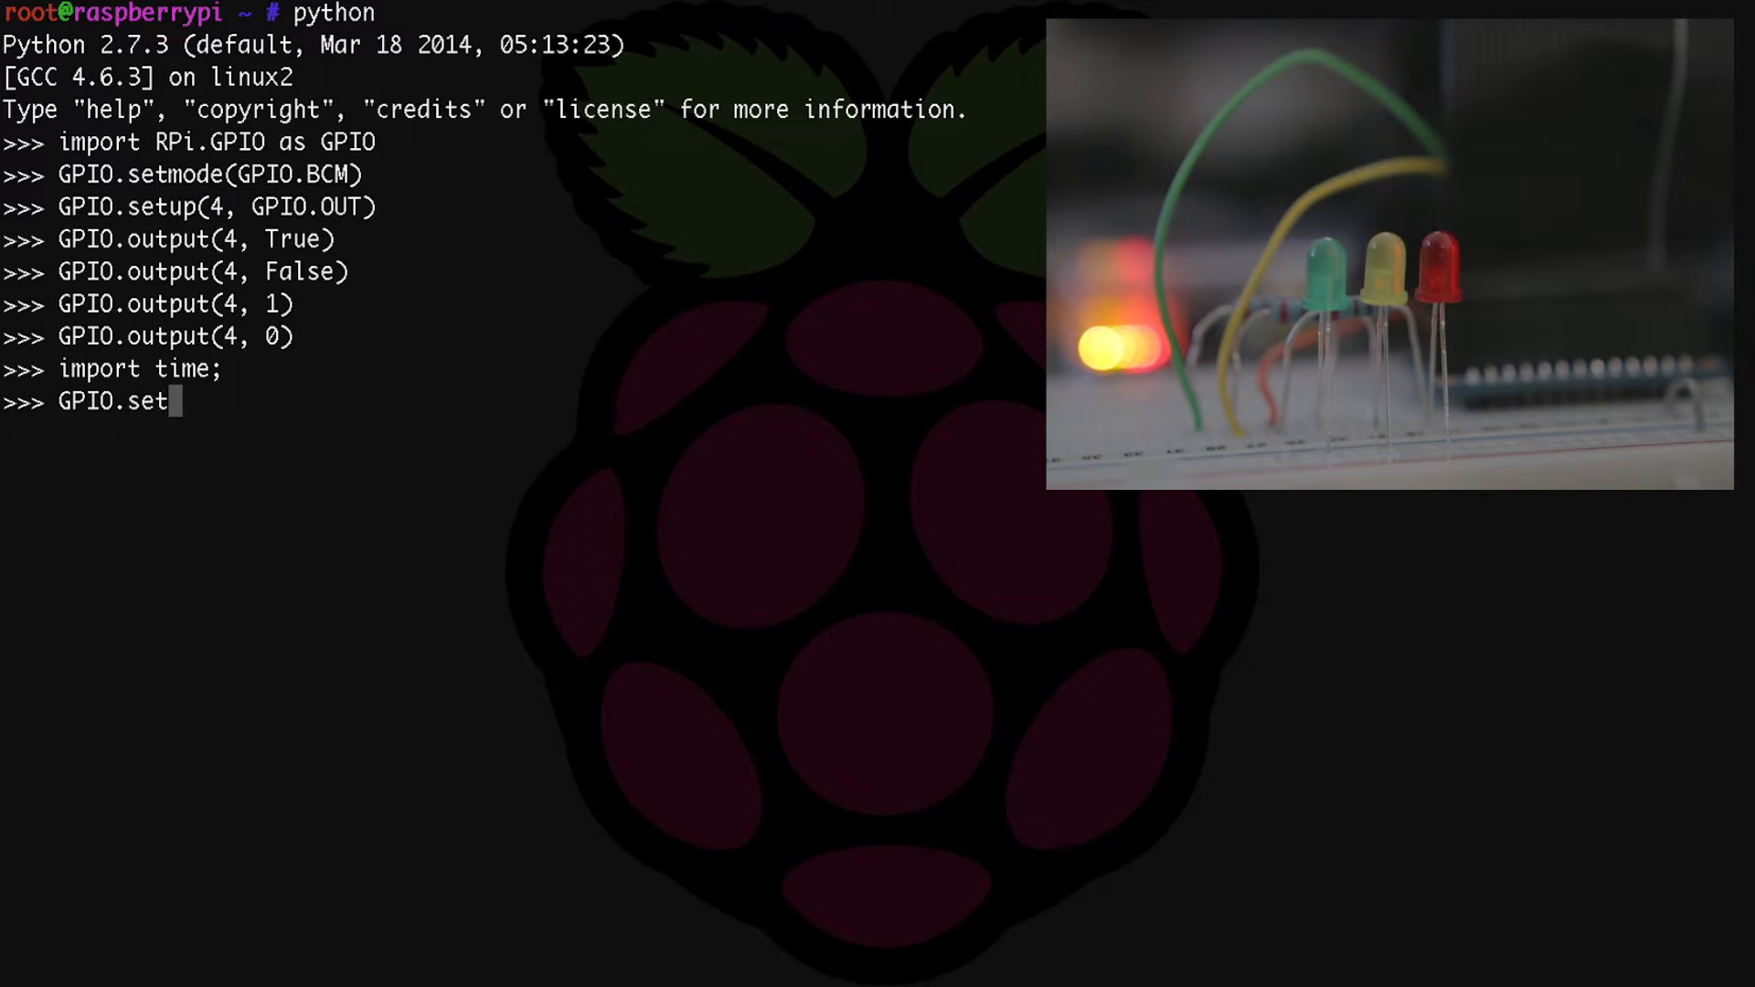
type("up(17, GPI")
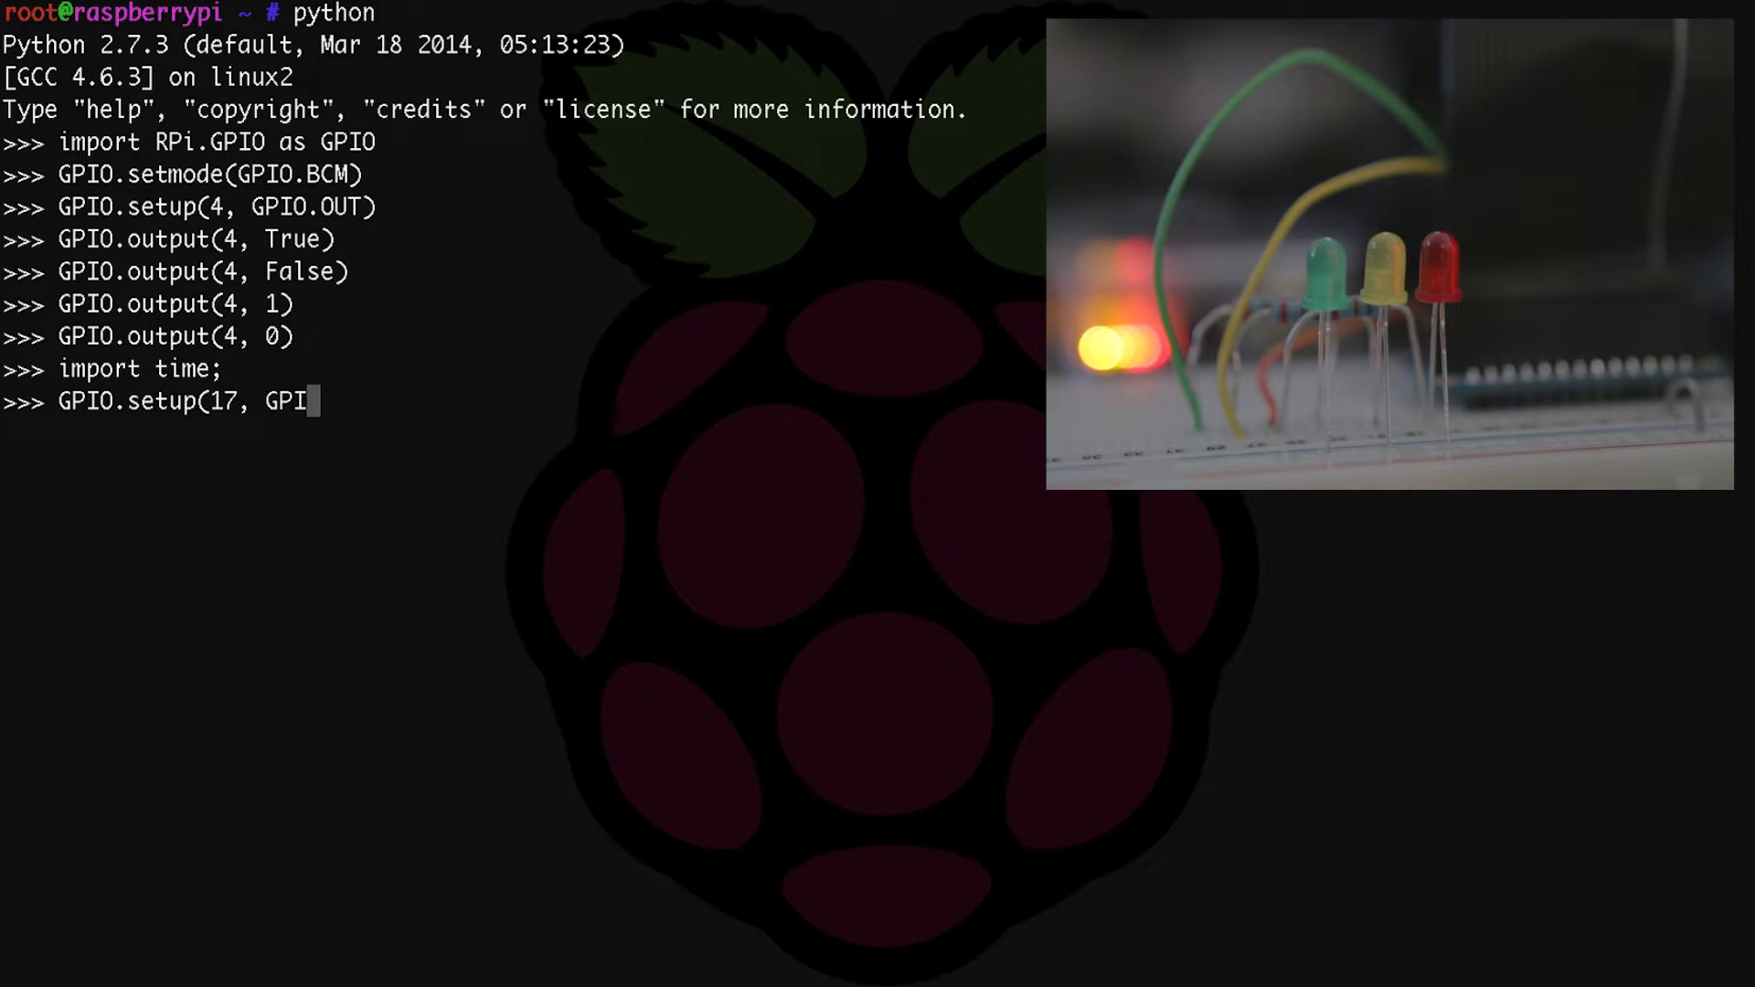
type(".OUT")
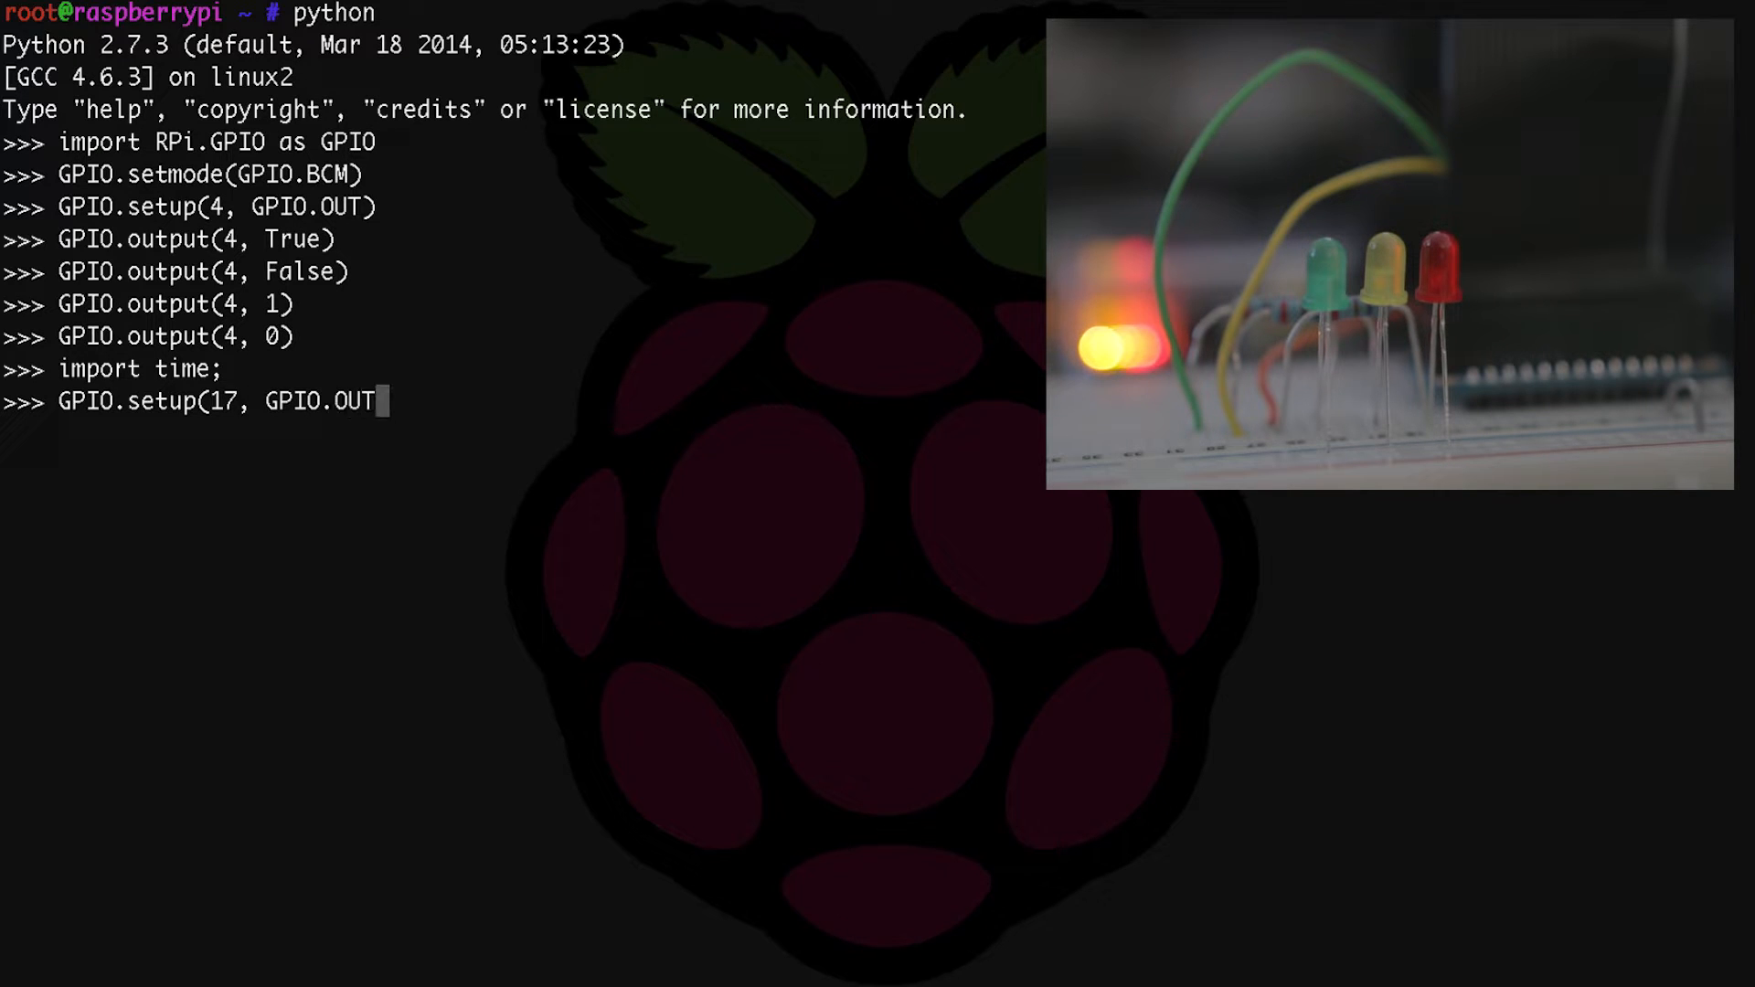
key("Return")
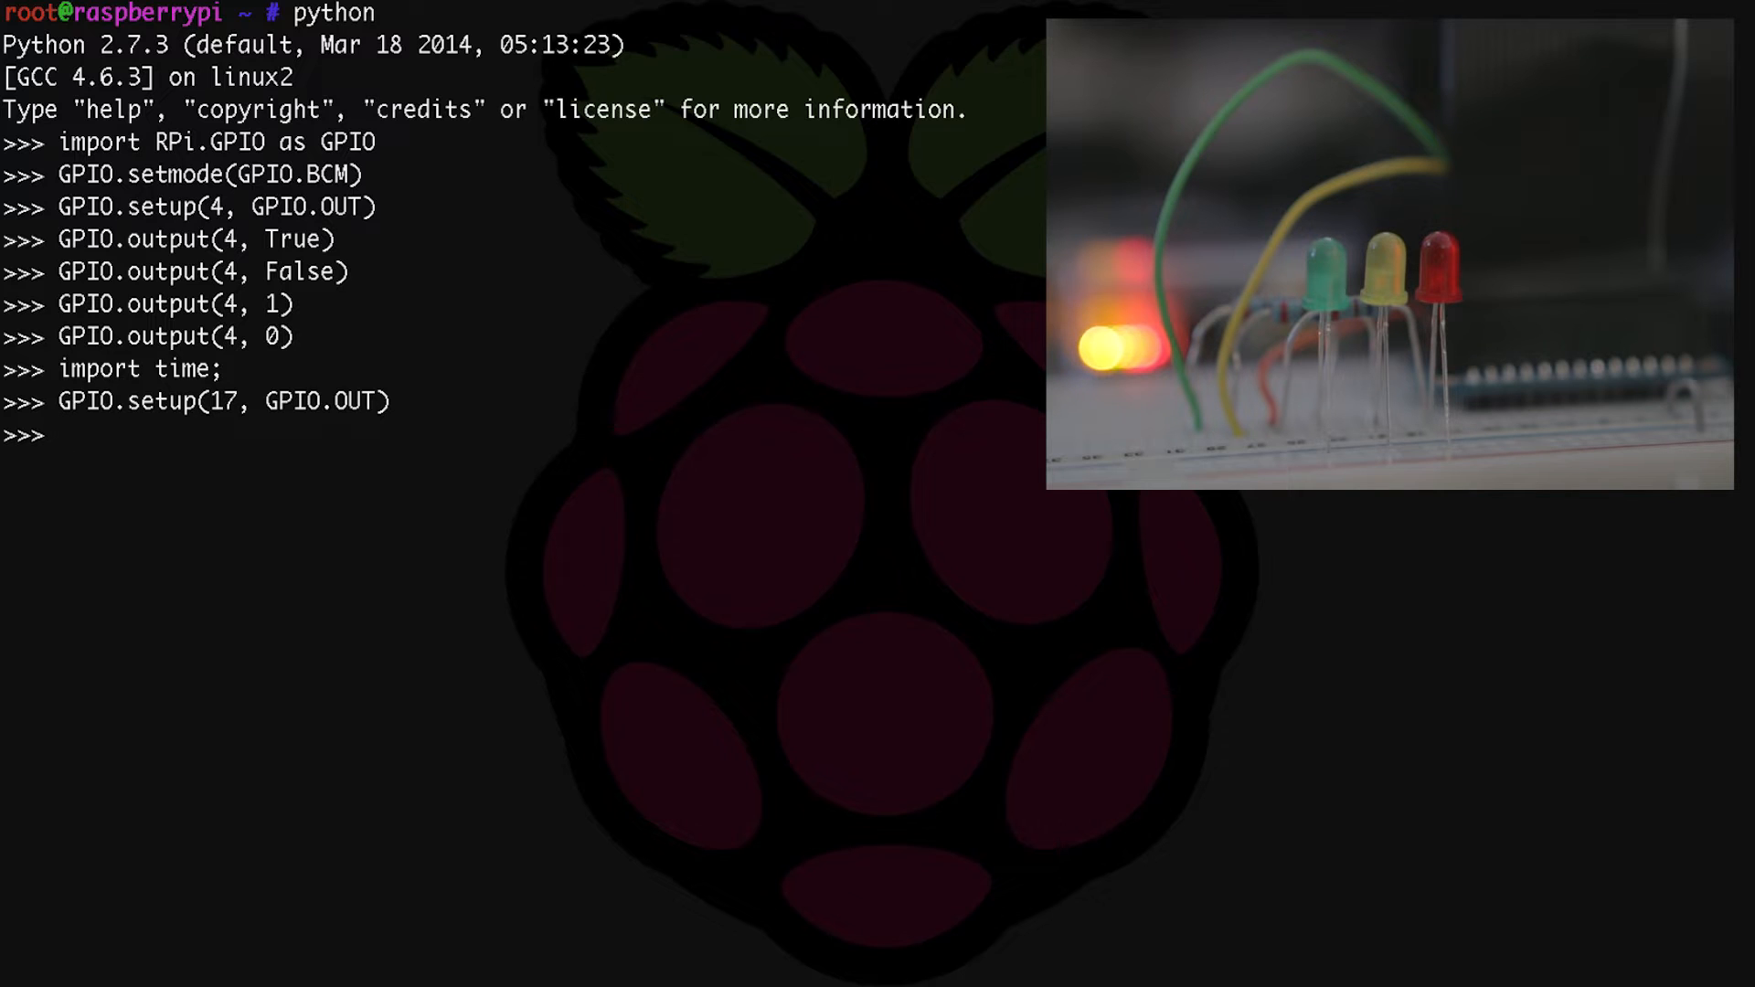
type("GPIO.setup(17, GPIO.OUT)")
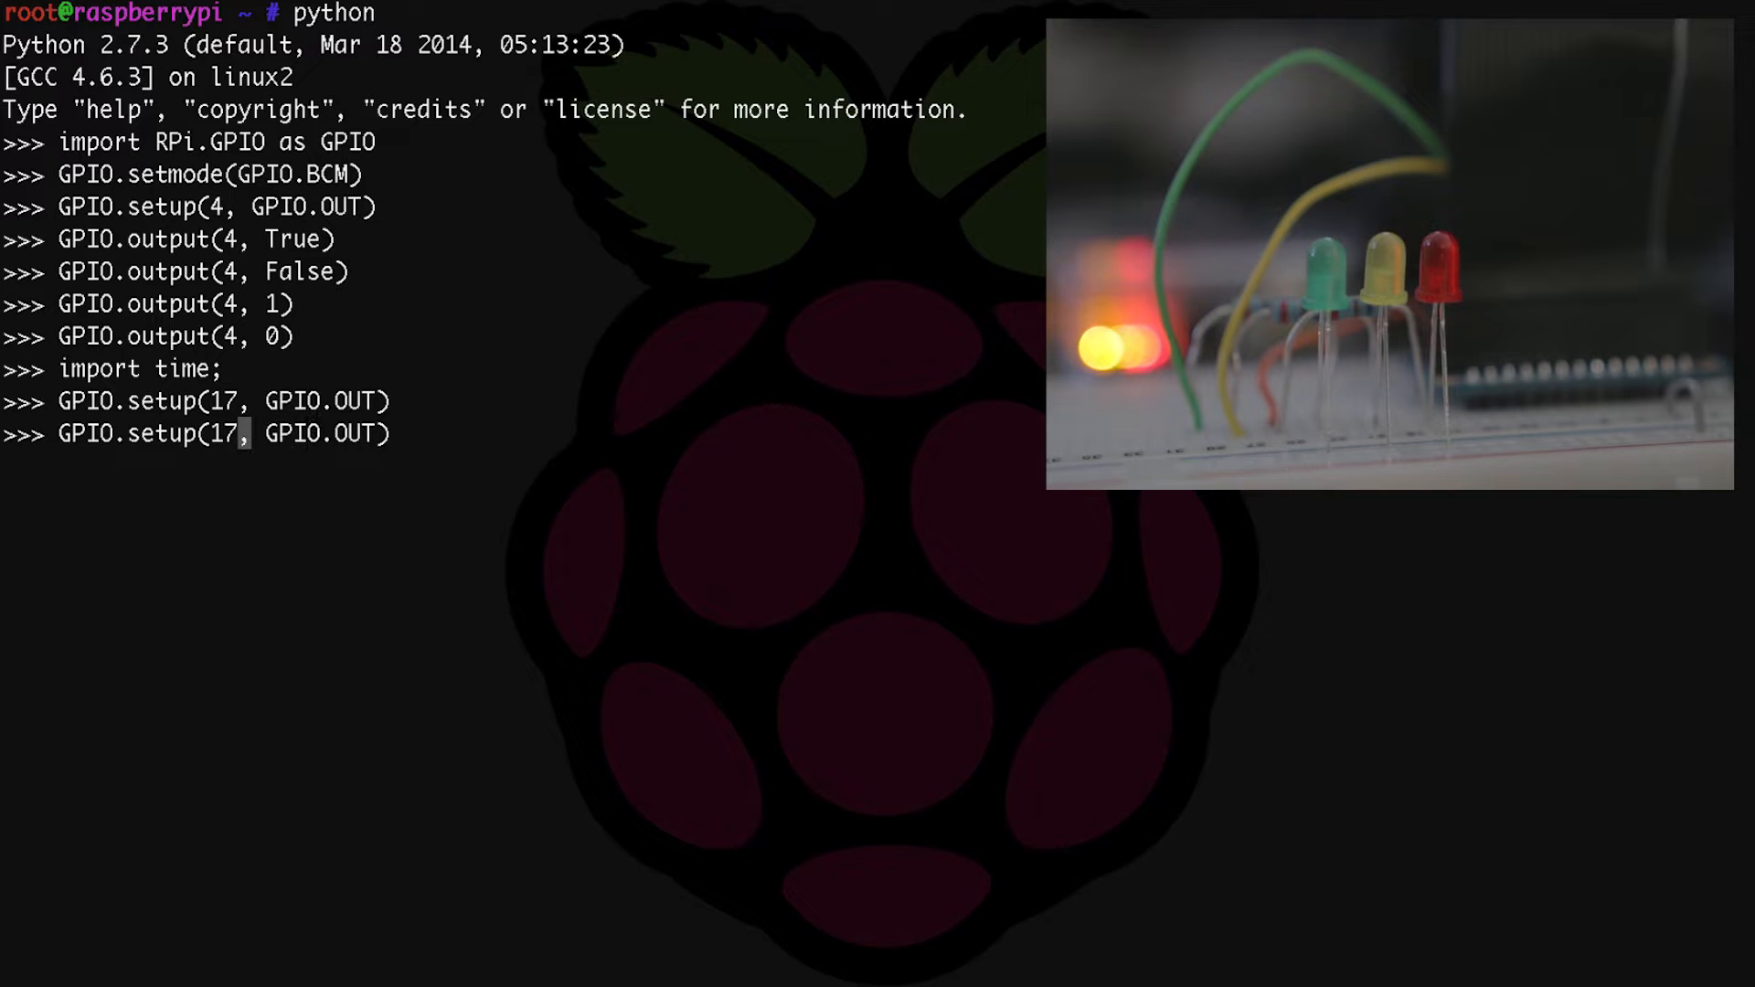
type("22")
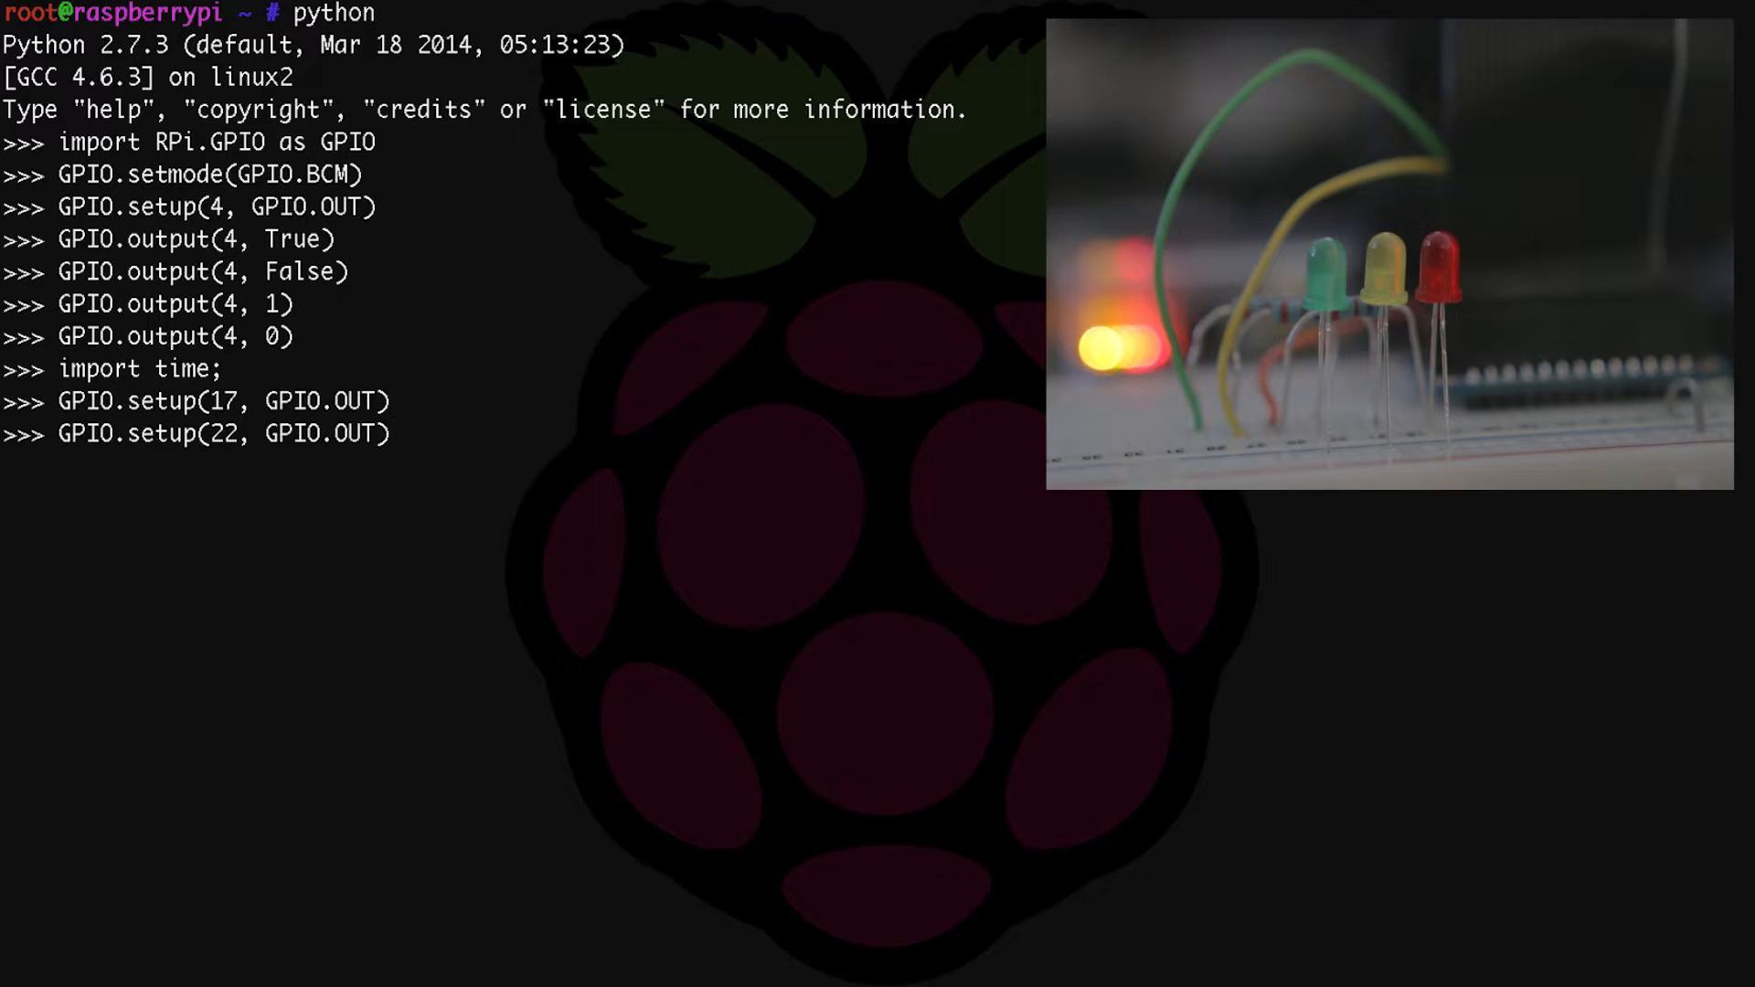
key("Return")
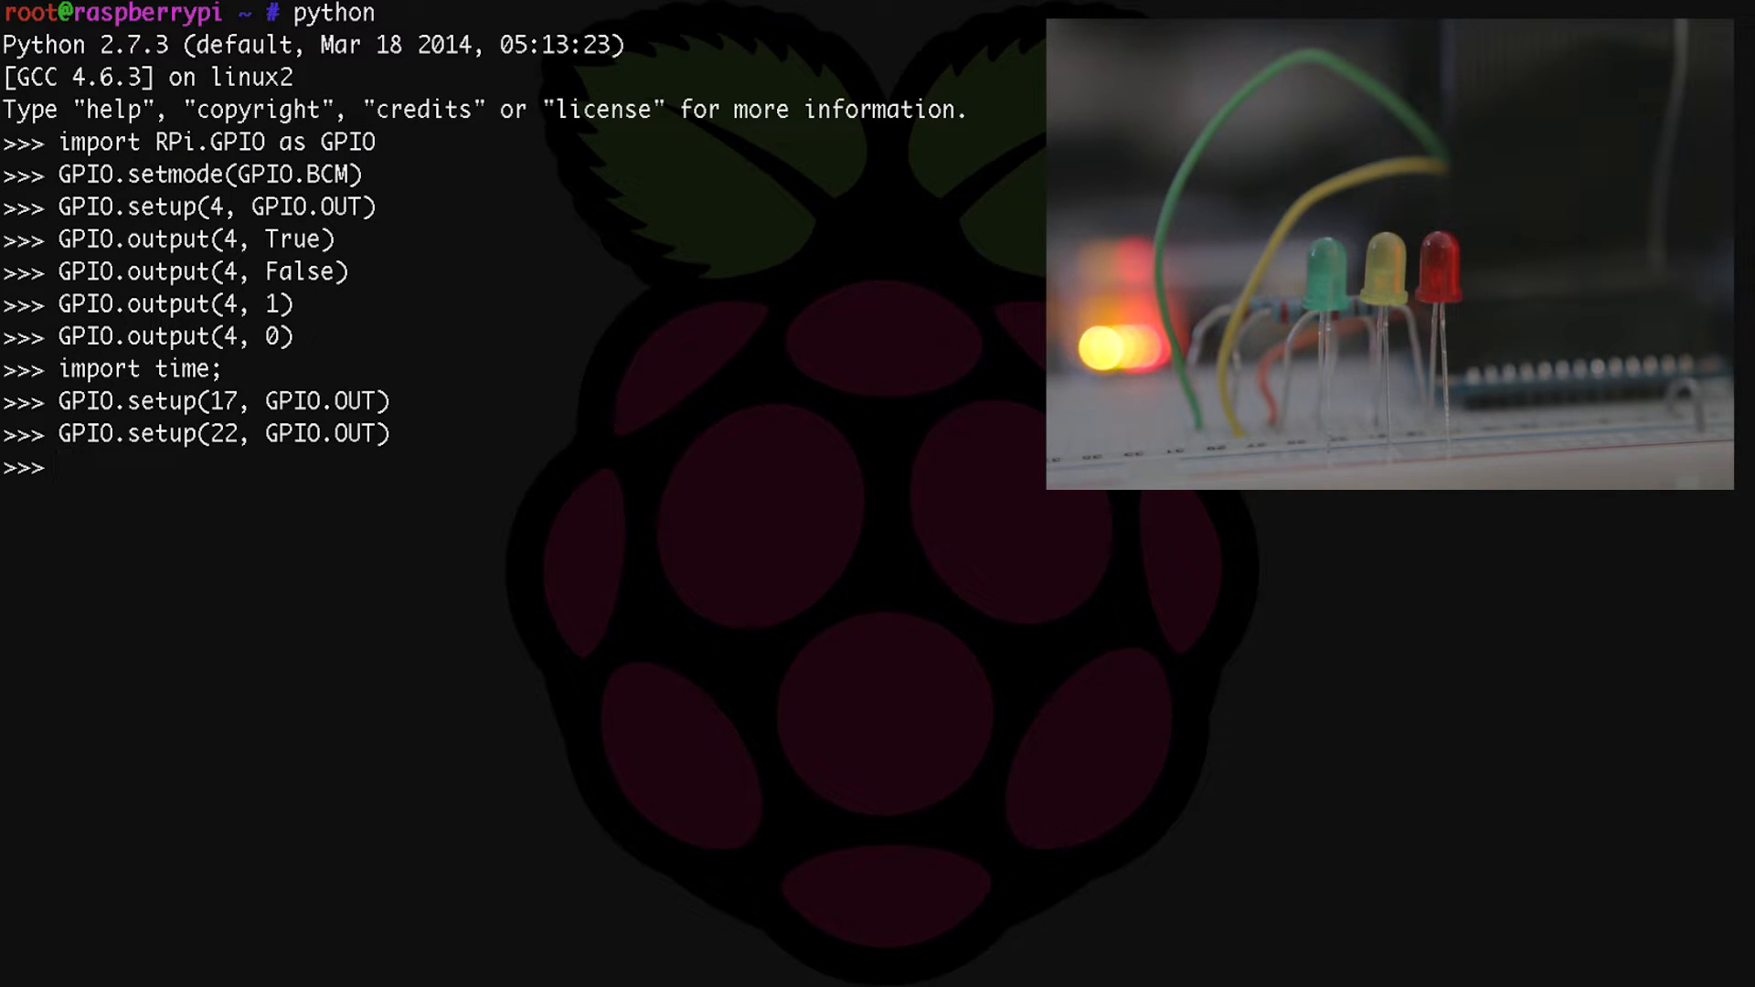
Begin a 'while True:' loop whose first line turns pin 22 on.
type("whi")
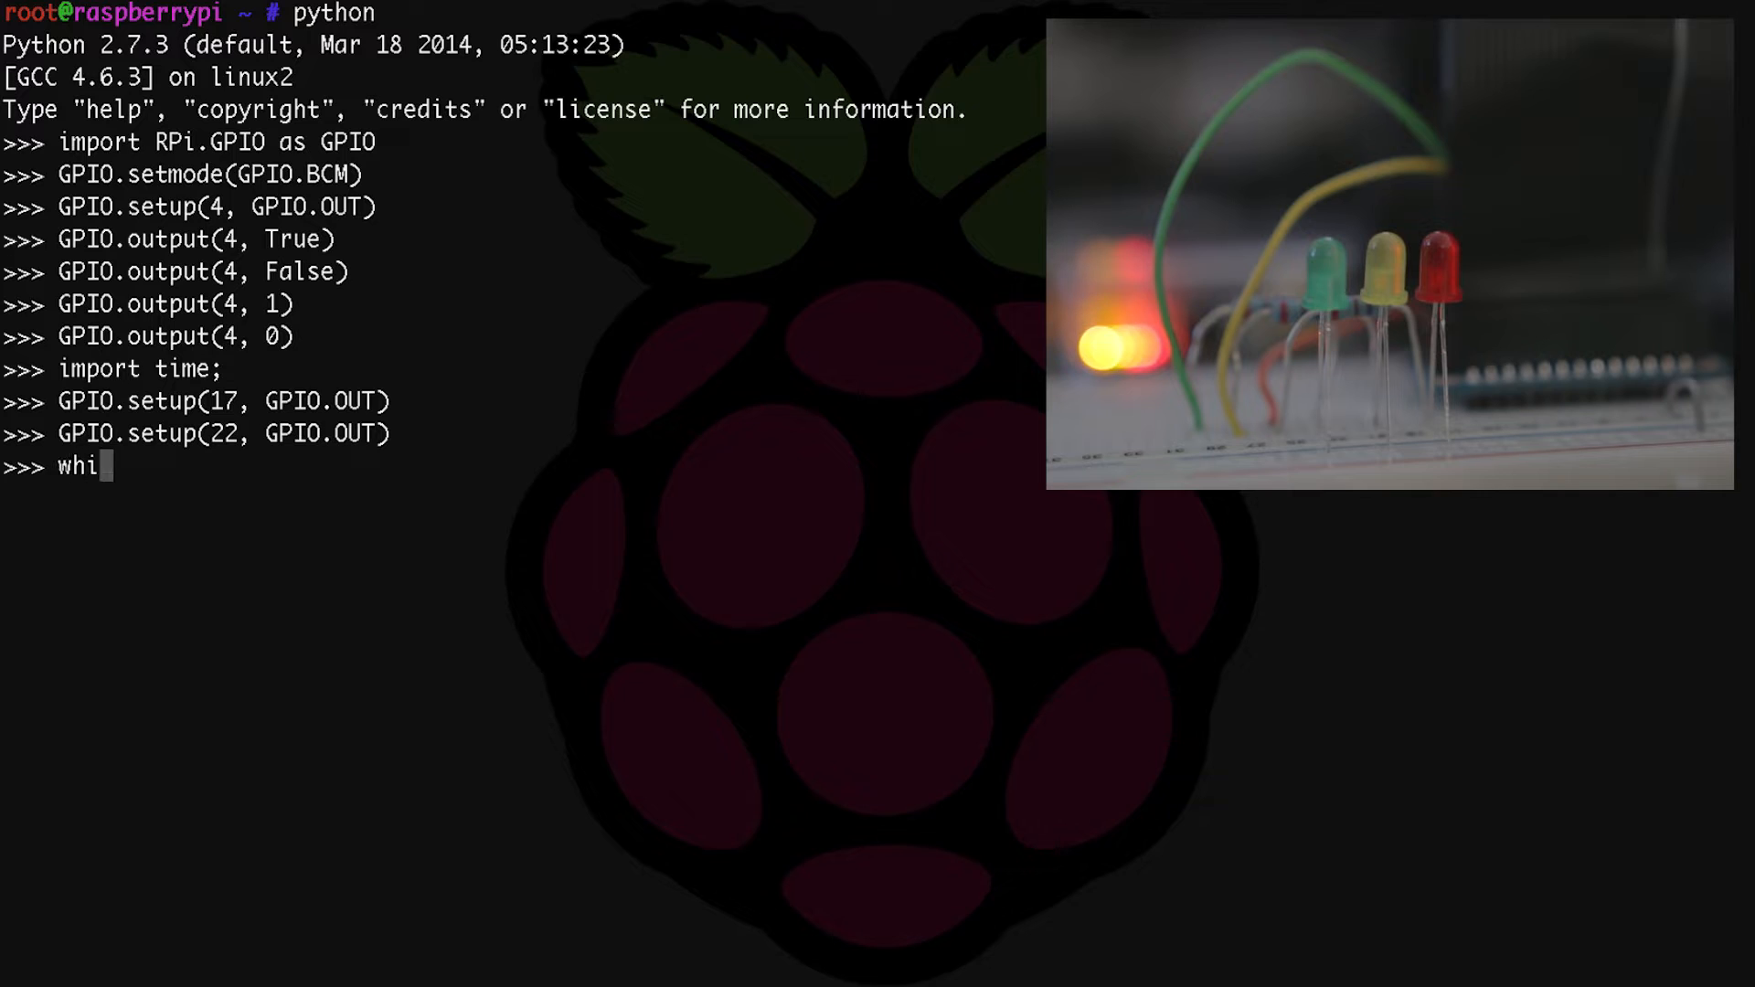
type("le True")
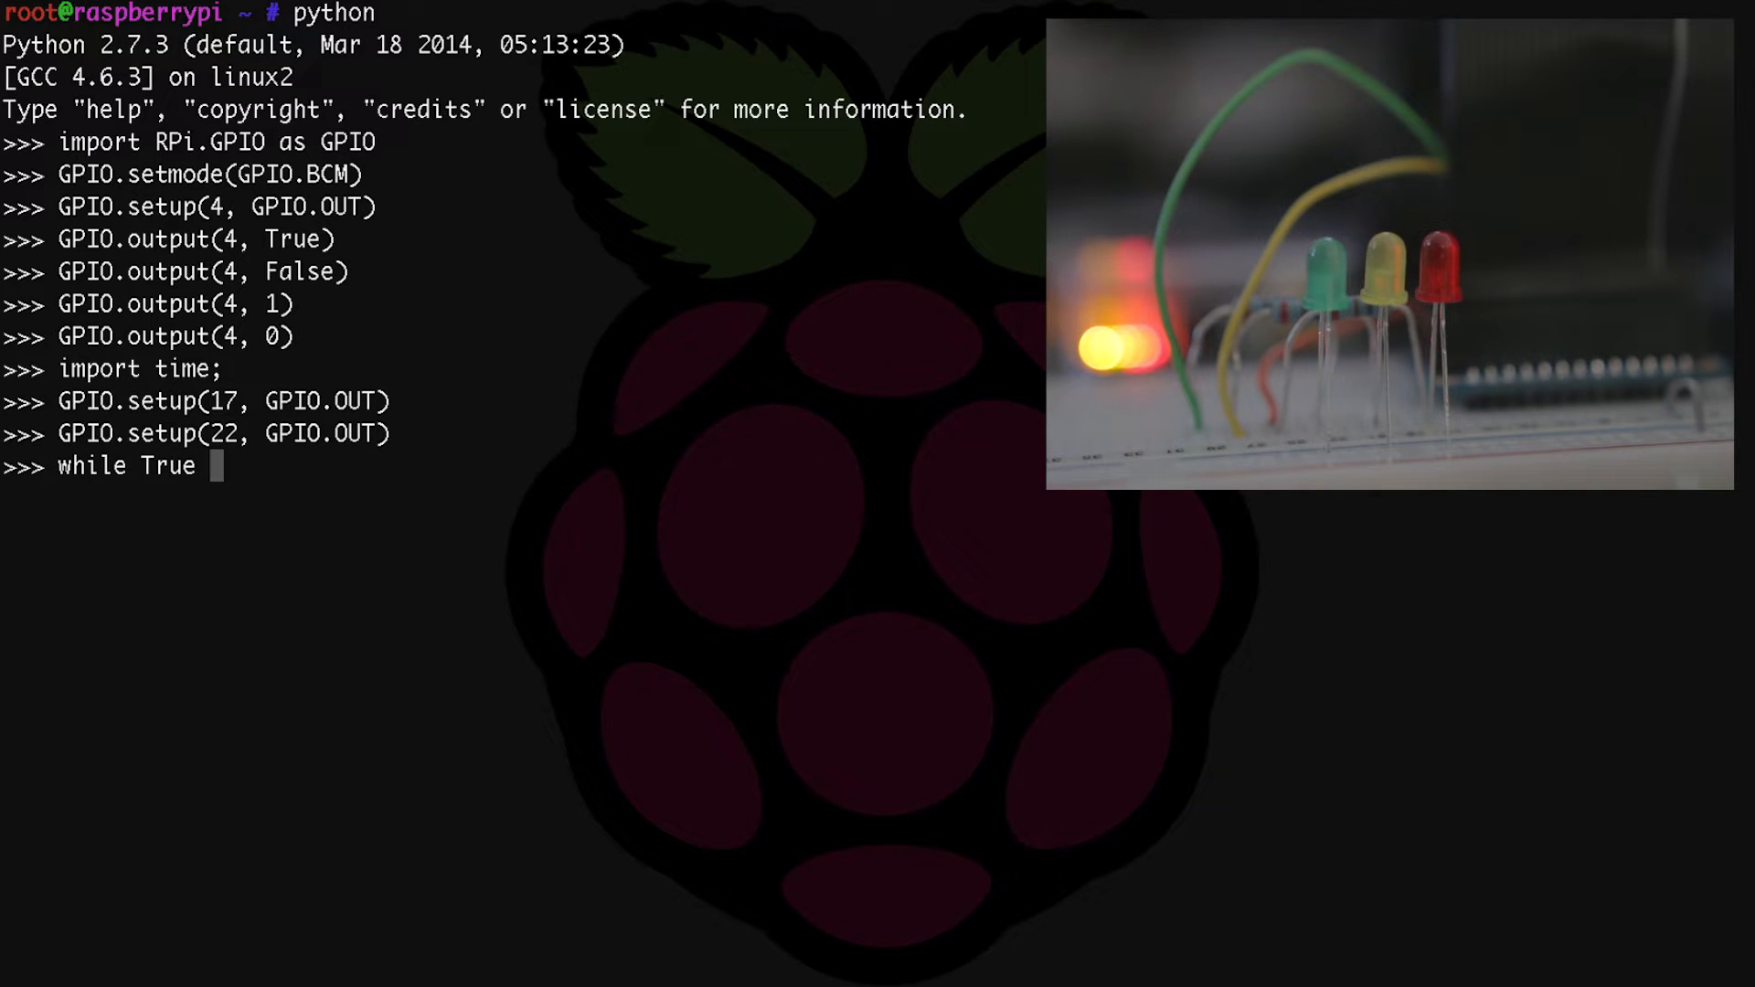
type(":")
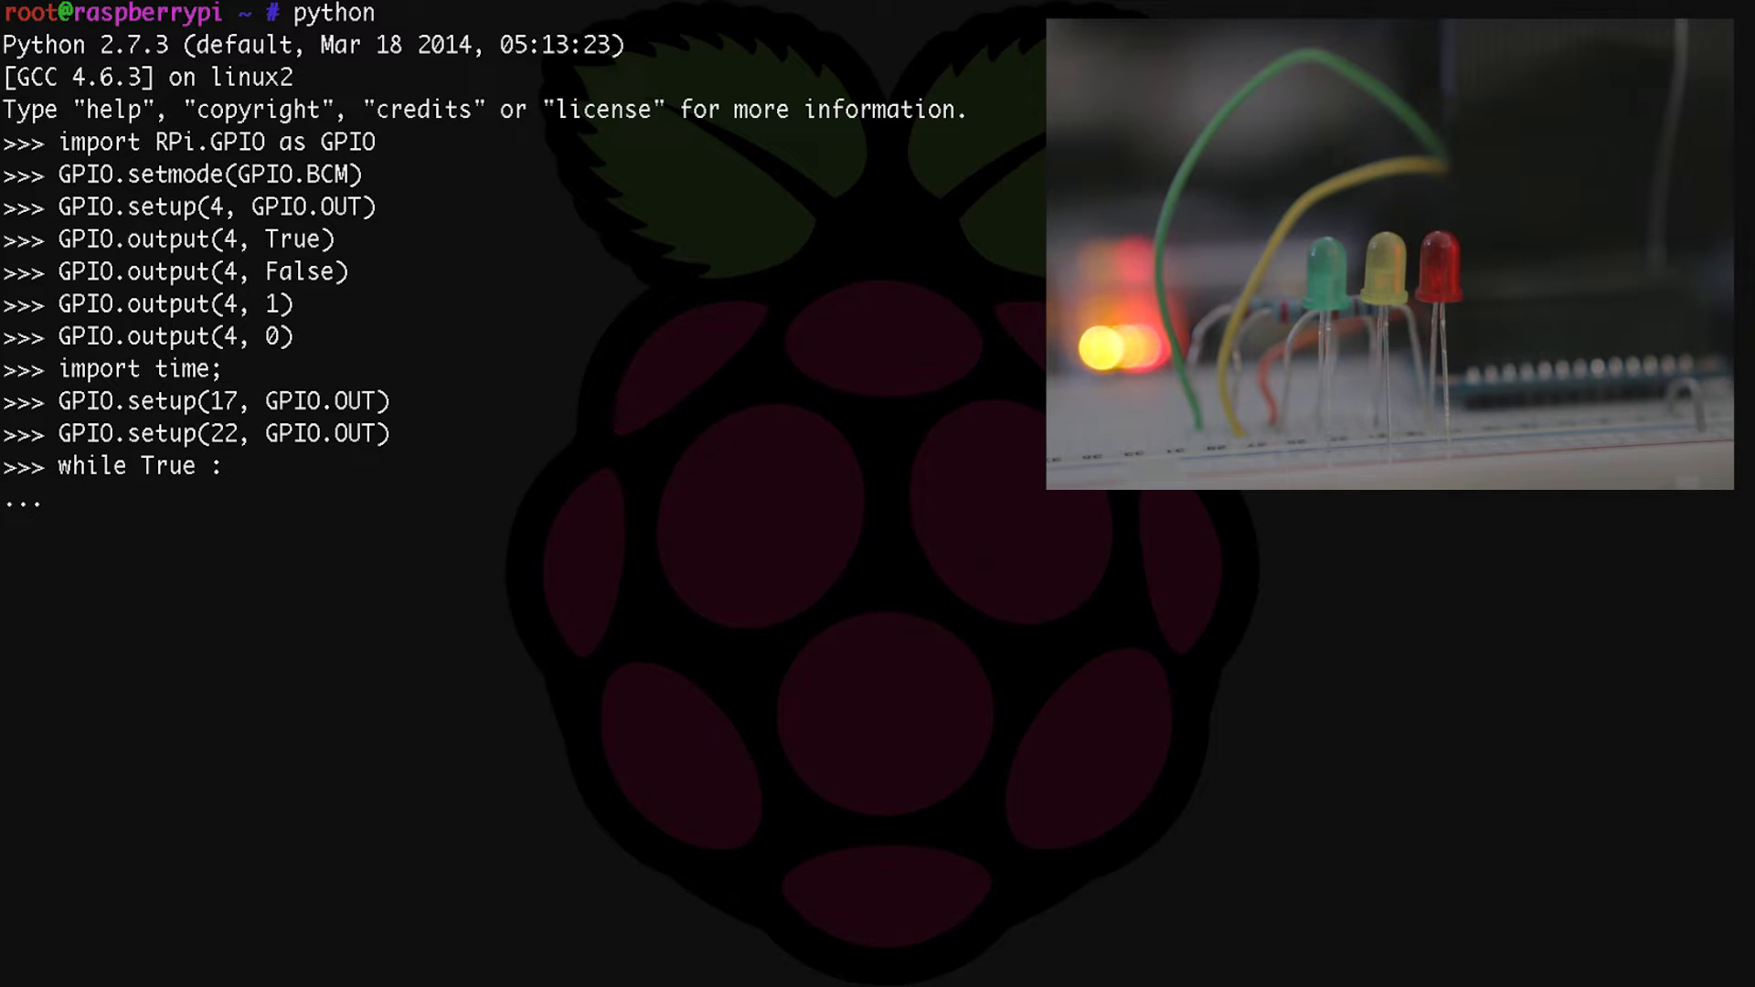
type("GPIO.")
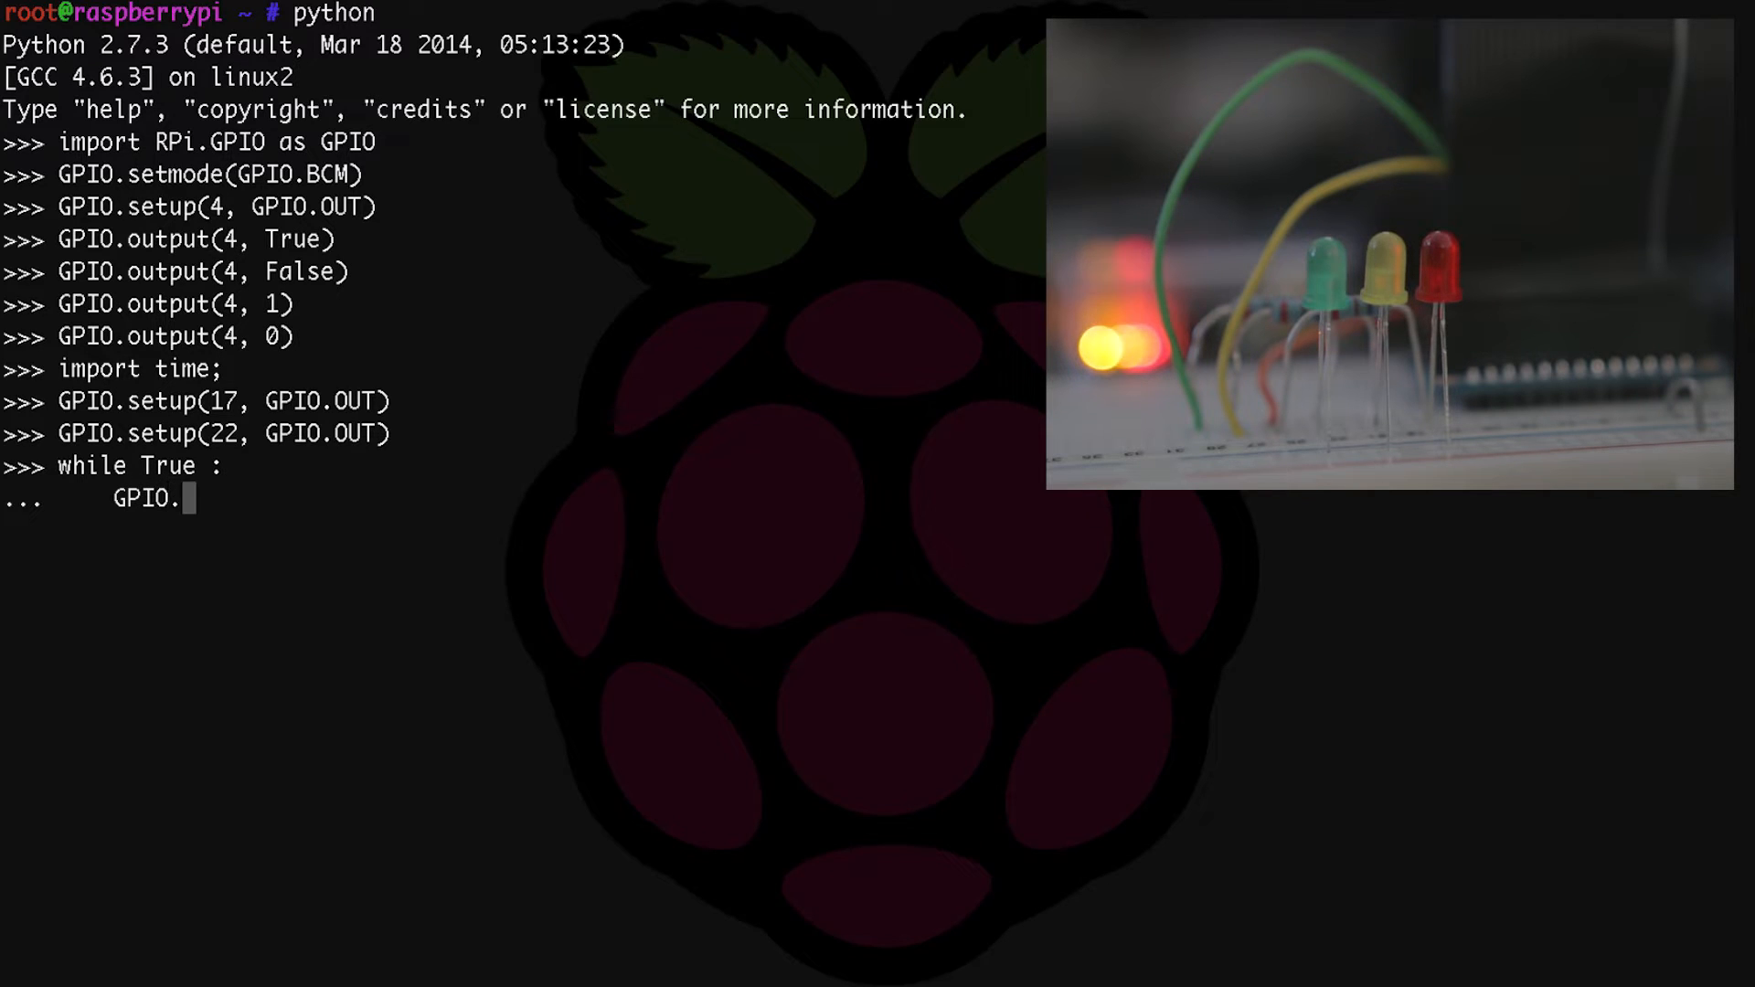
type("output(")
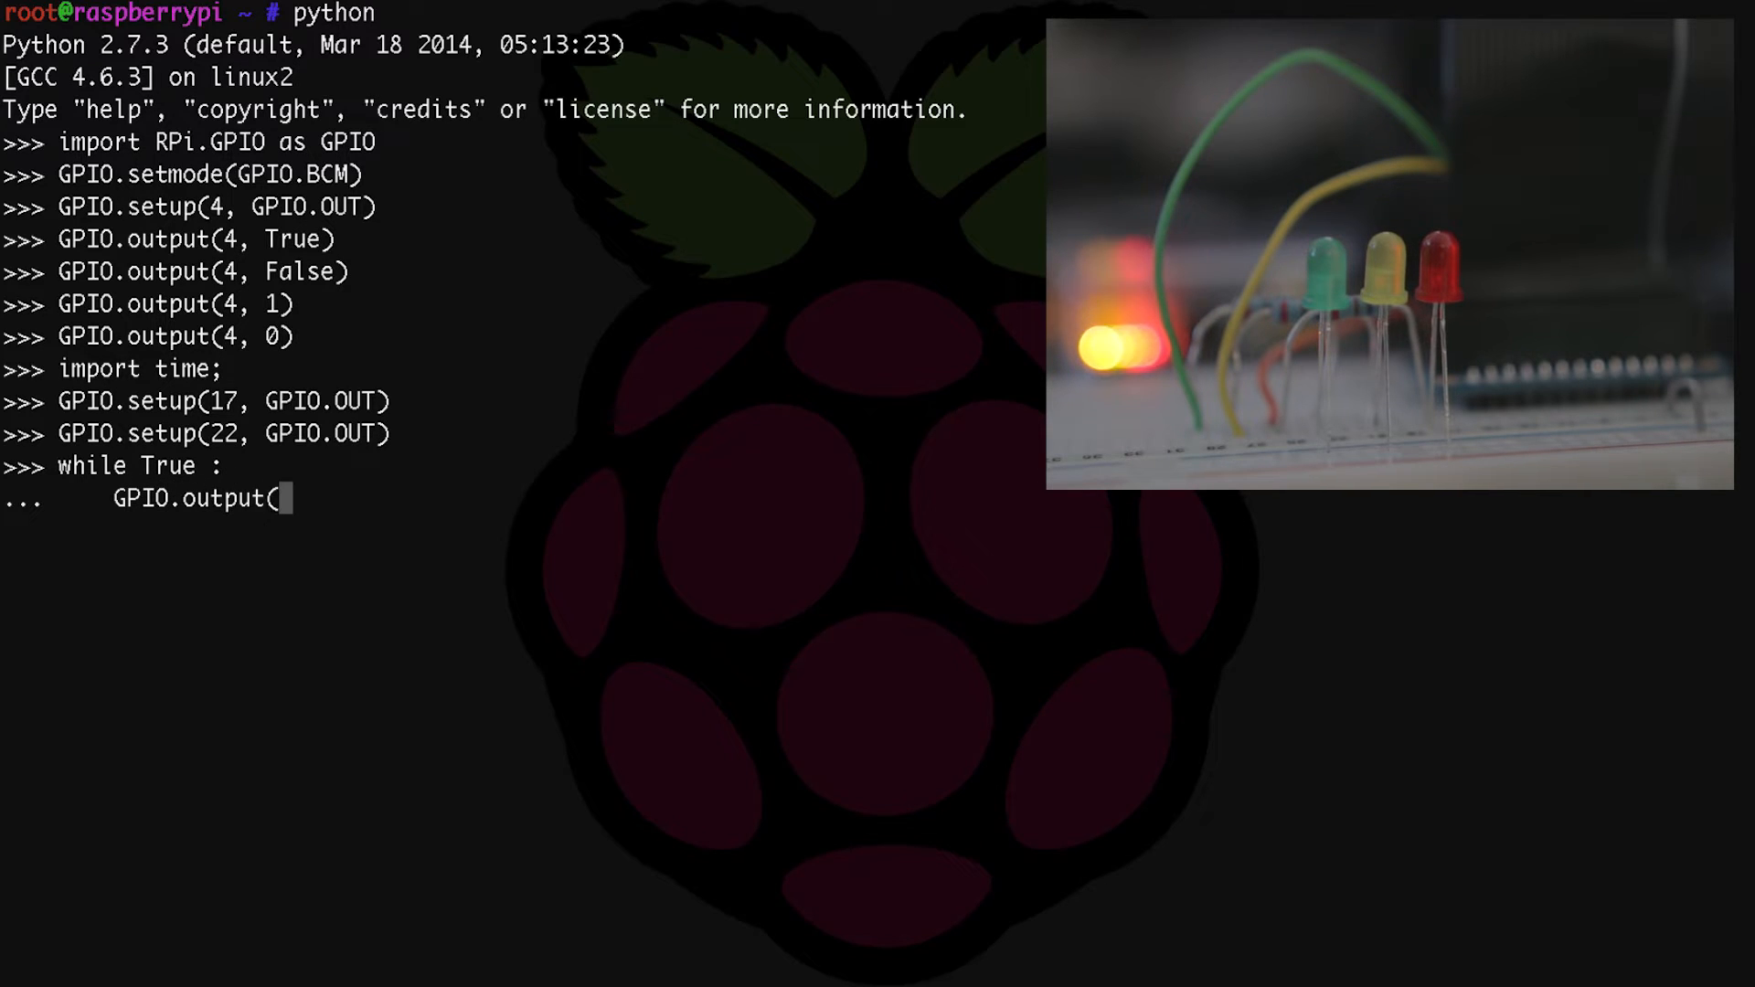
type("22,")
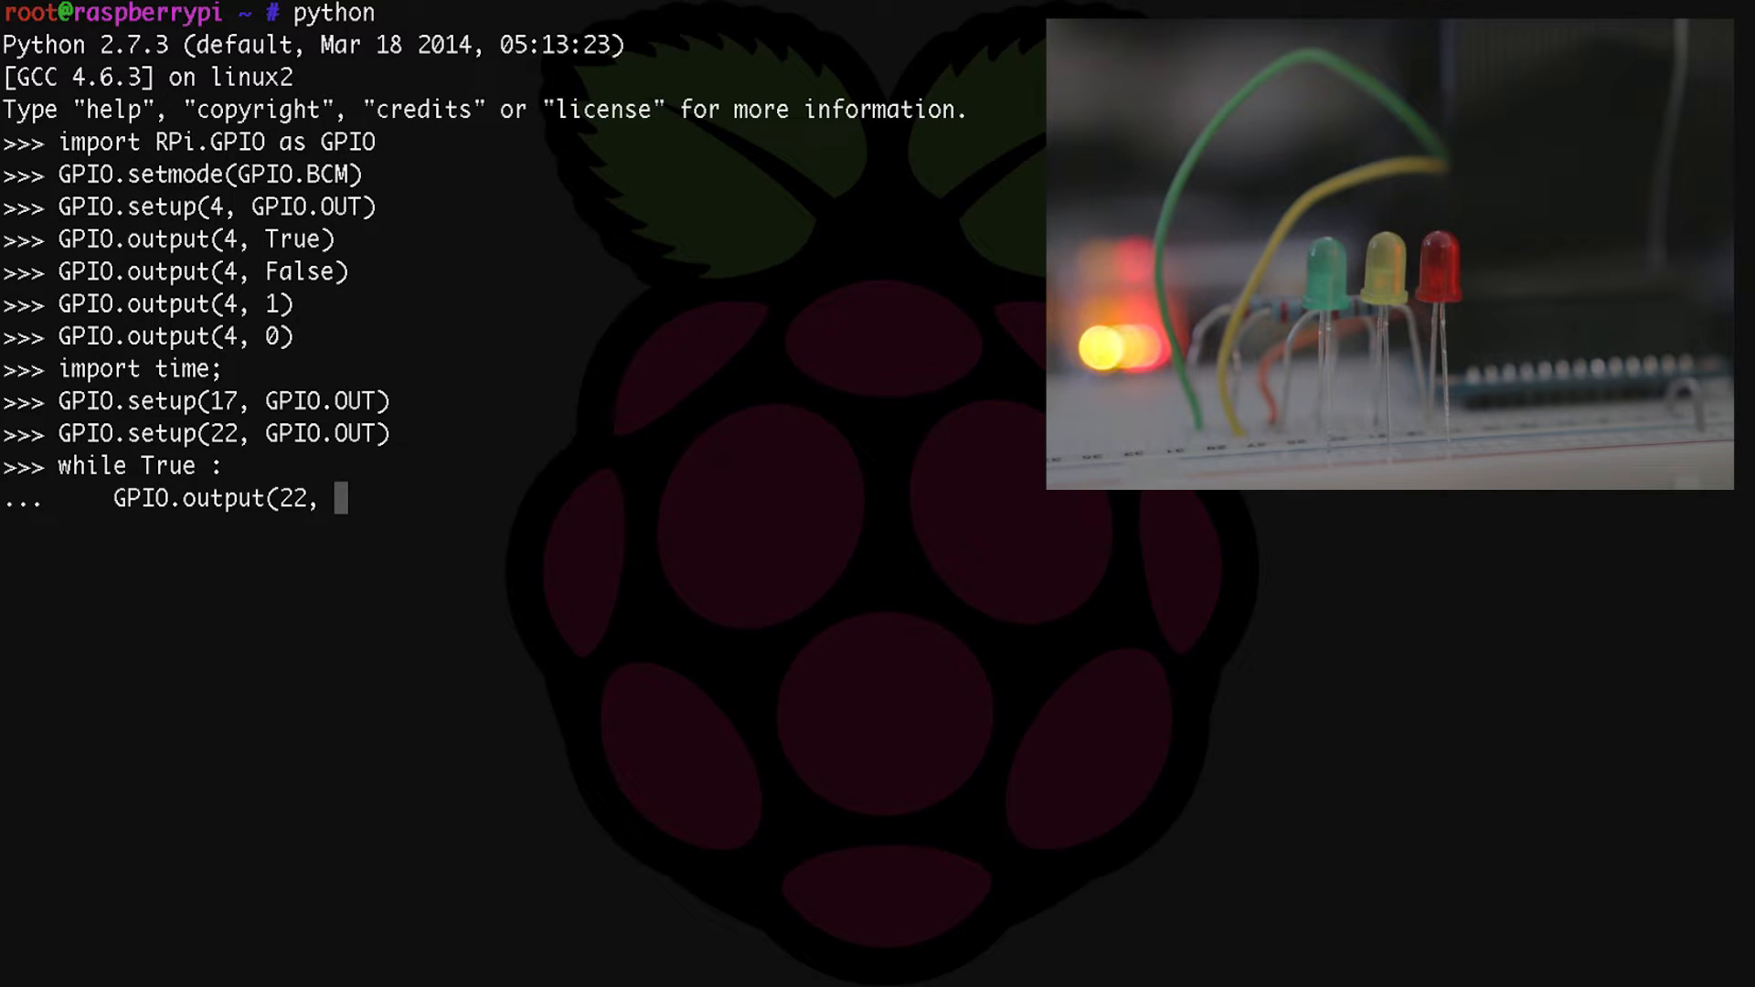
type("True)")
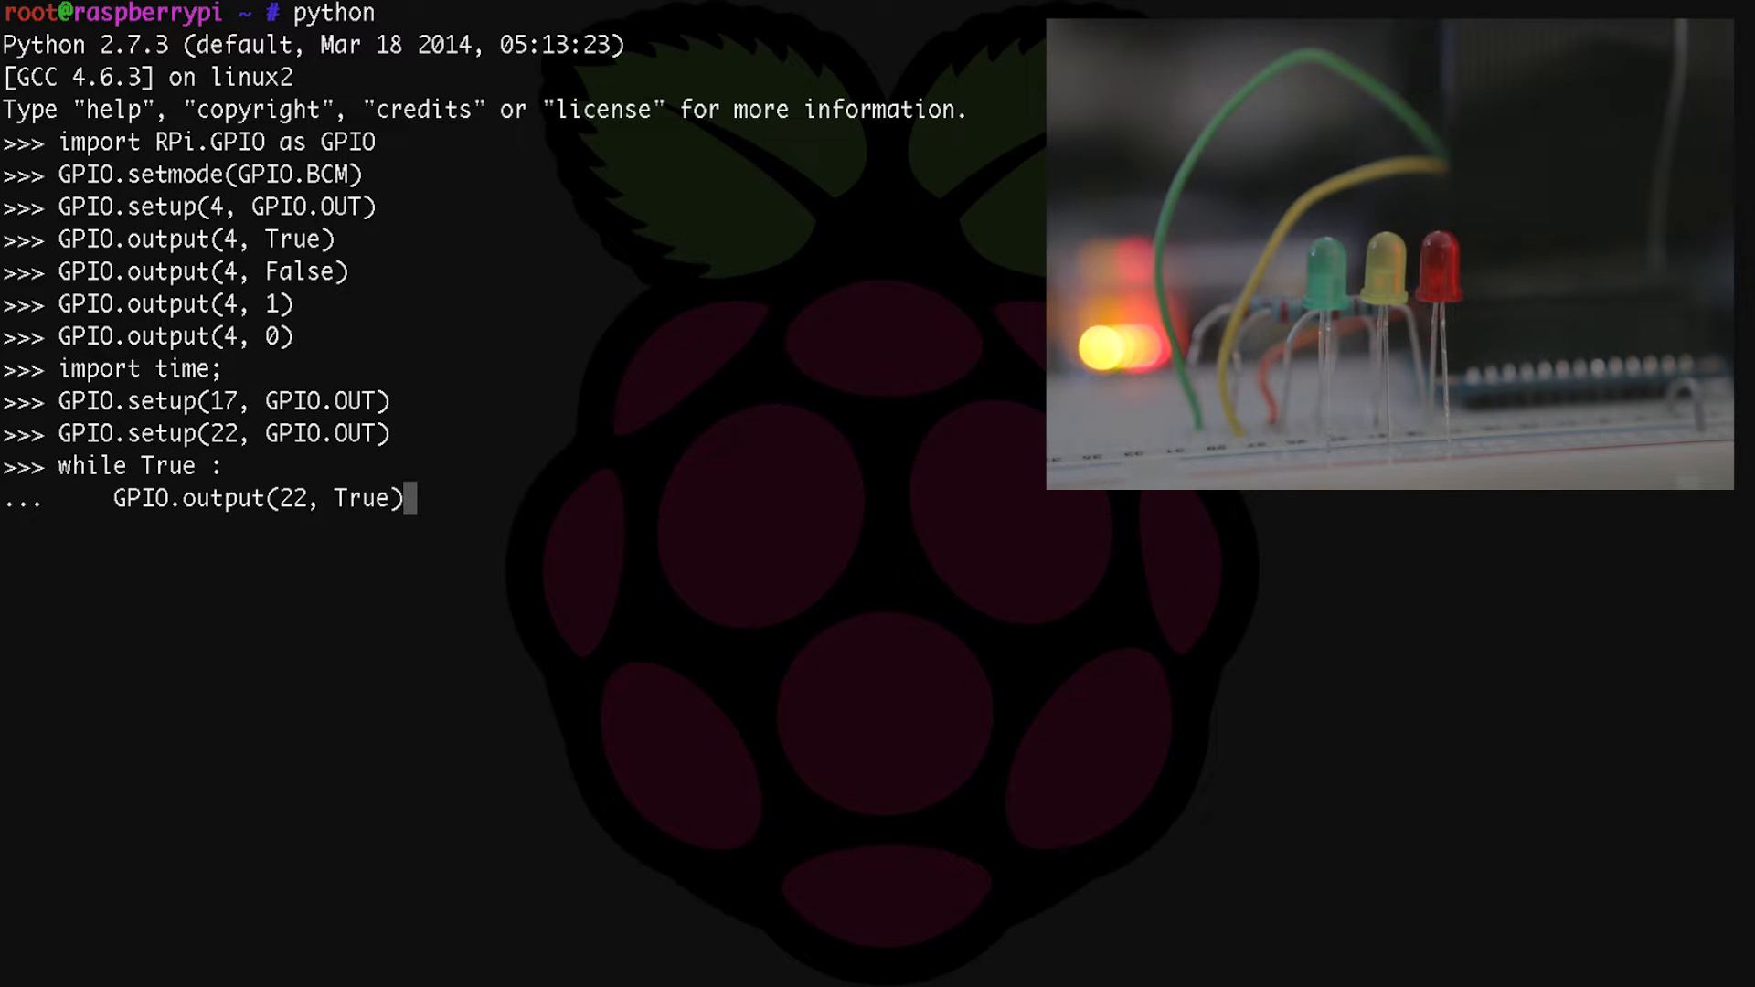
key("Return")
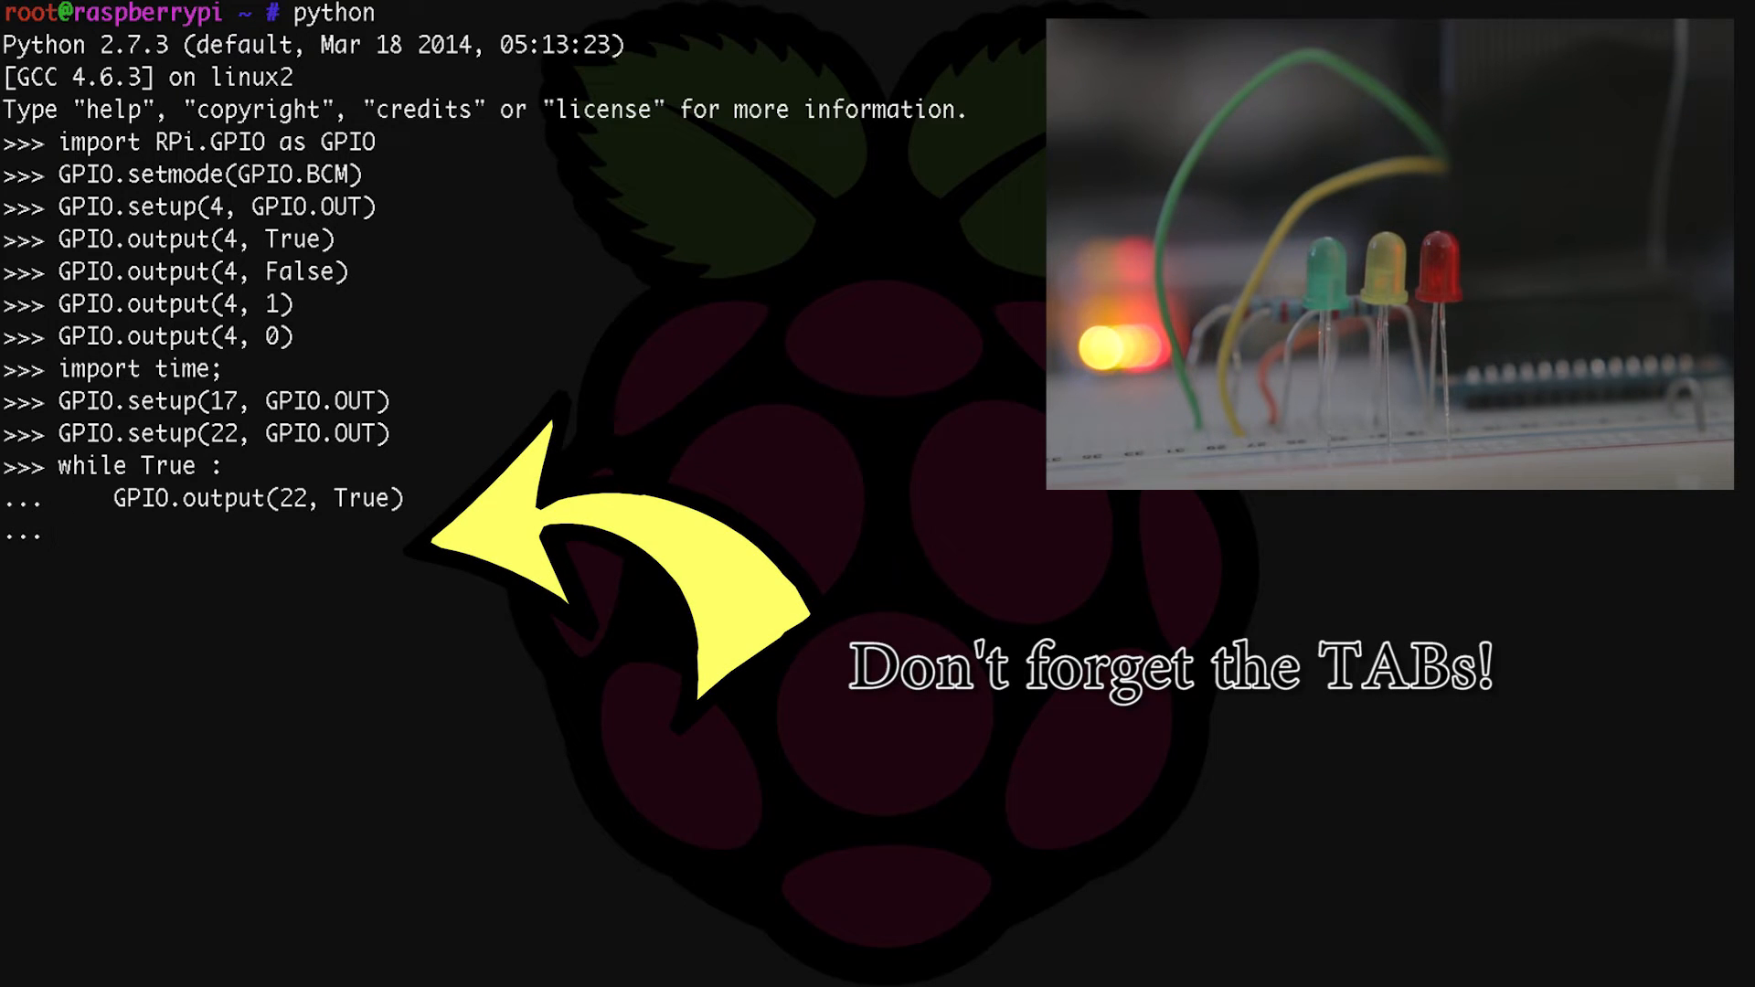
Add a five-second sleep, then a line turning pin 22 off.
type("time")
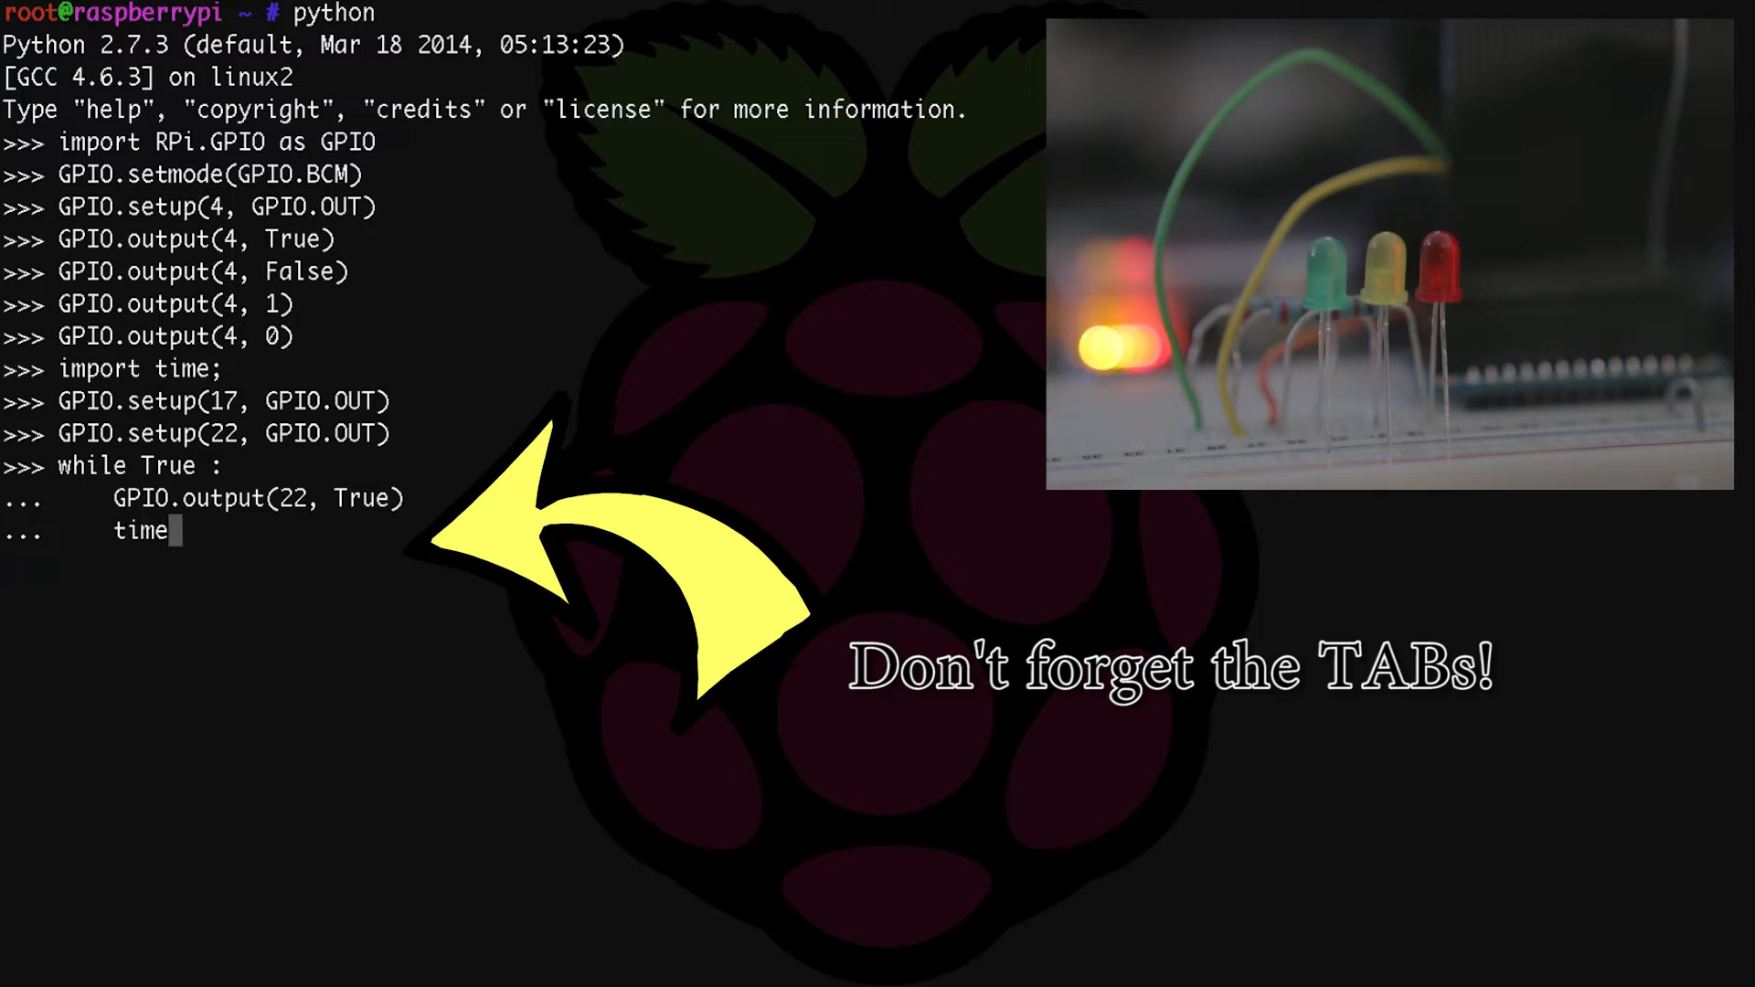
type(".sleep")
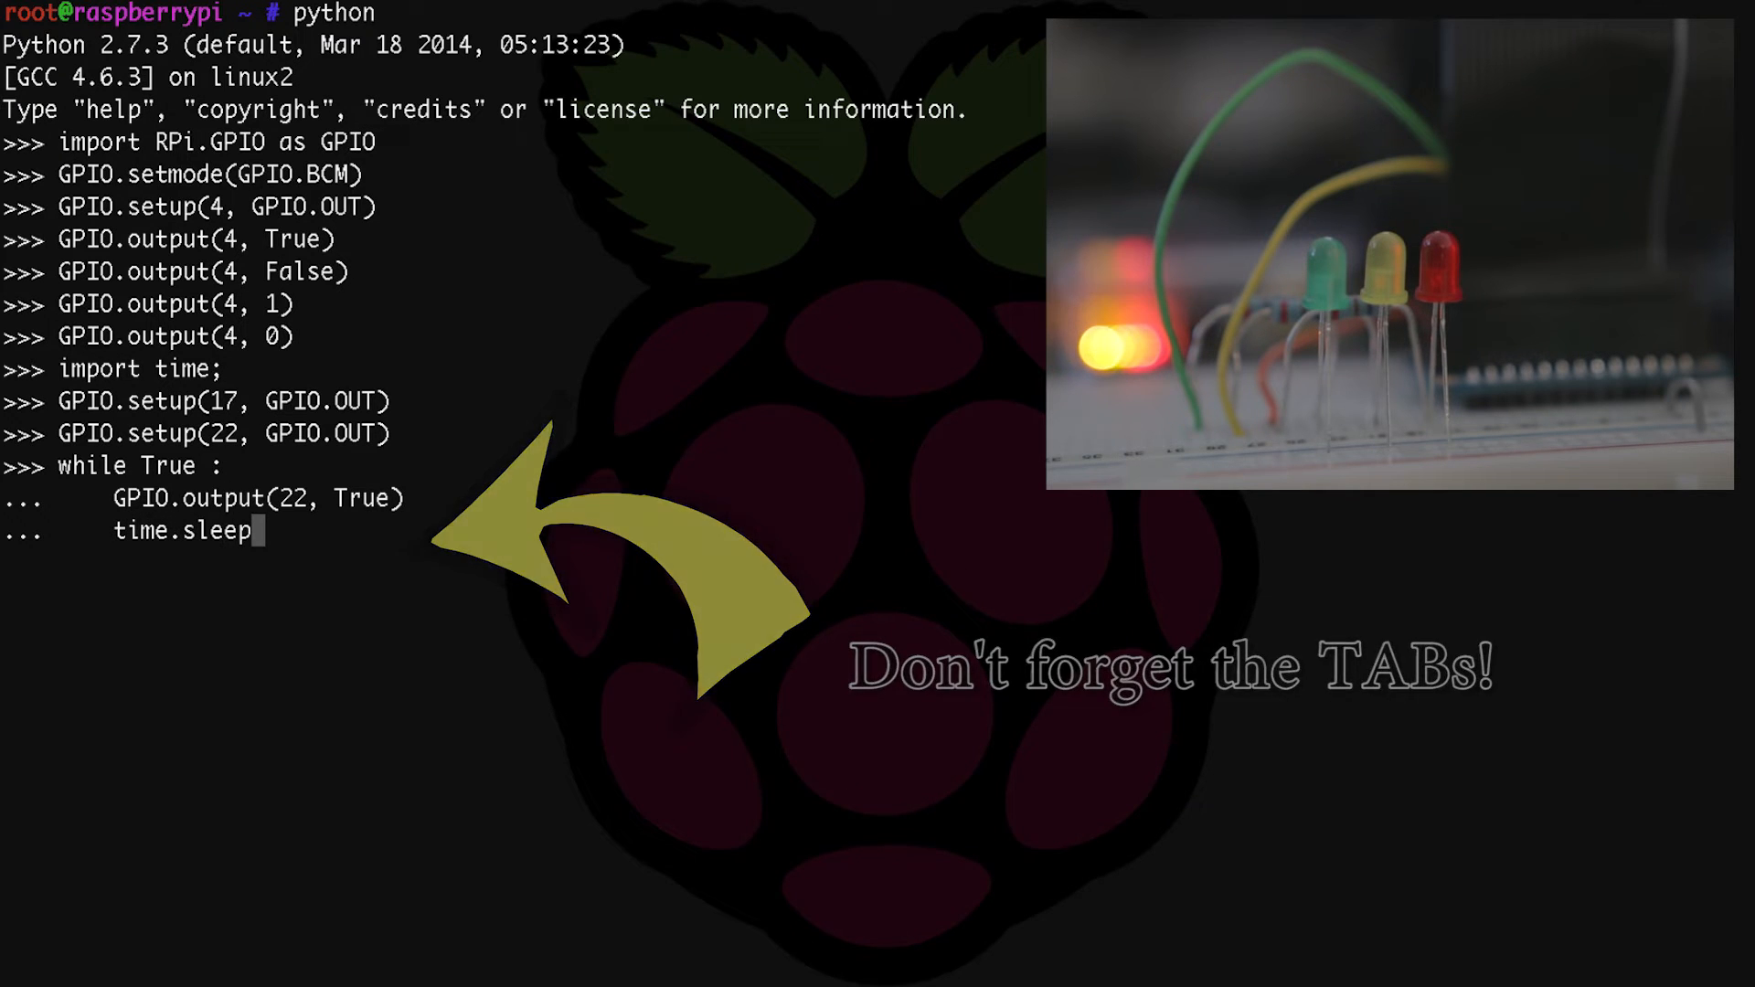
type("(5")
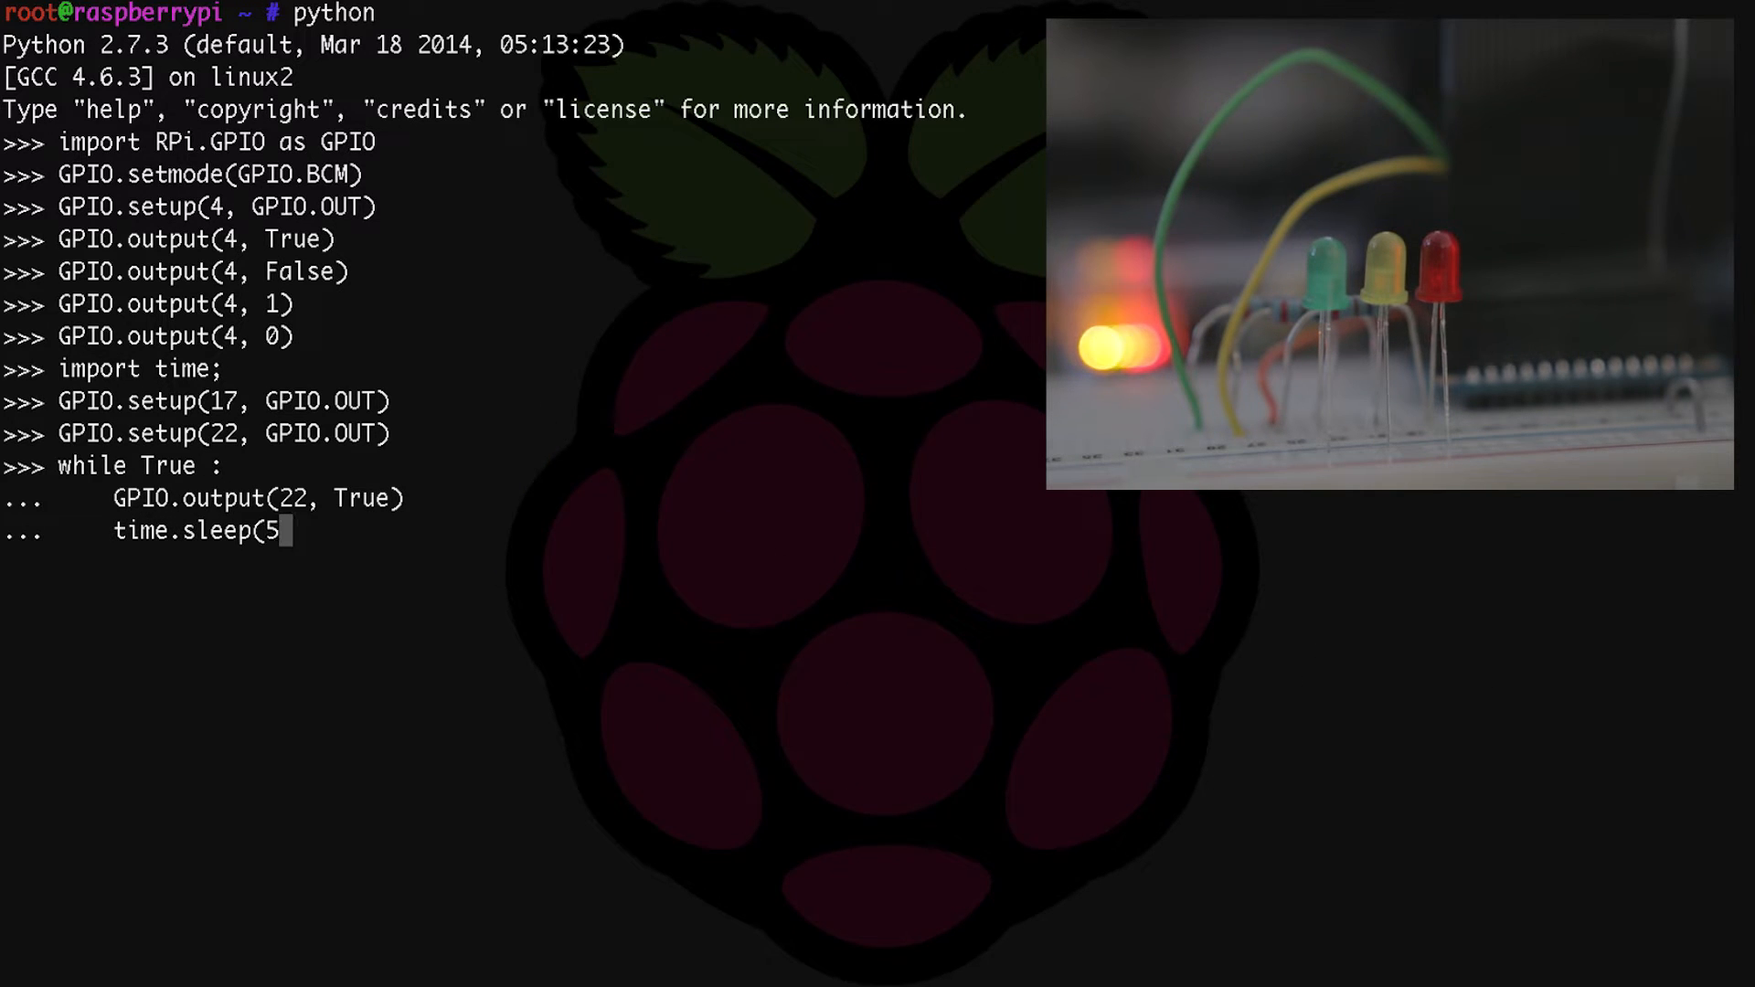
type(")")
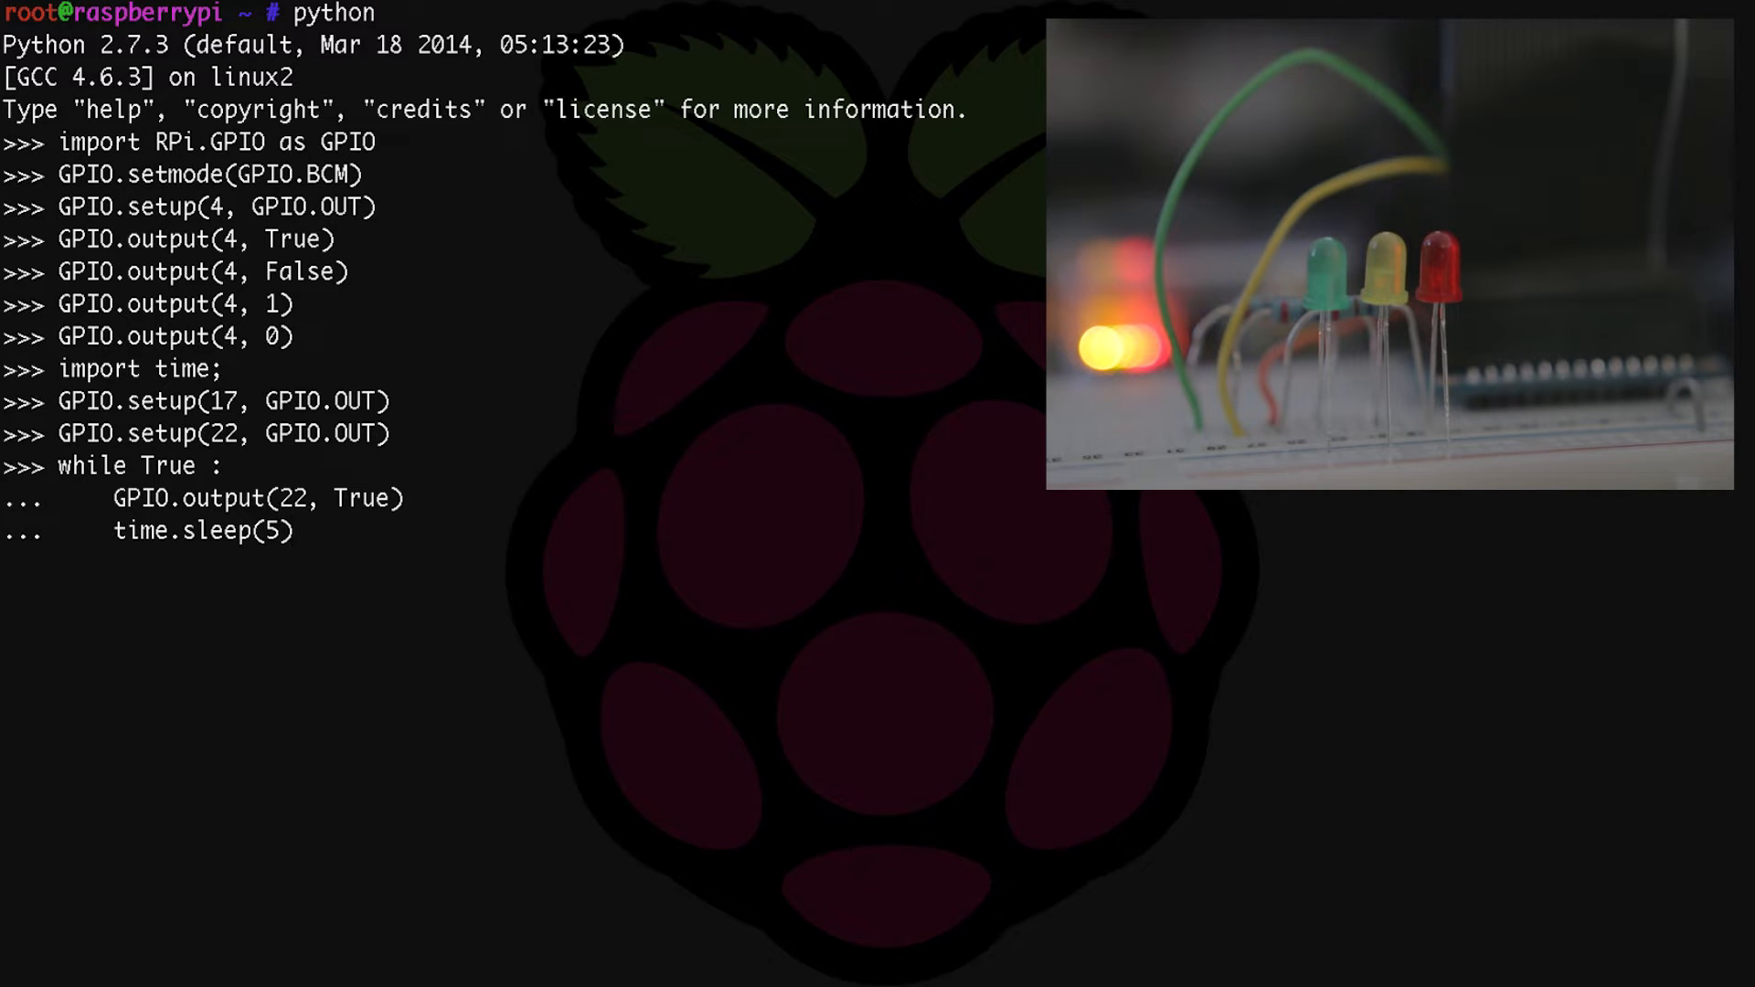
key("Return")
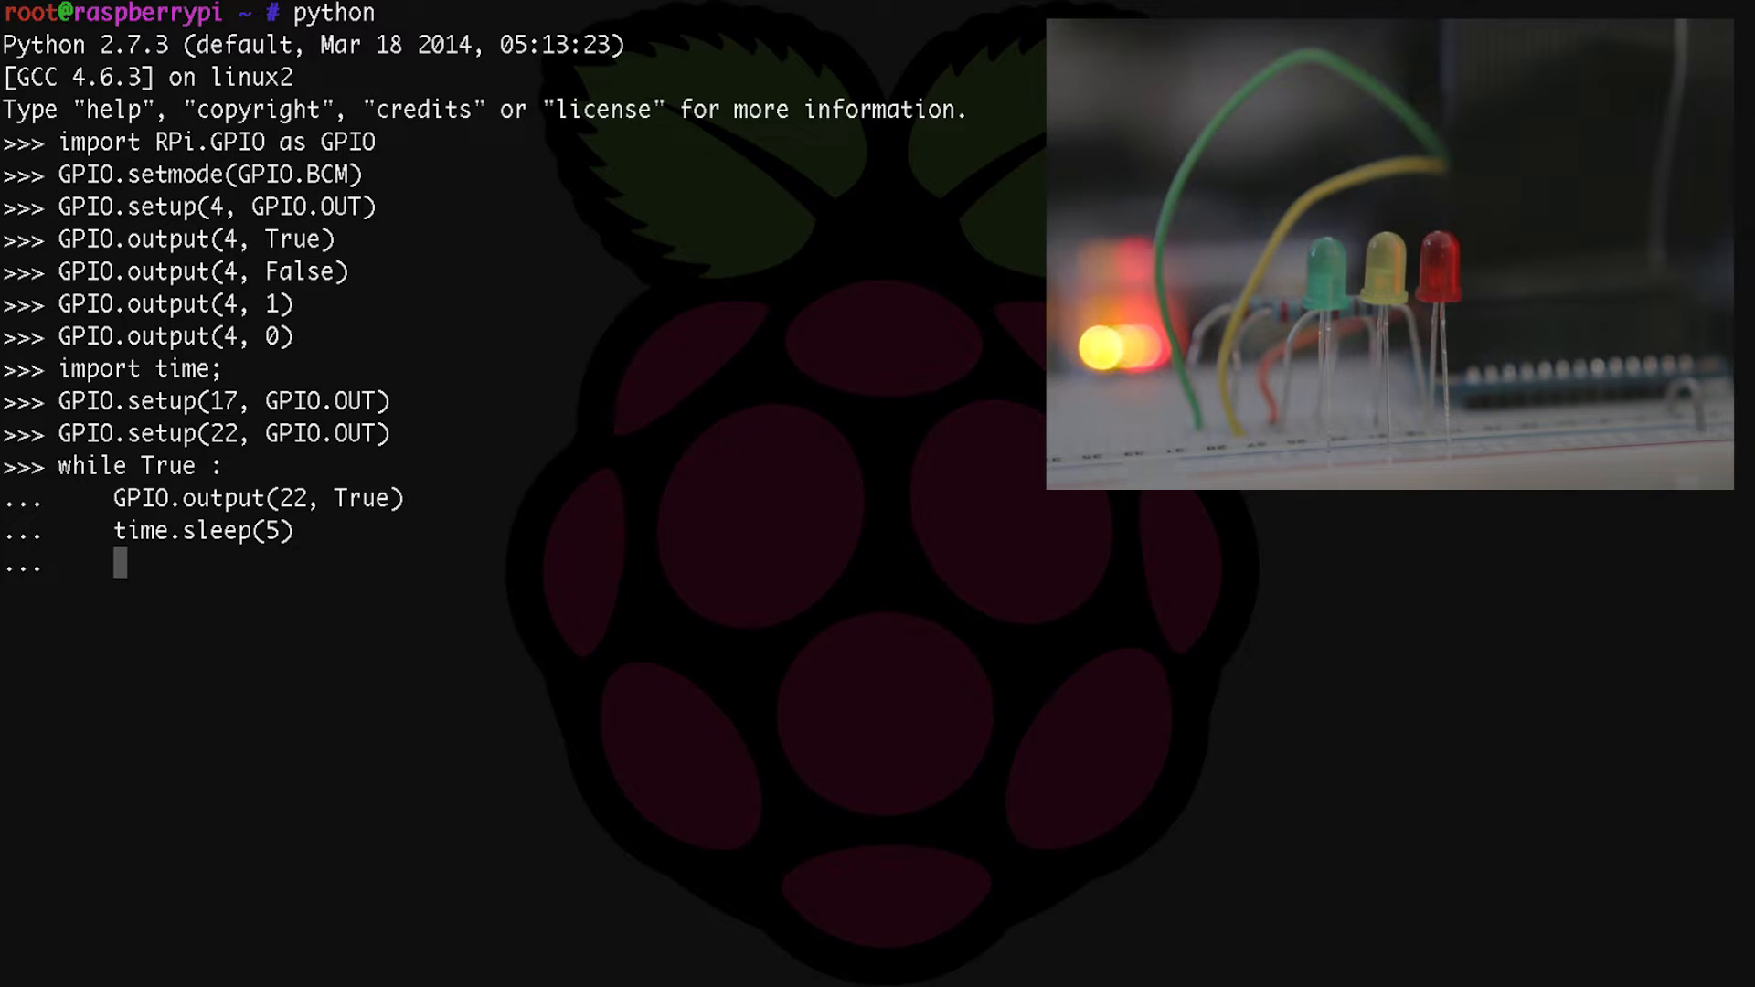
type("GPIO.")
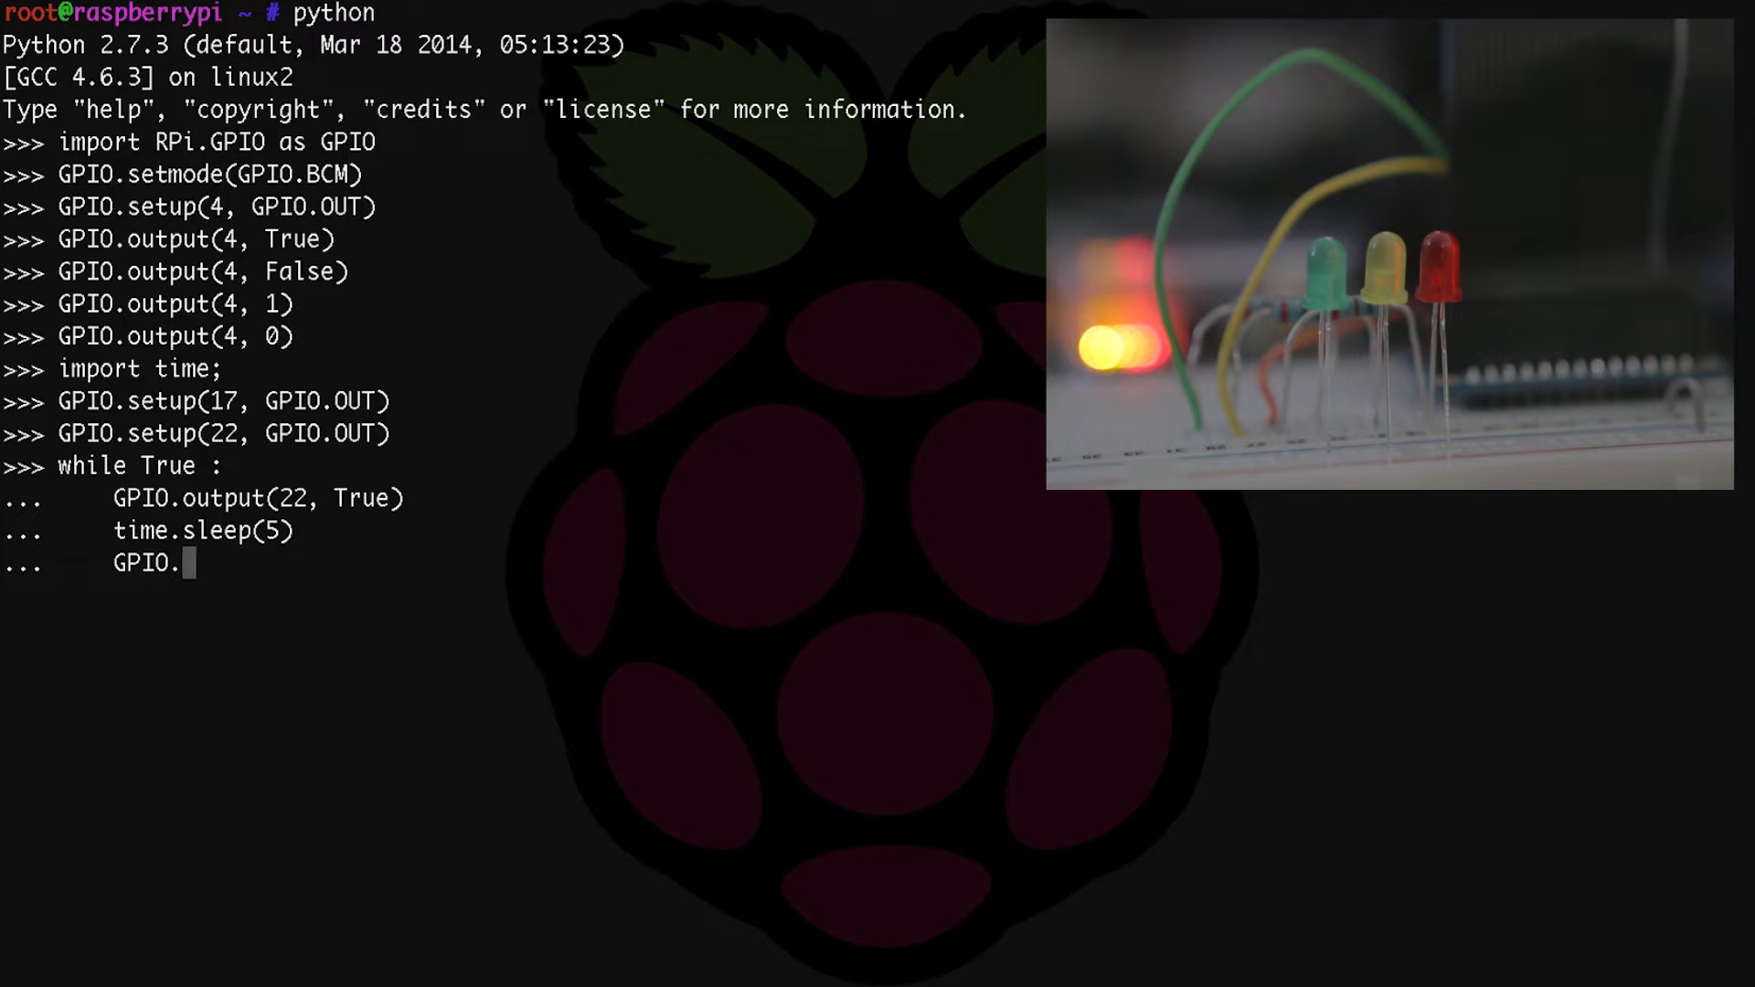
type("output(")
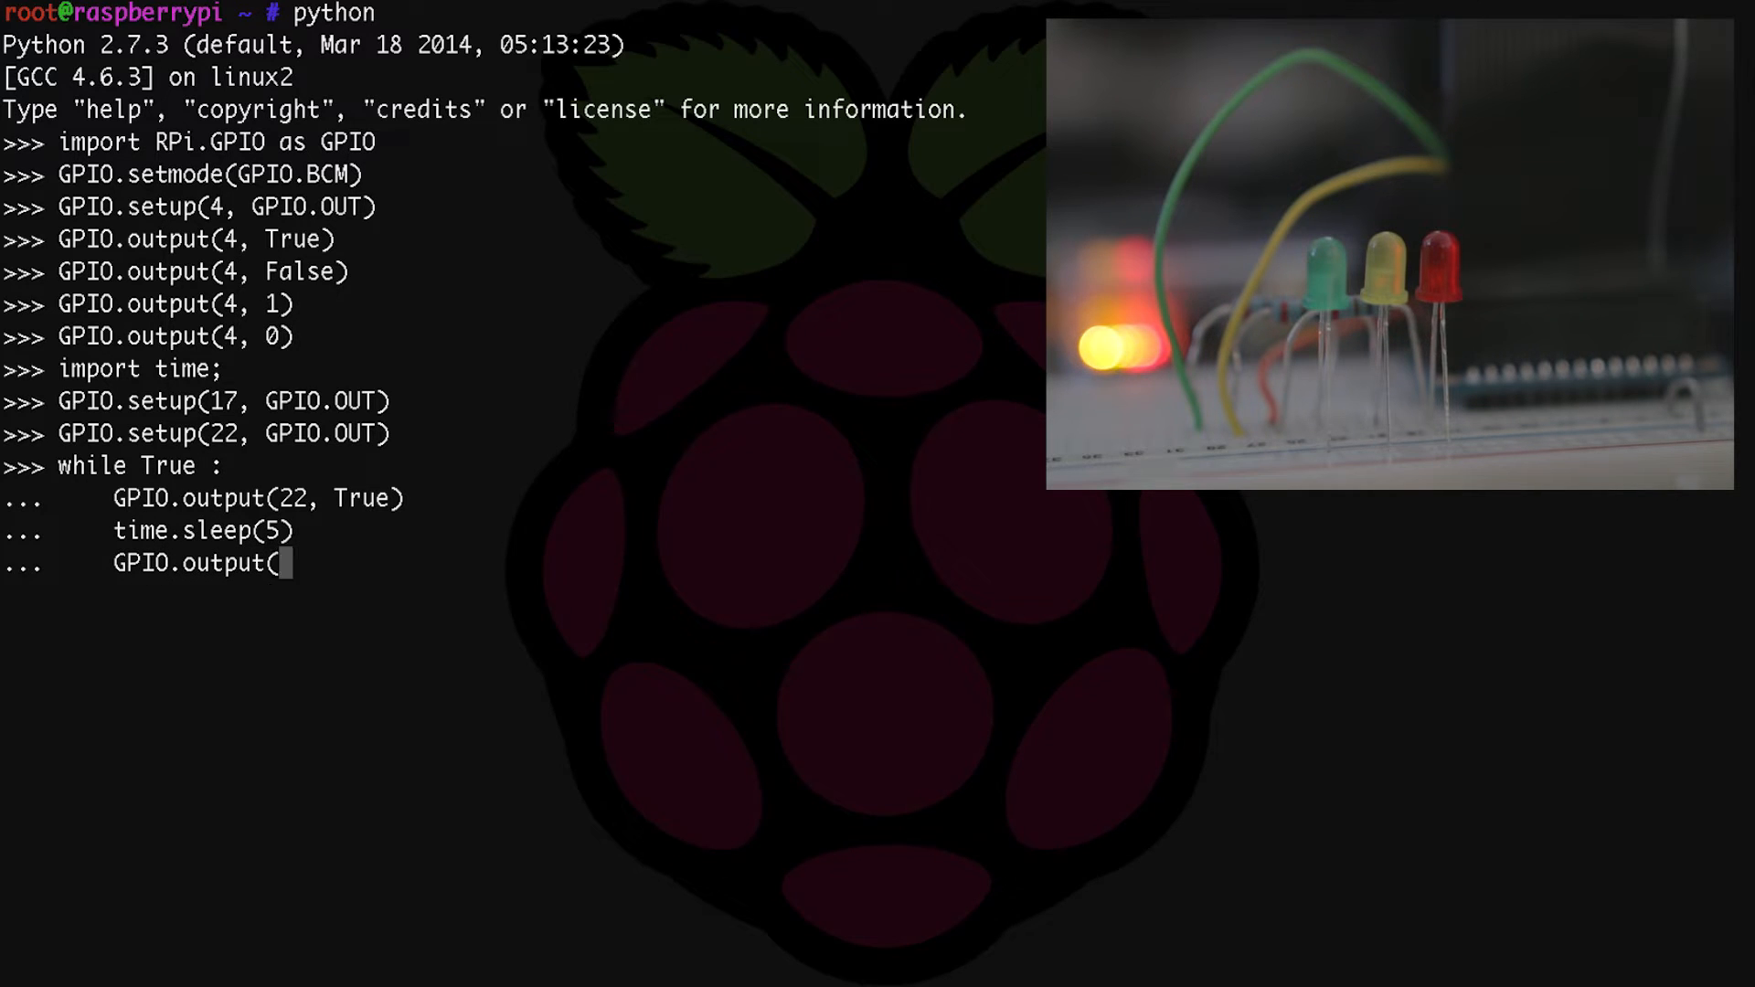
type("22, F")
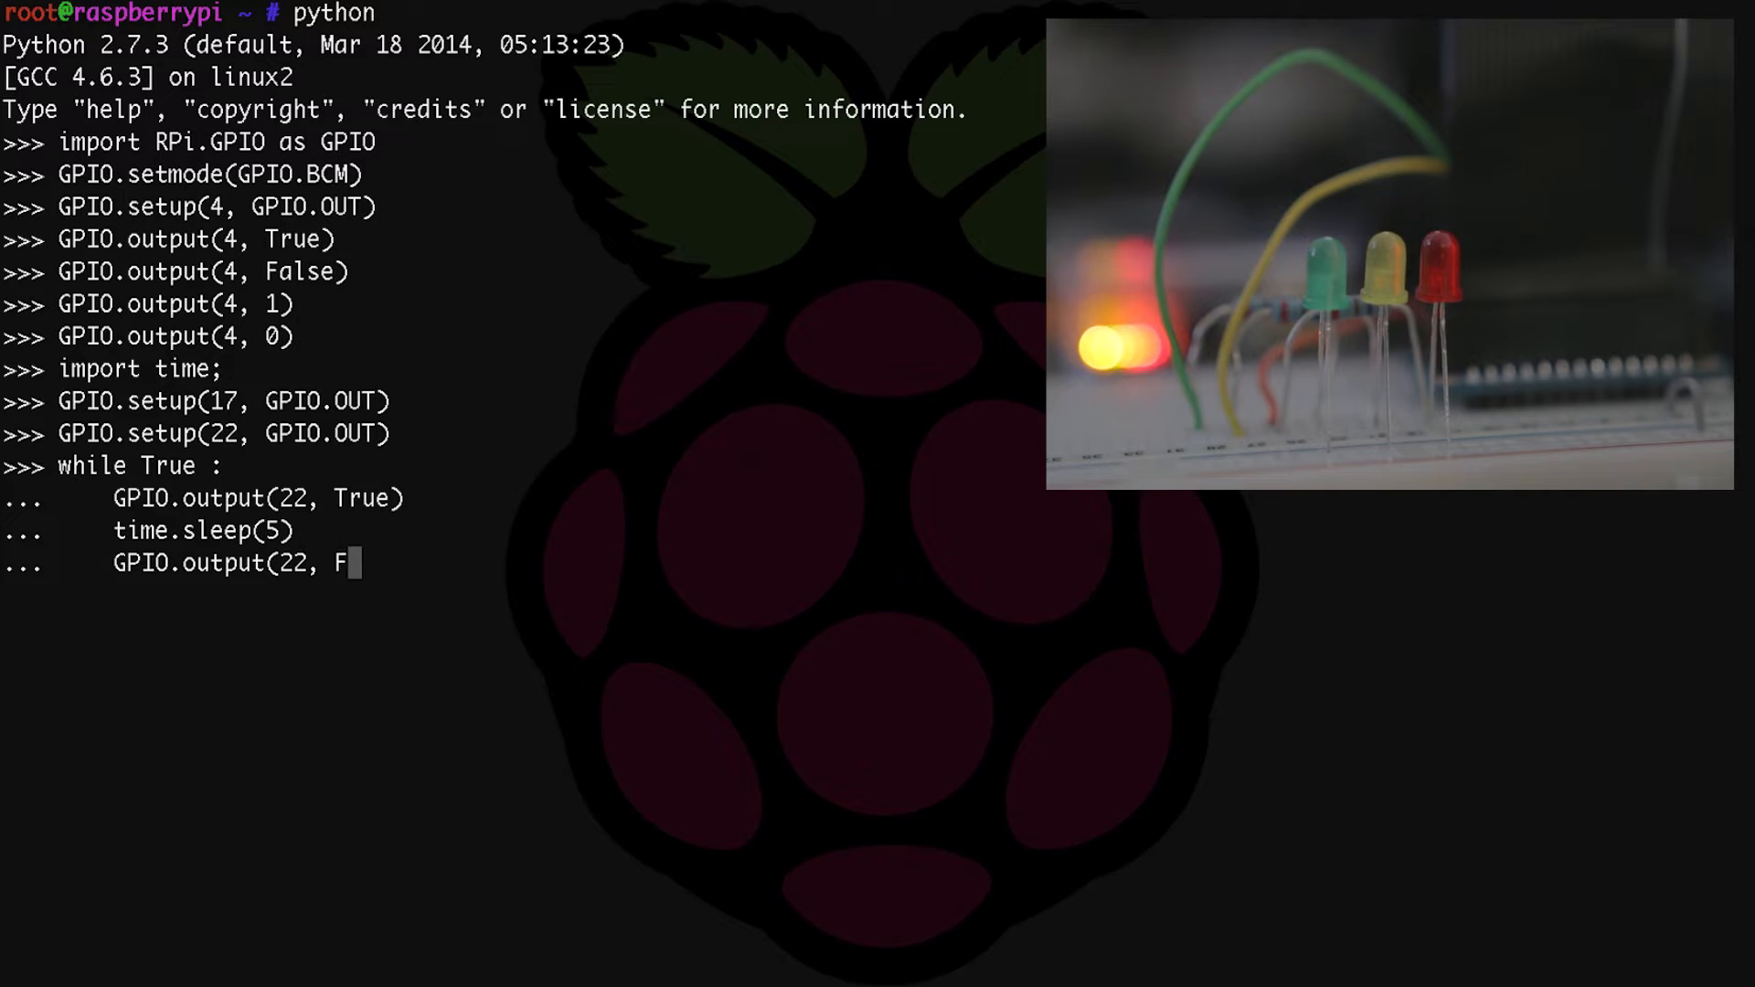
type("alse)")
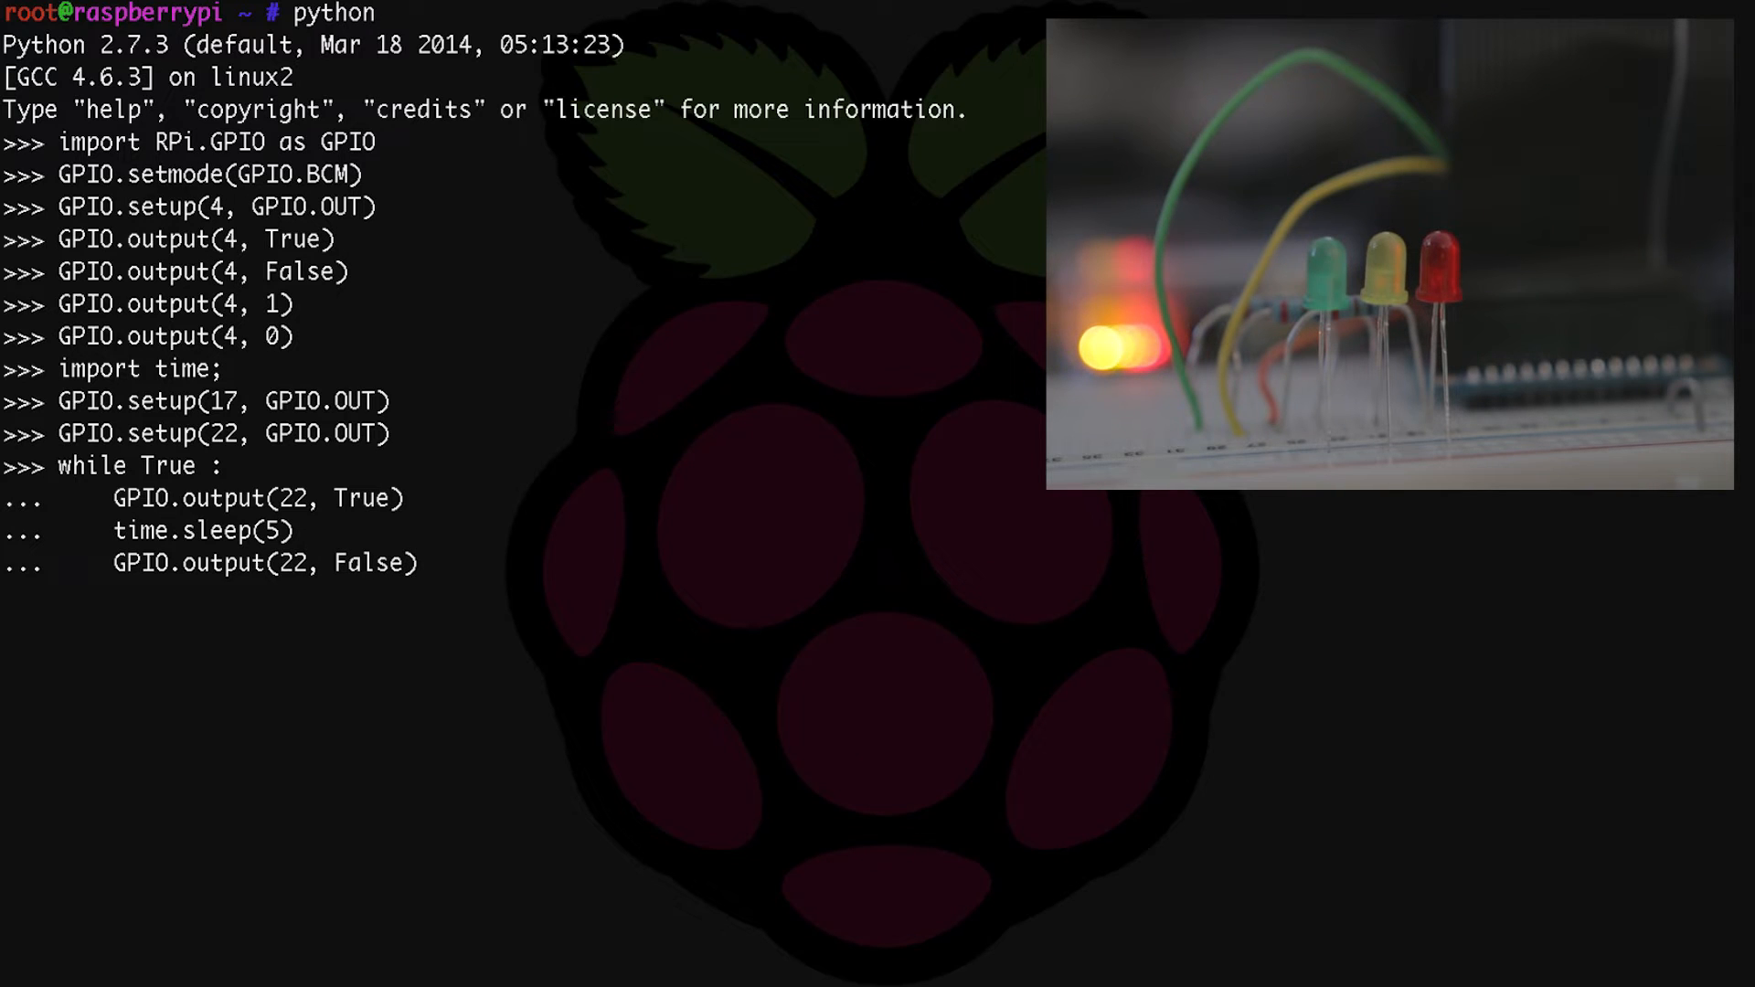
key("Return")
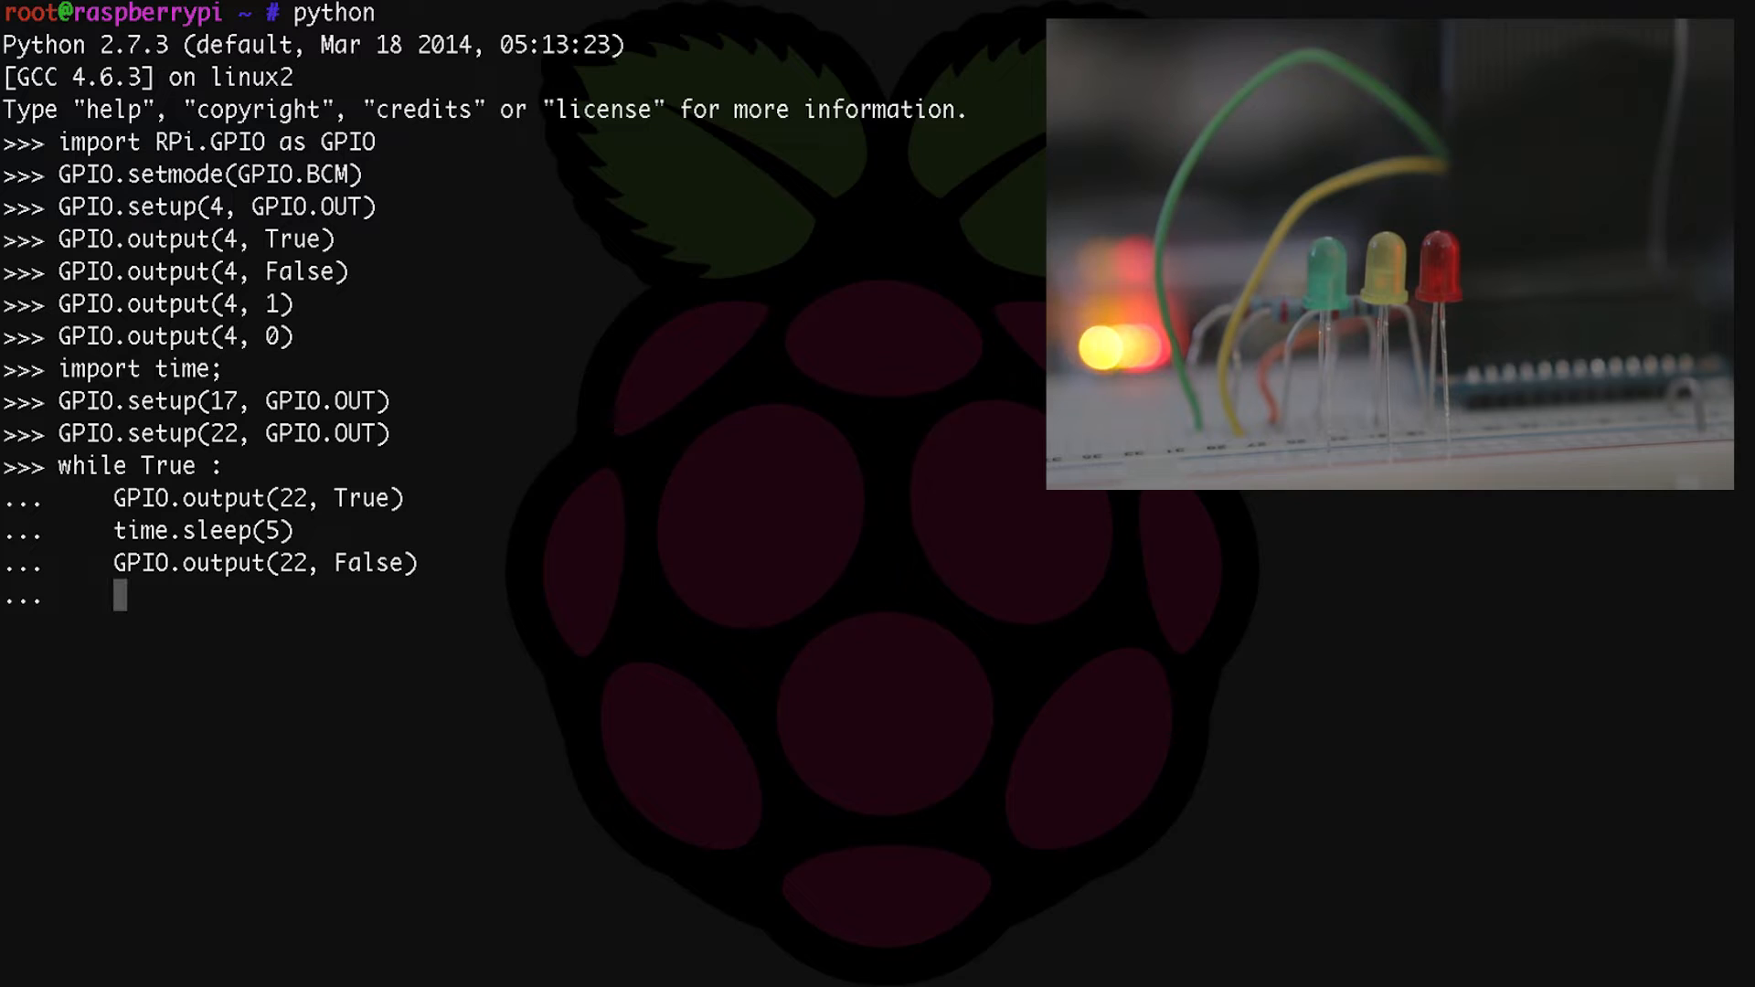
Add loop lines turning pin 17 on and sleeping two seconds.
type("GPIO.")
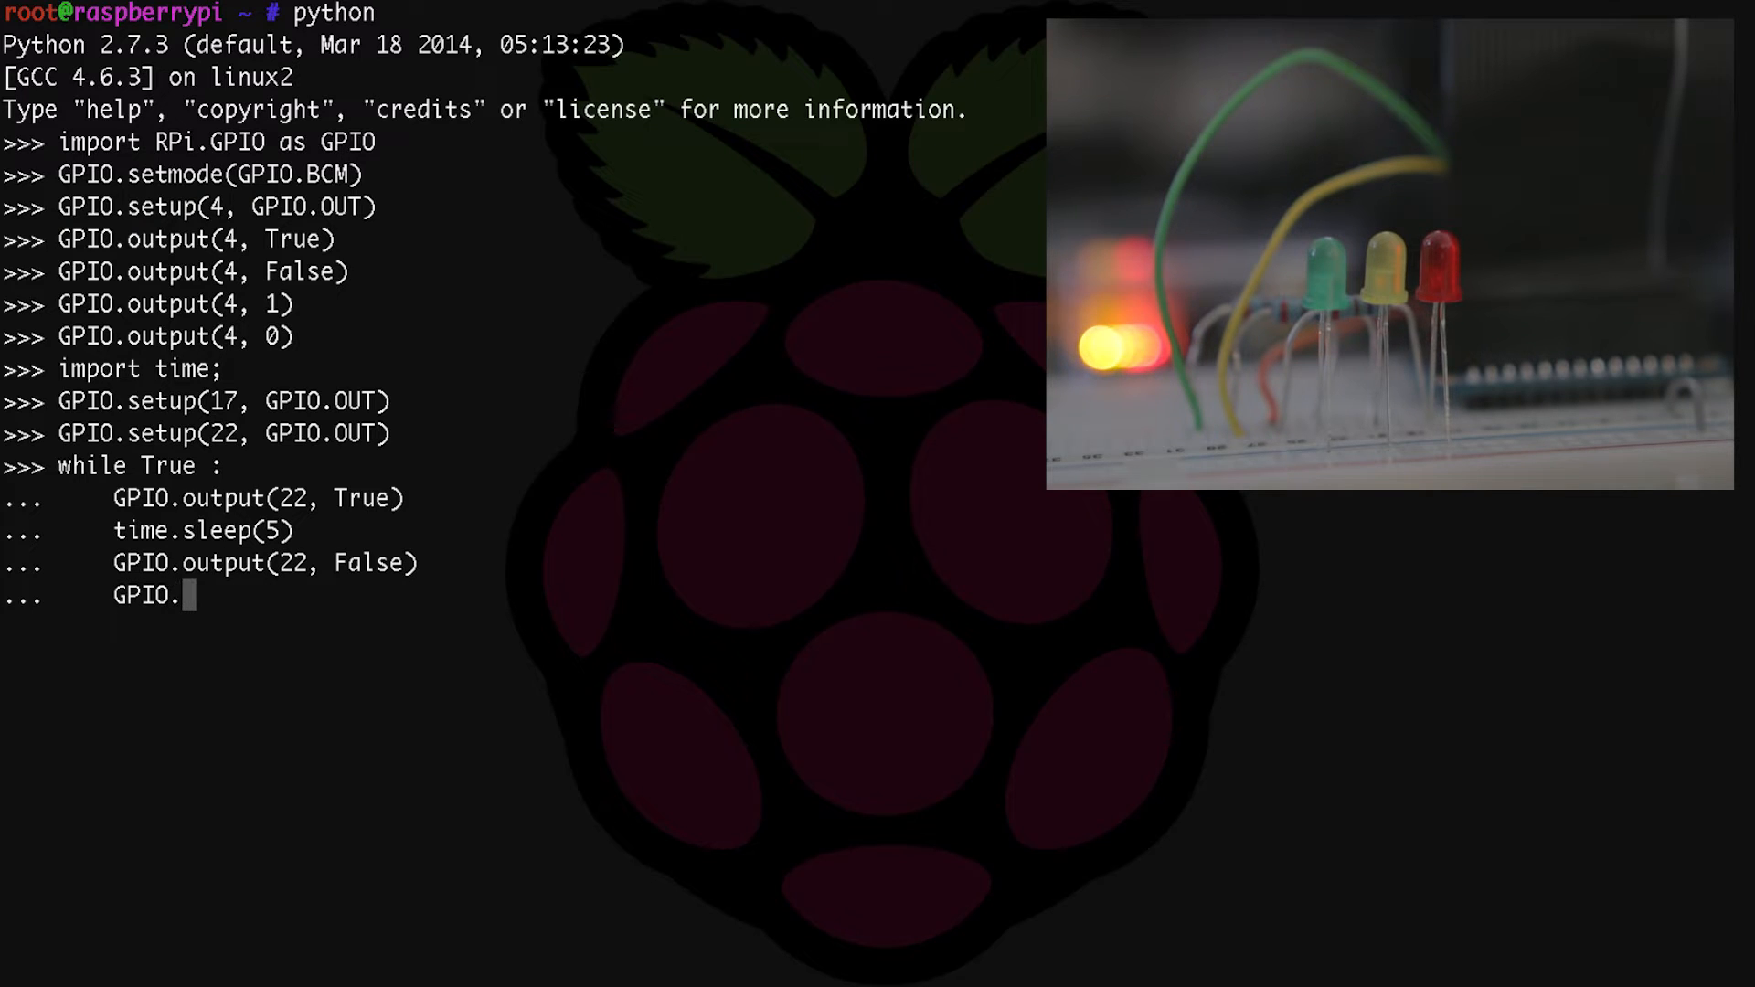
type("output(1")
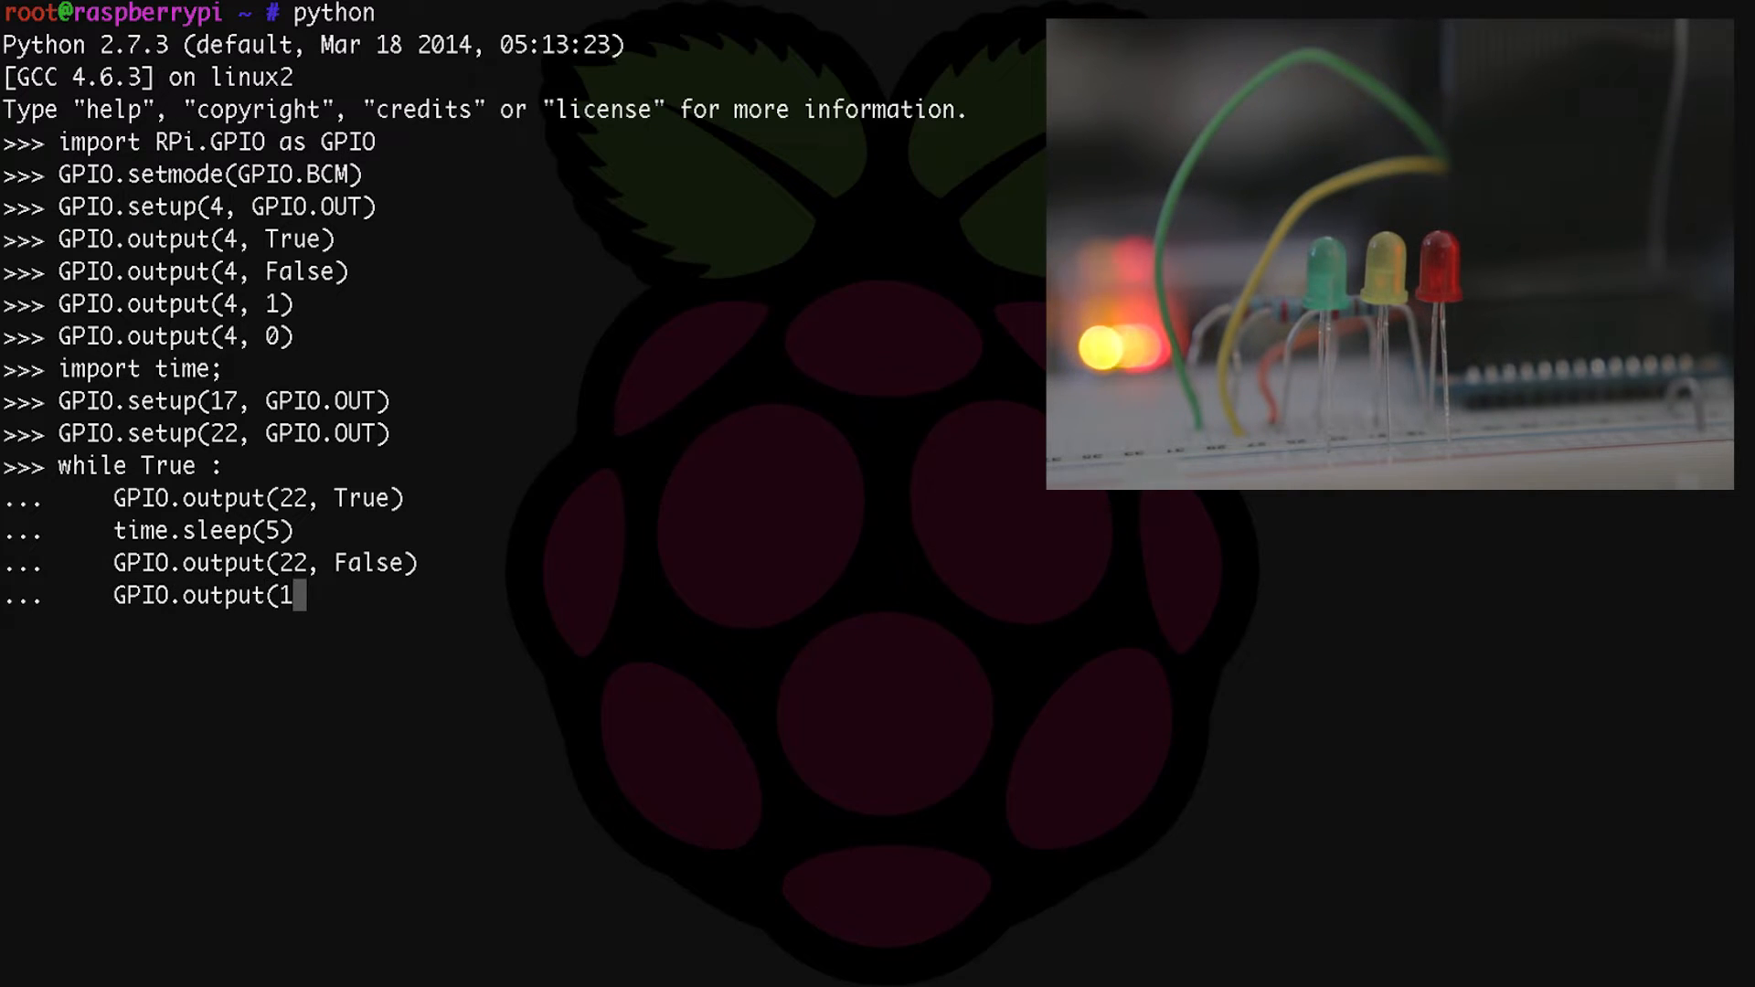
type("7, True)")
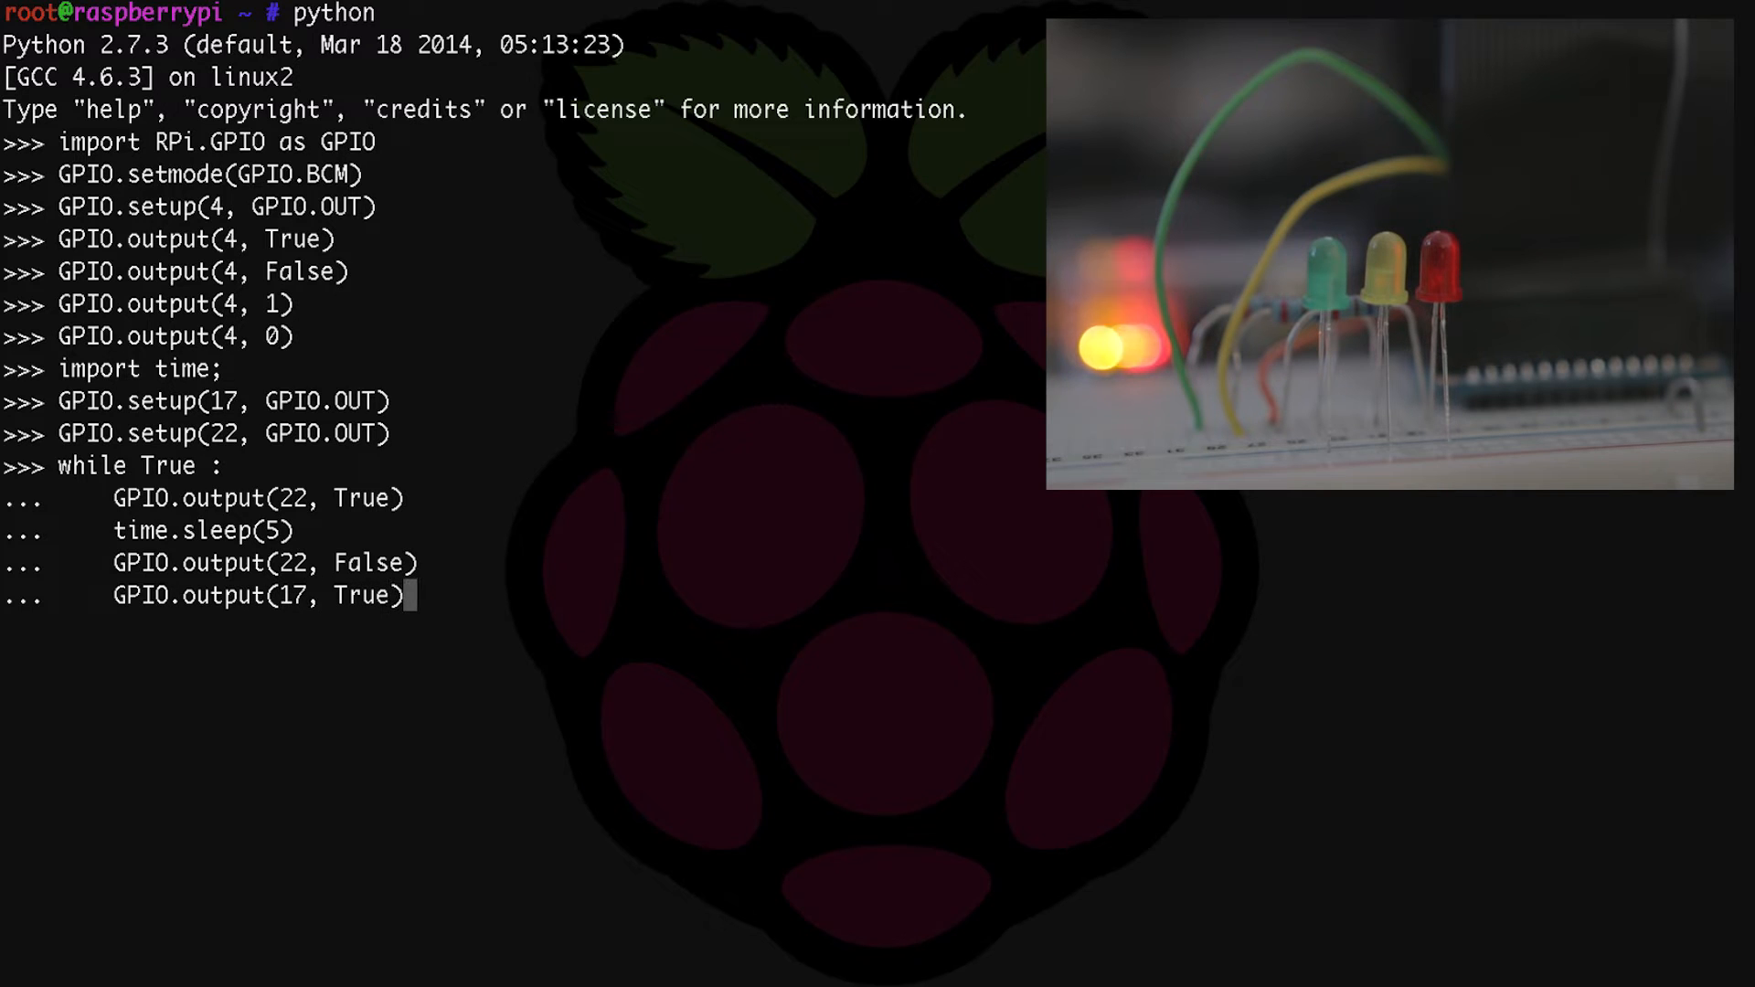
key("Return")
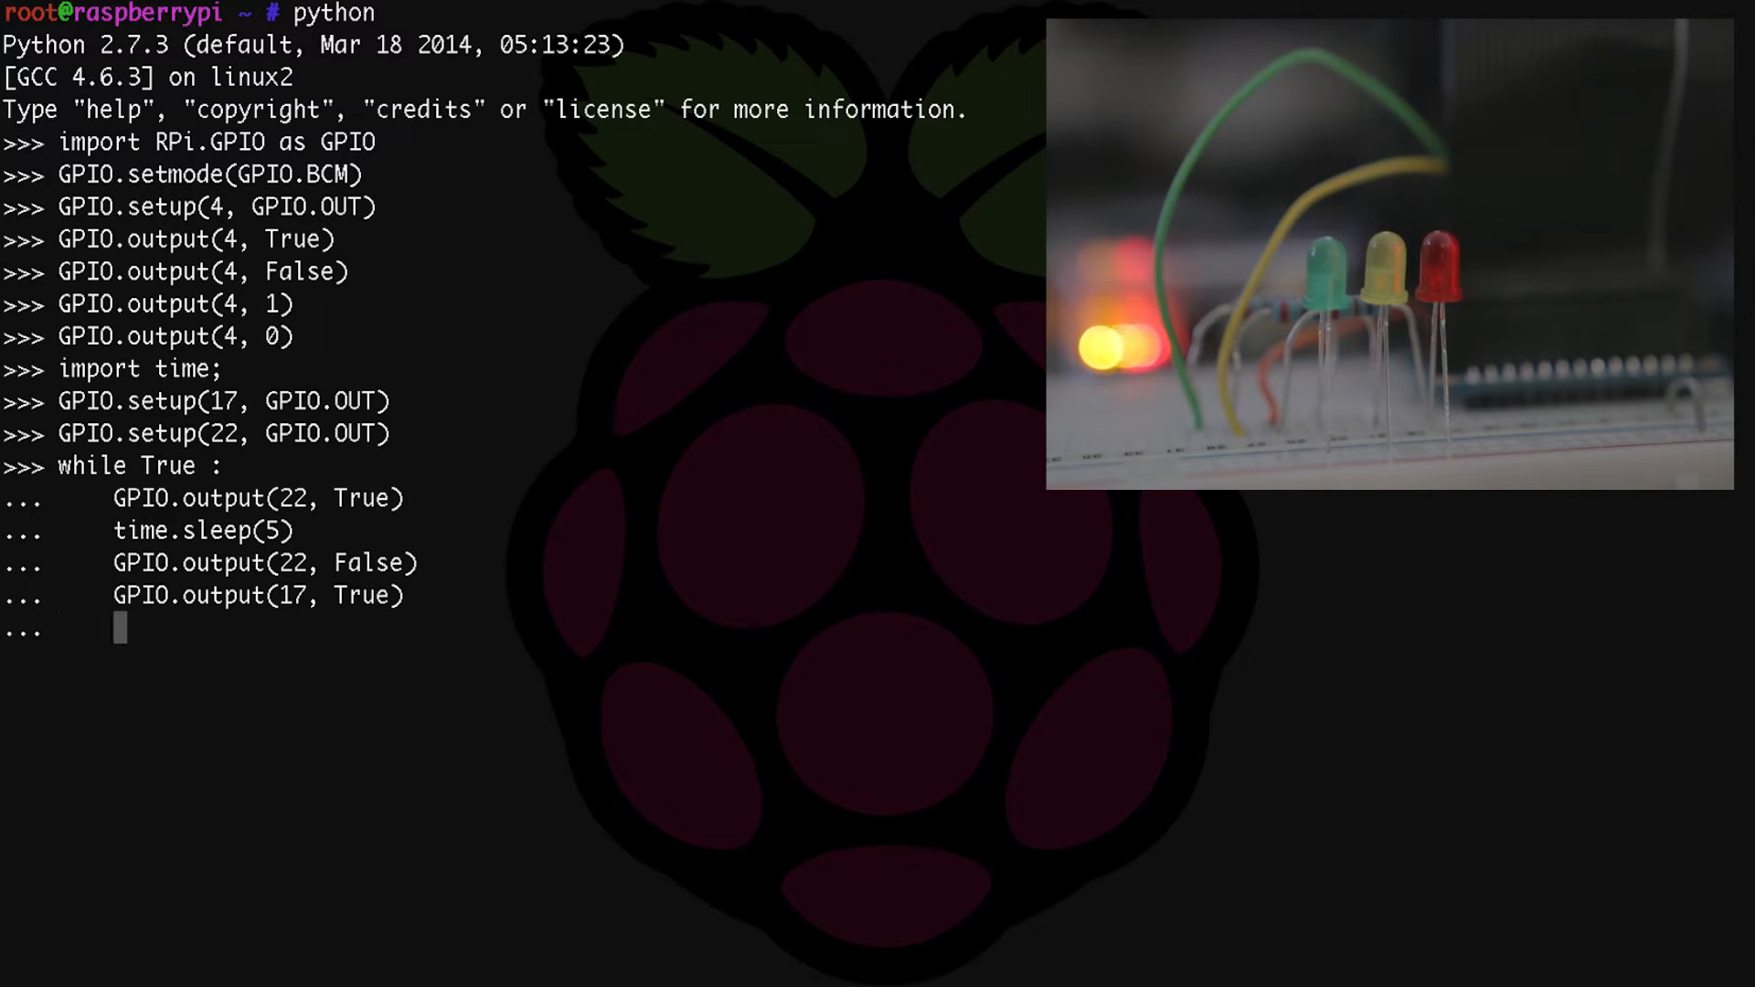
type("time.s")
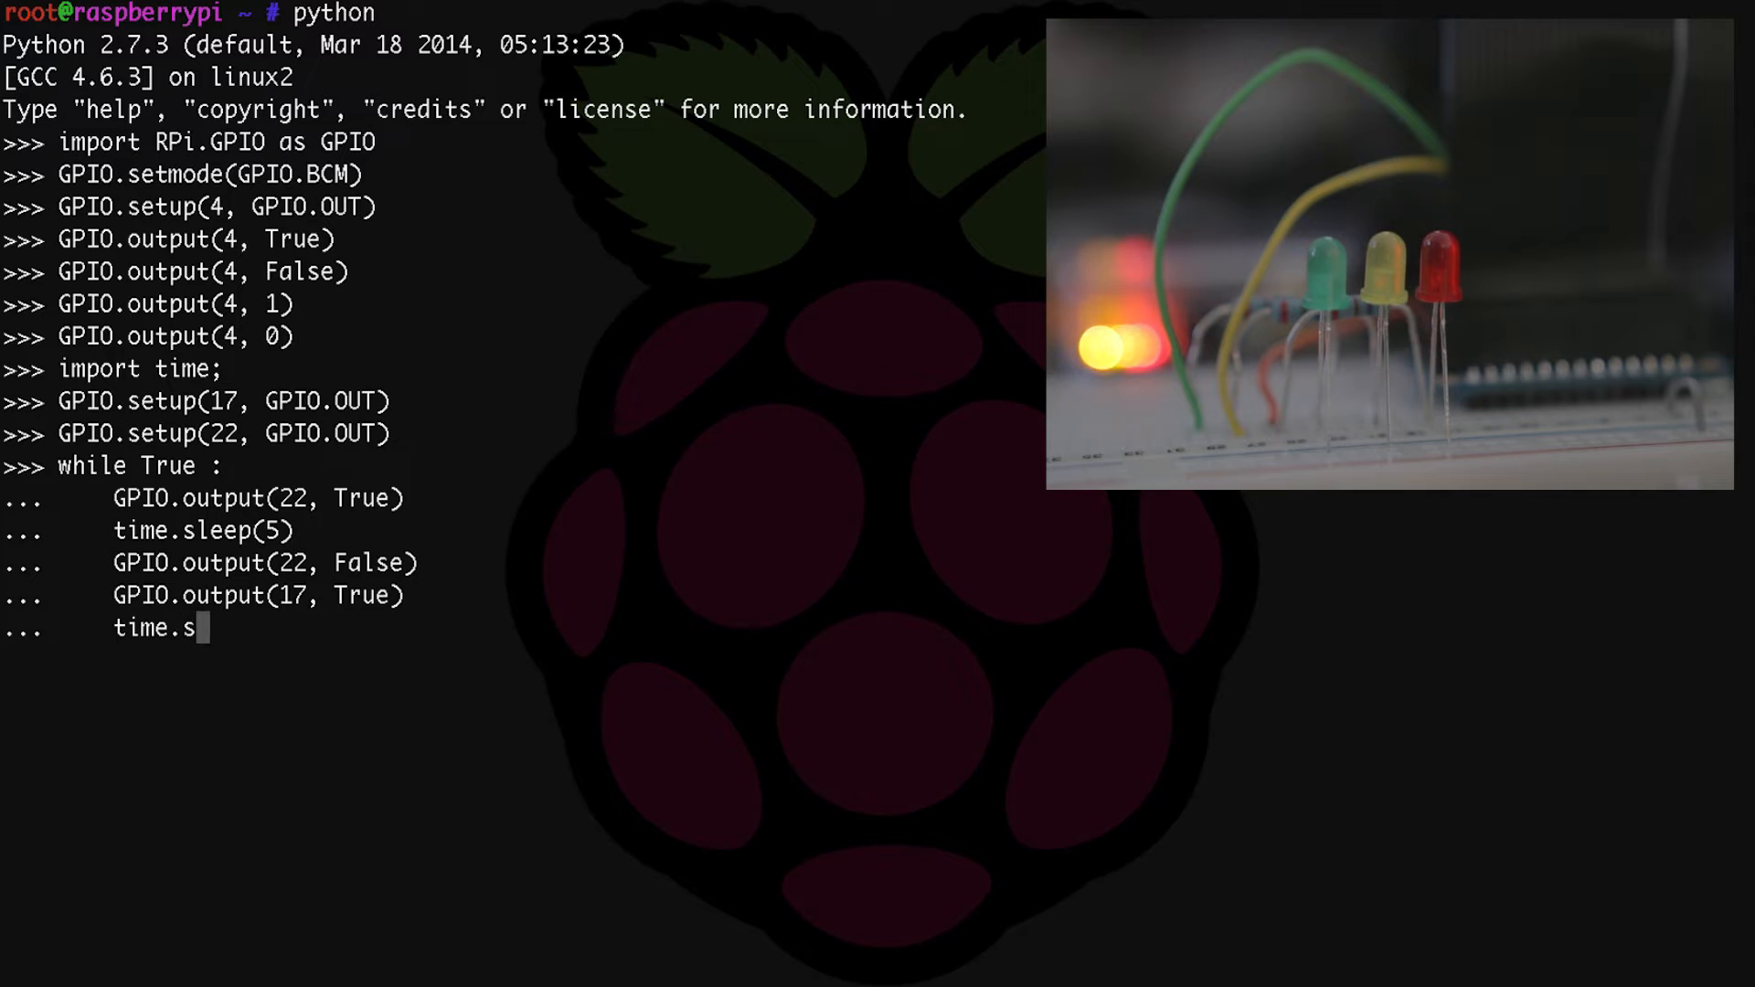
type("leep(2)")
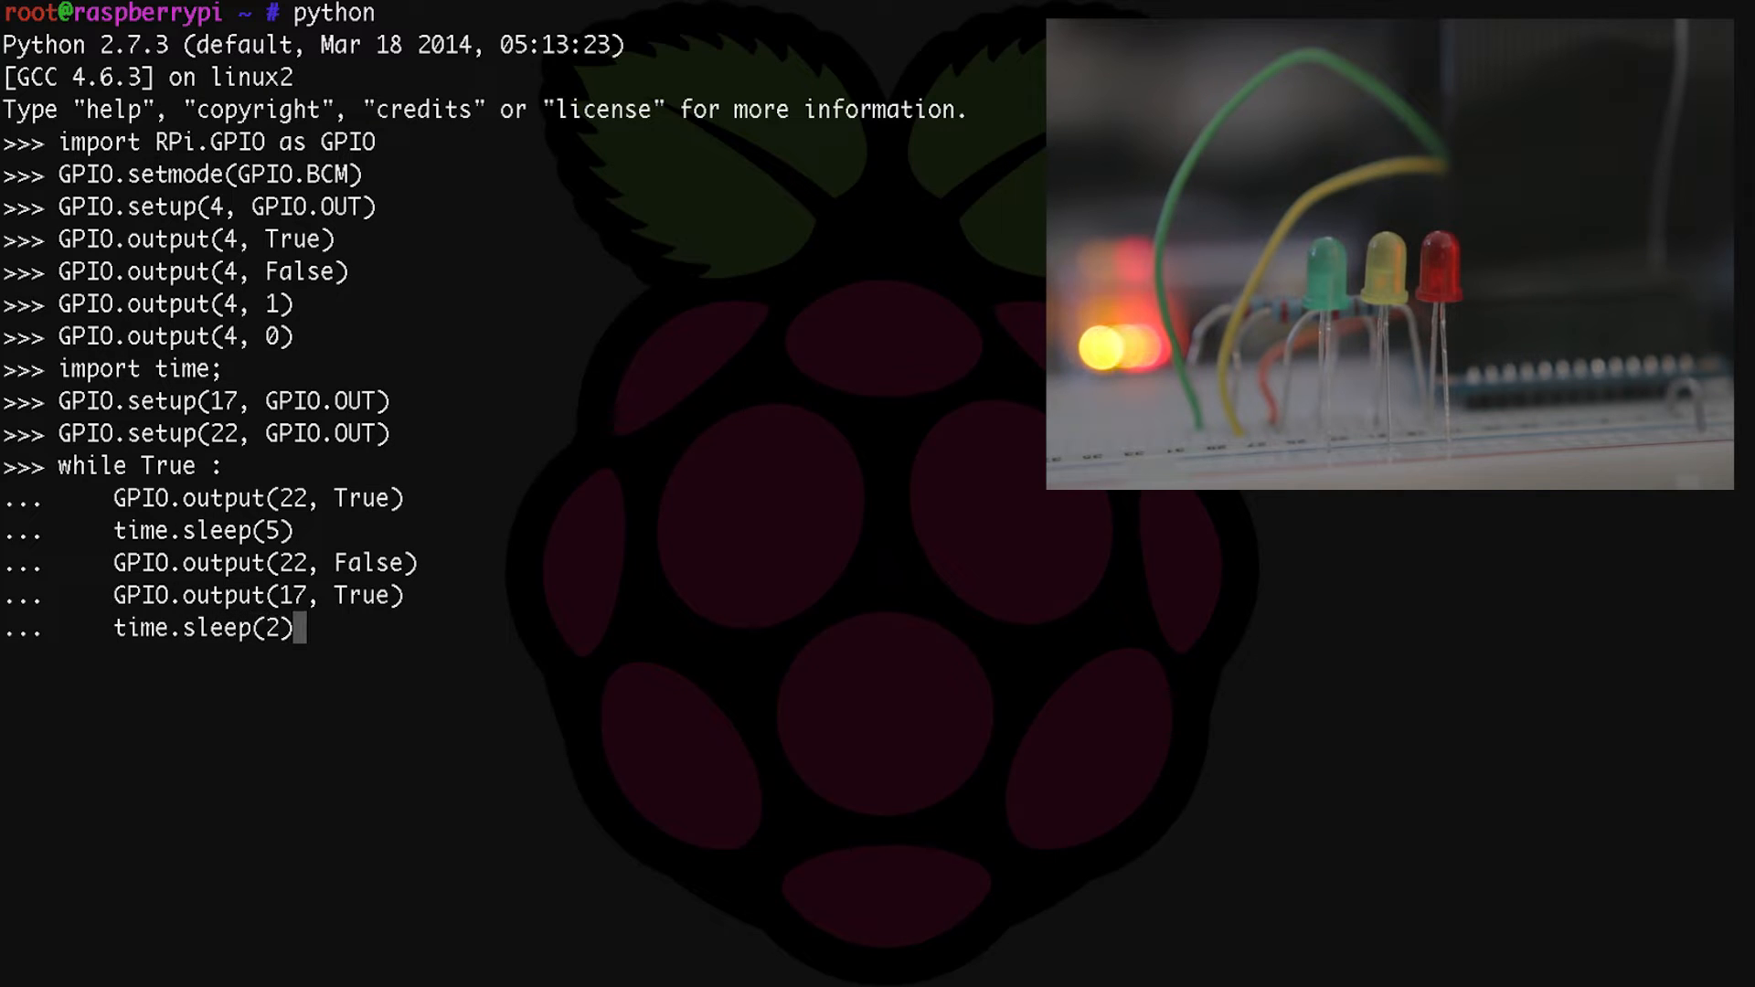
key("Return")
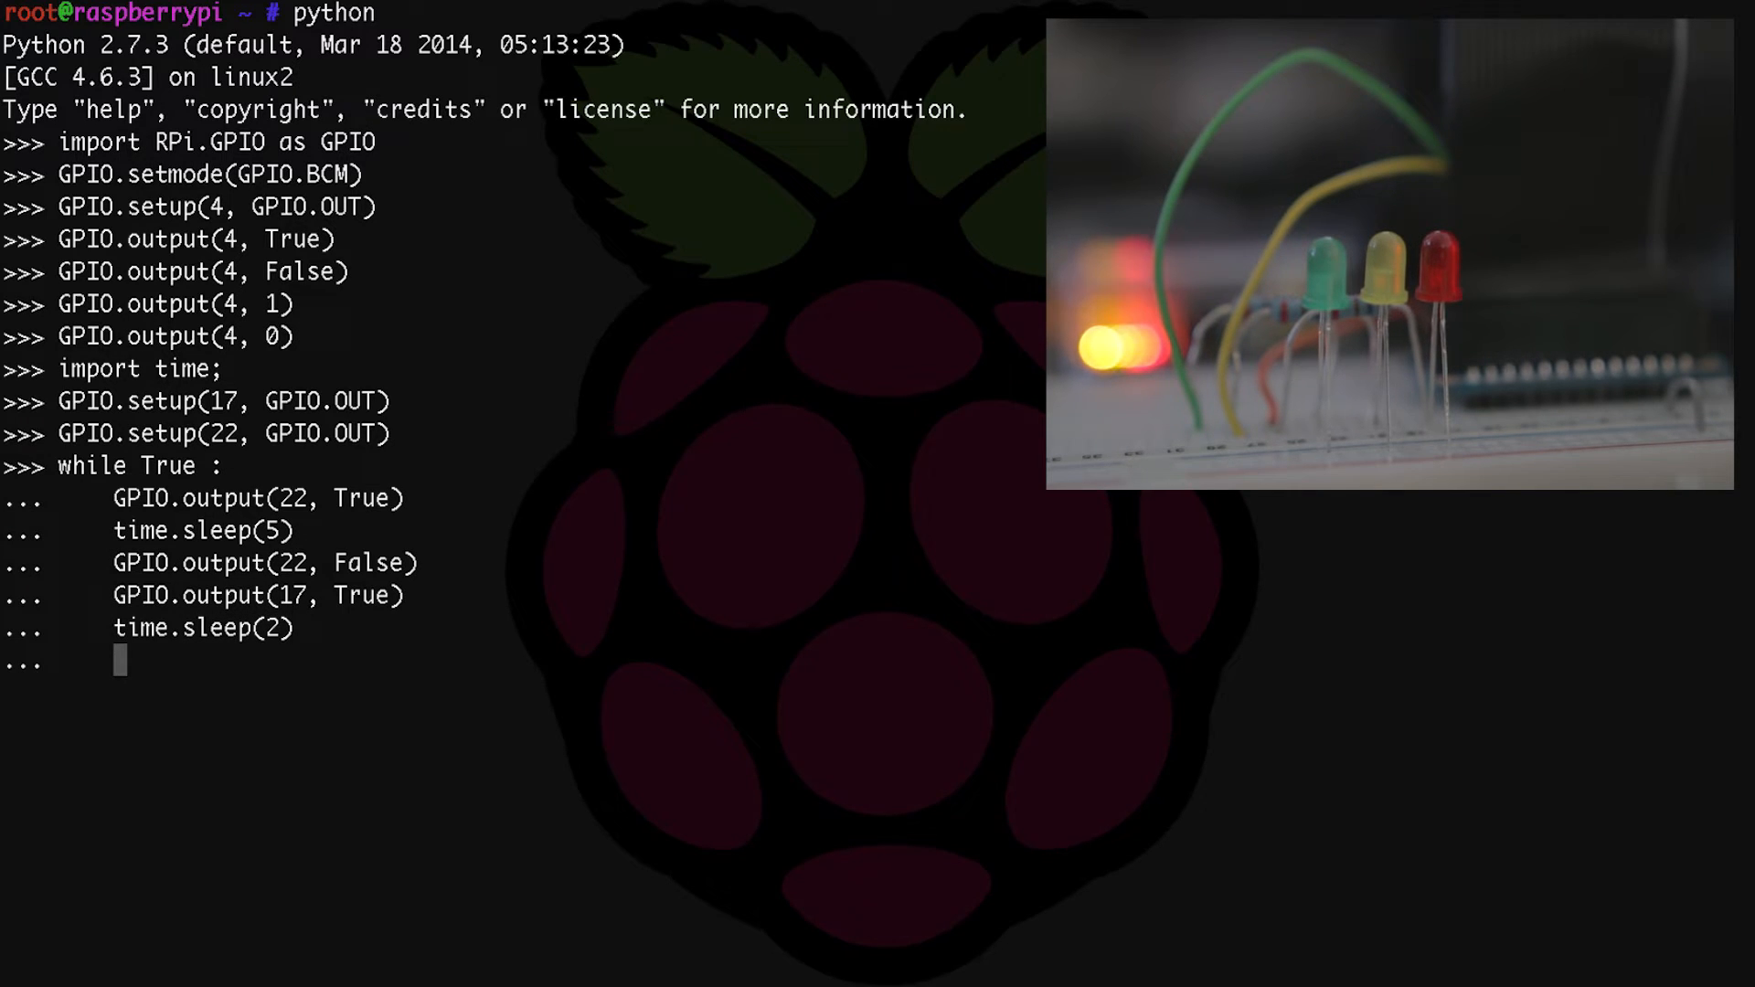
Switch pin 17 off, light pin 4 for five seconds, then switch pin 4 off.
type("GPIO.outp")
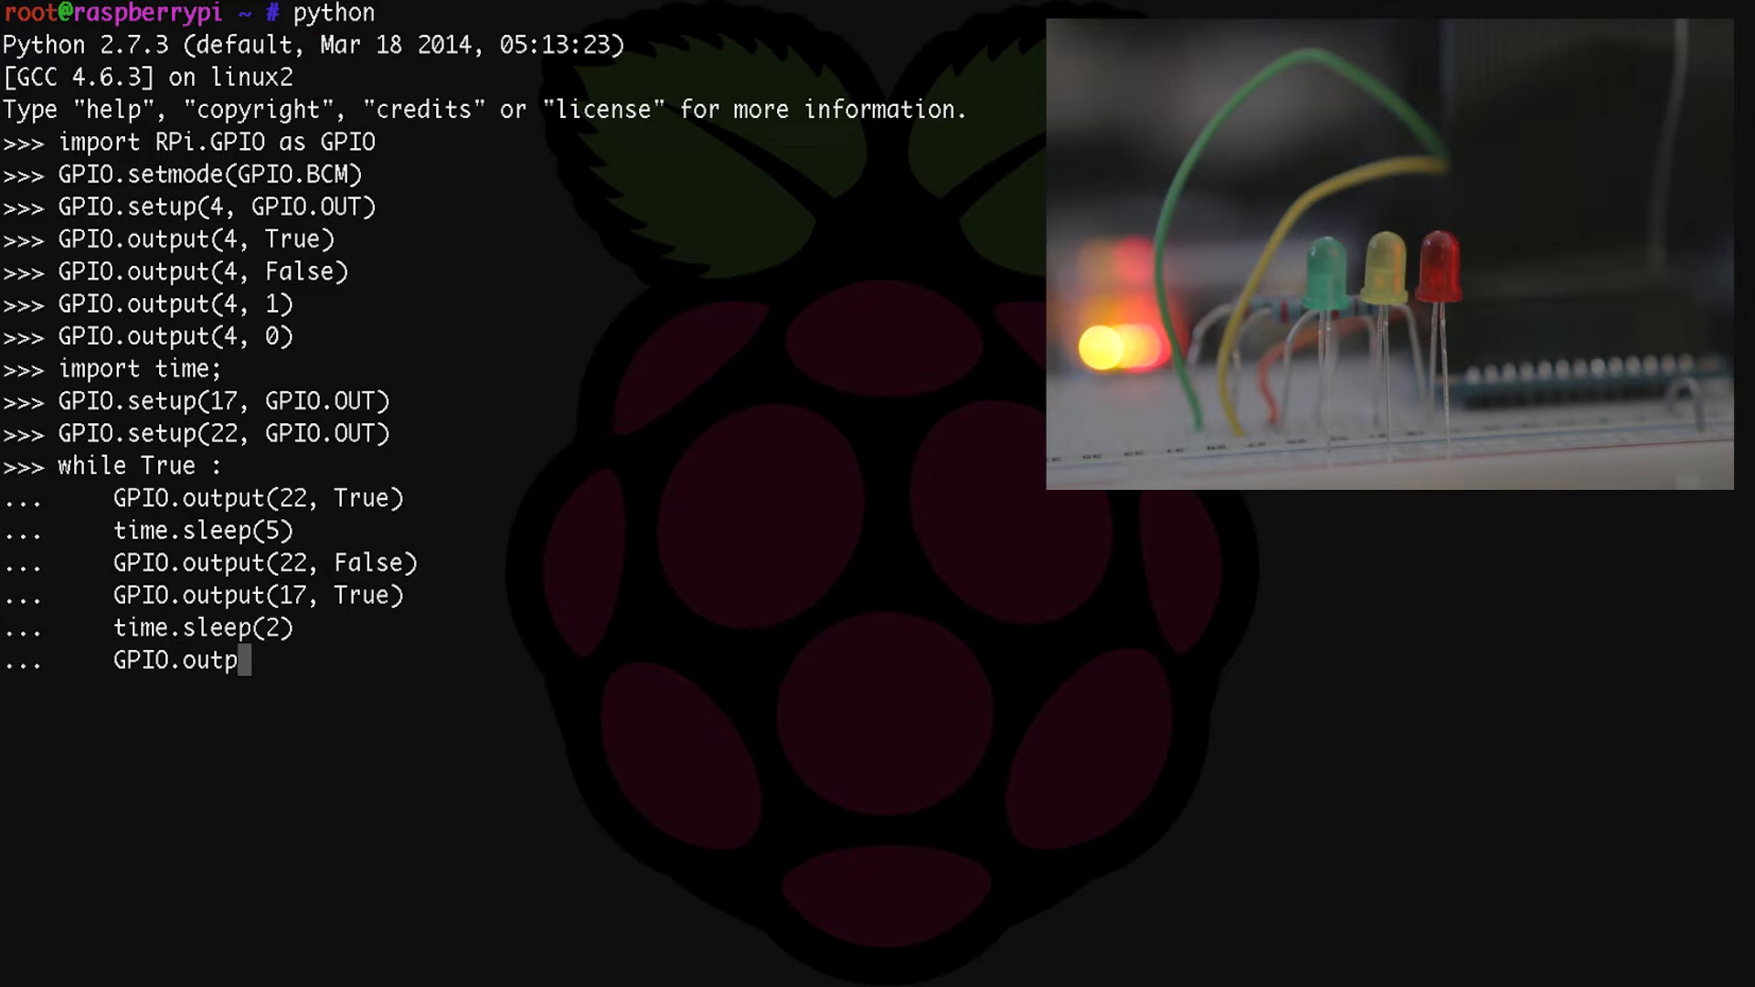
type("ut")
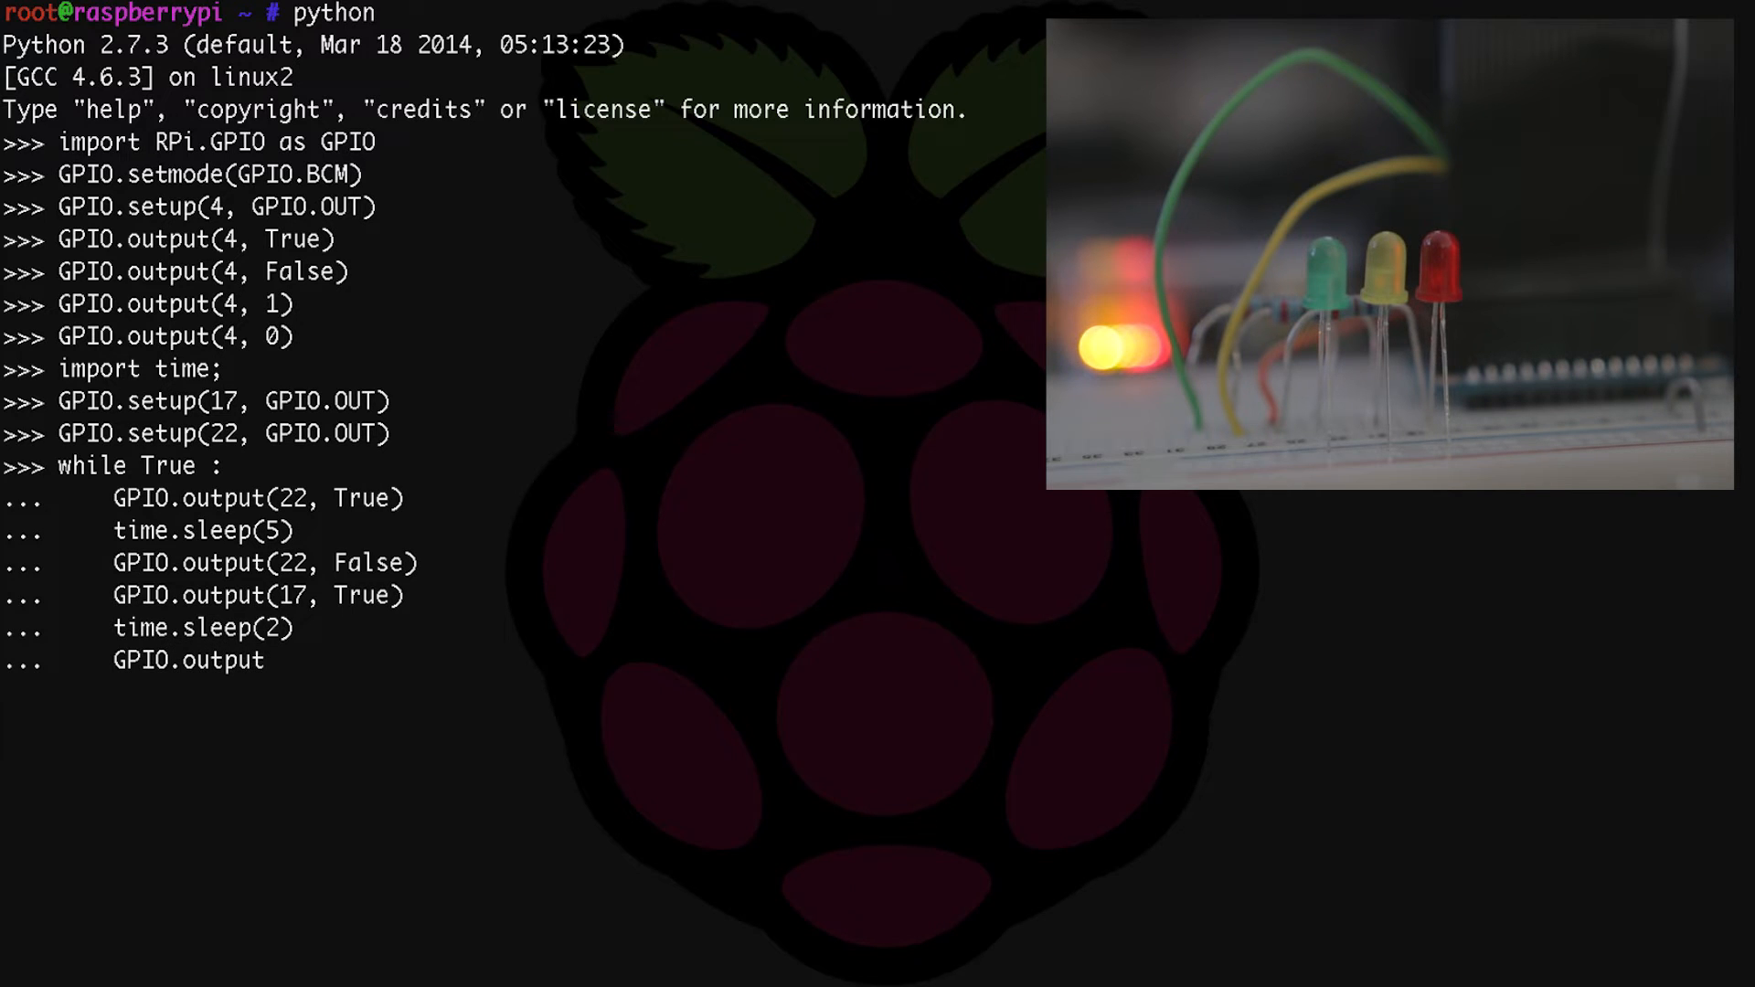
type("(17, False")
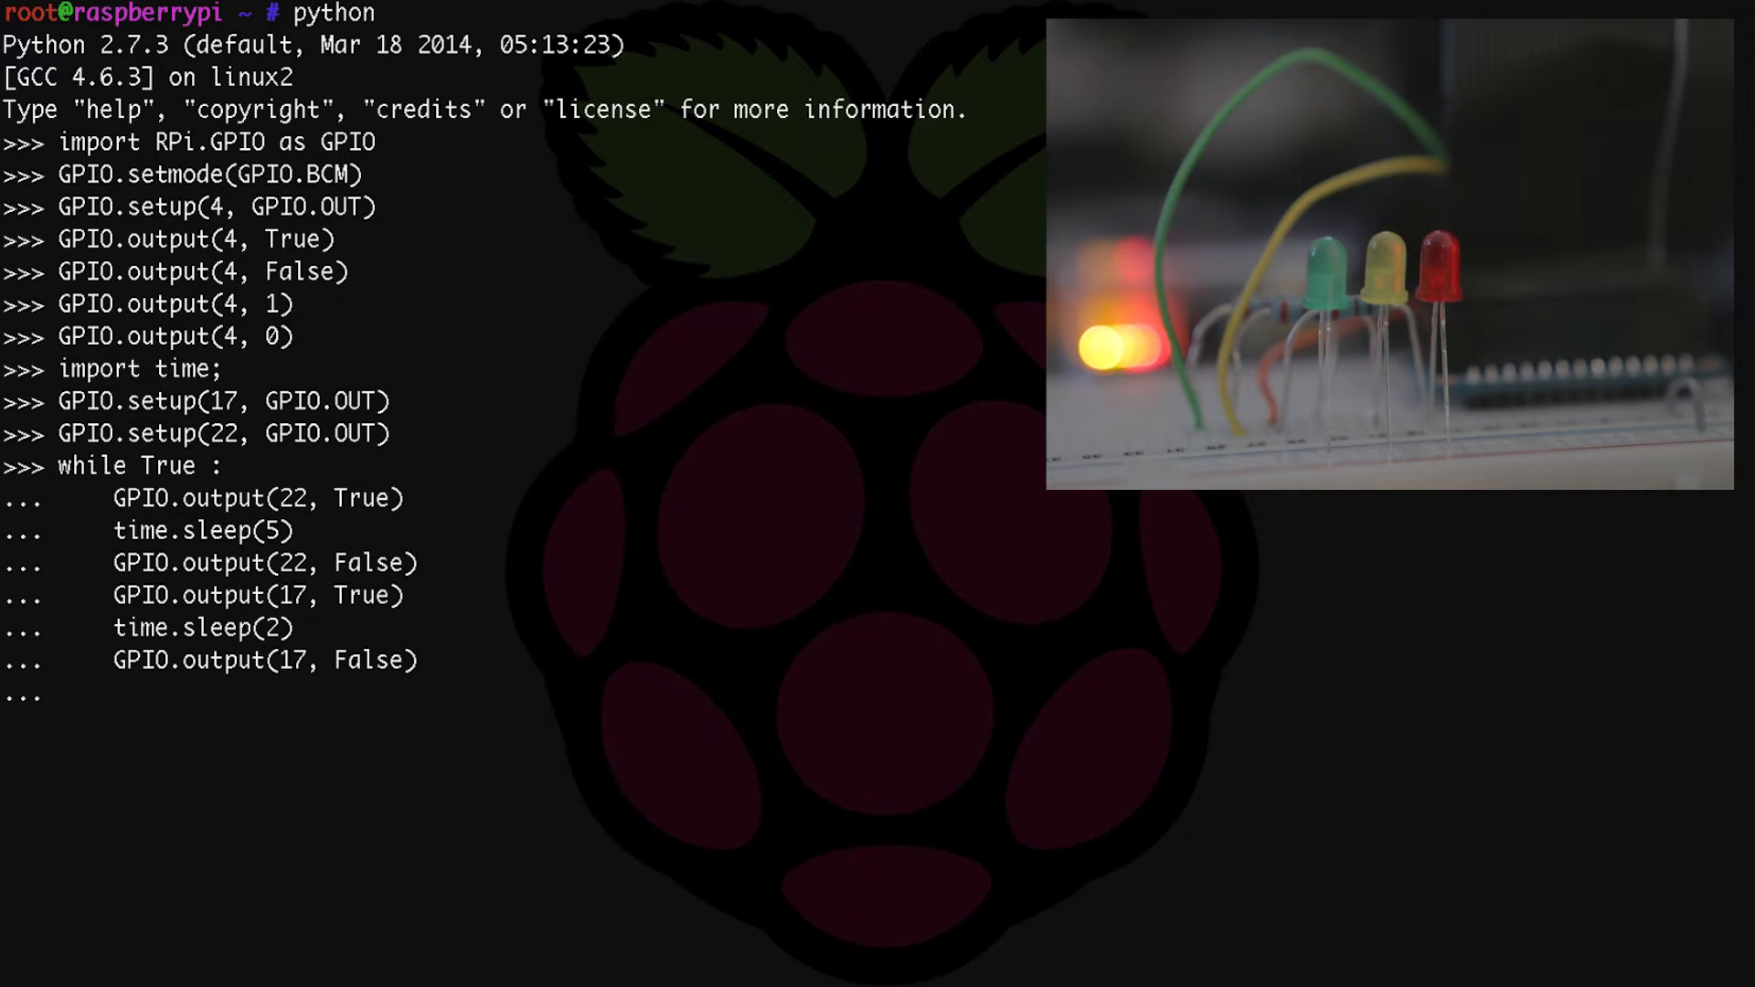
type("GP")
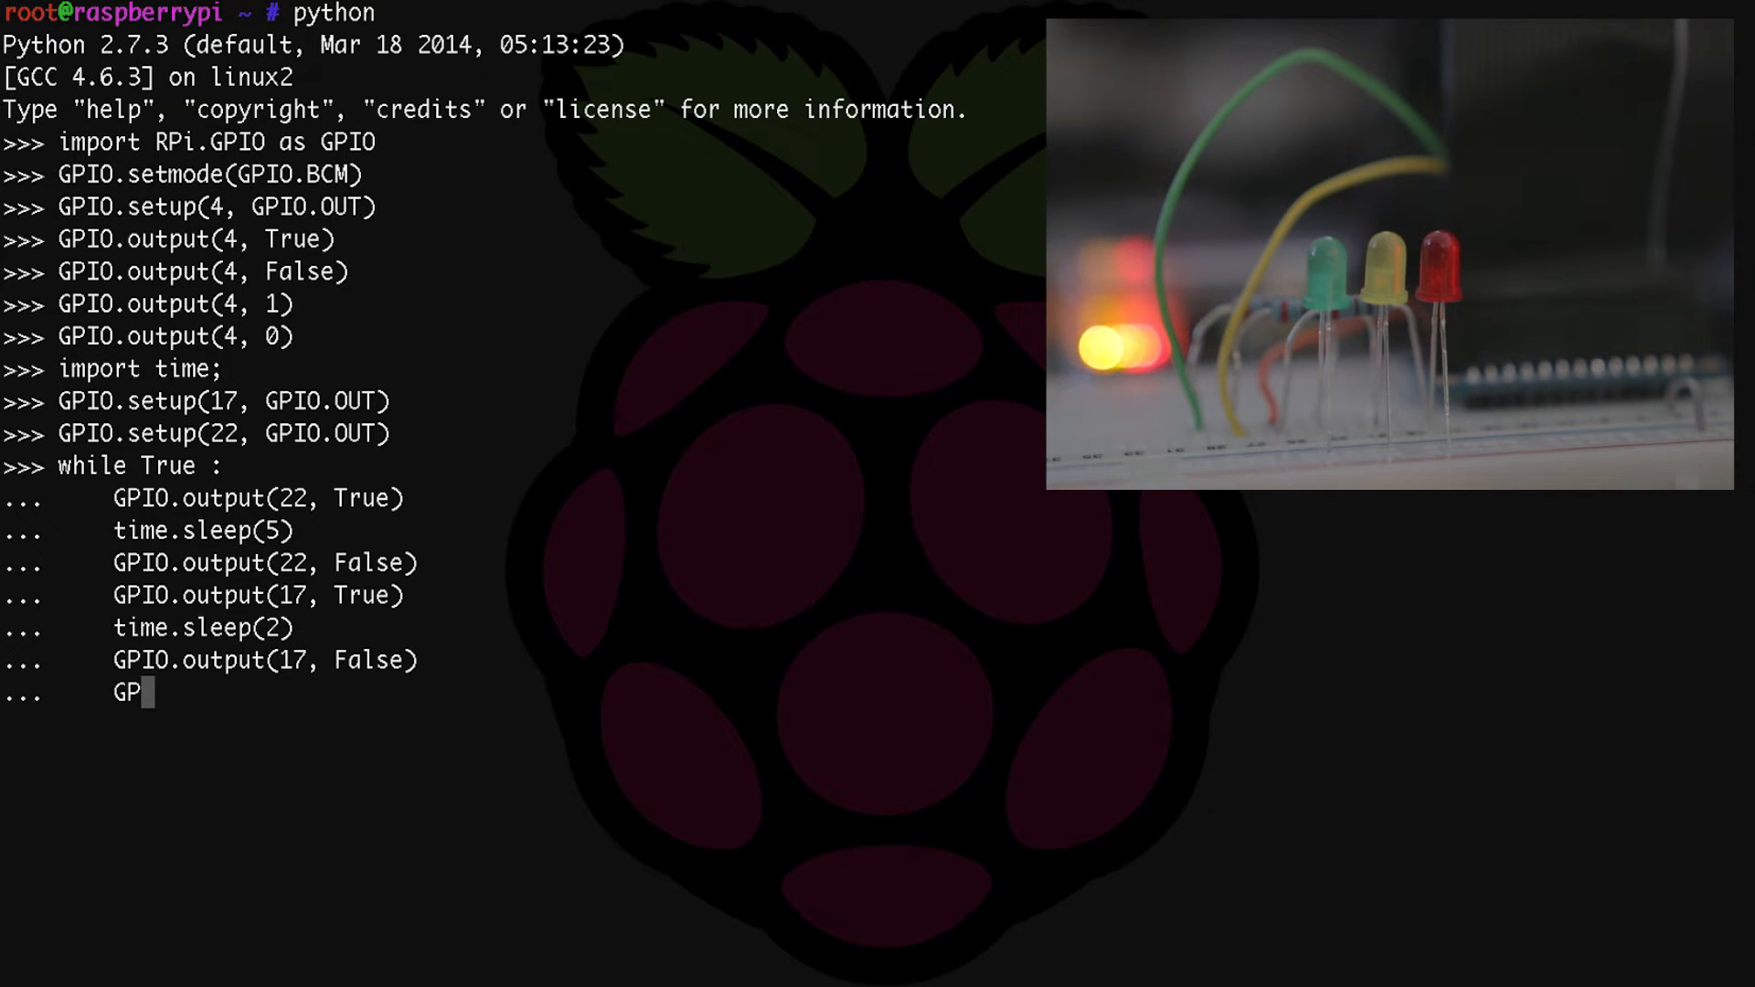
type("IO.outp")
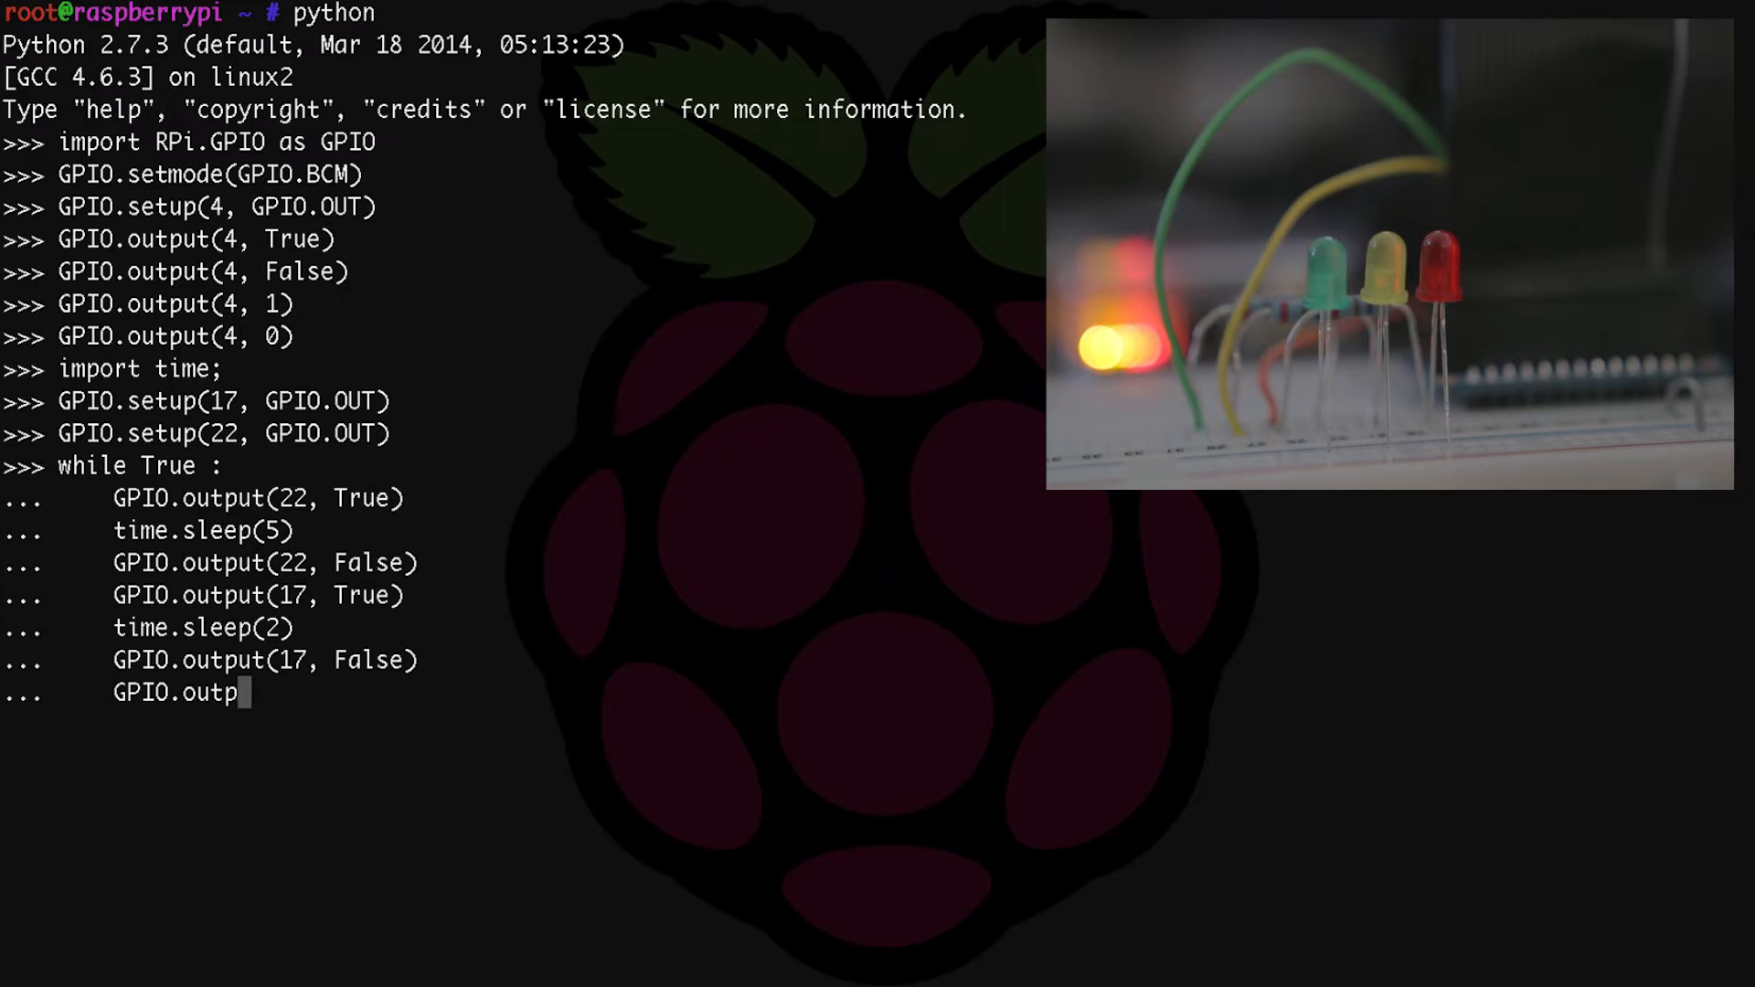
type("ut(4, T")
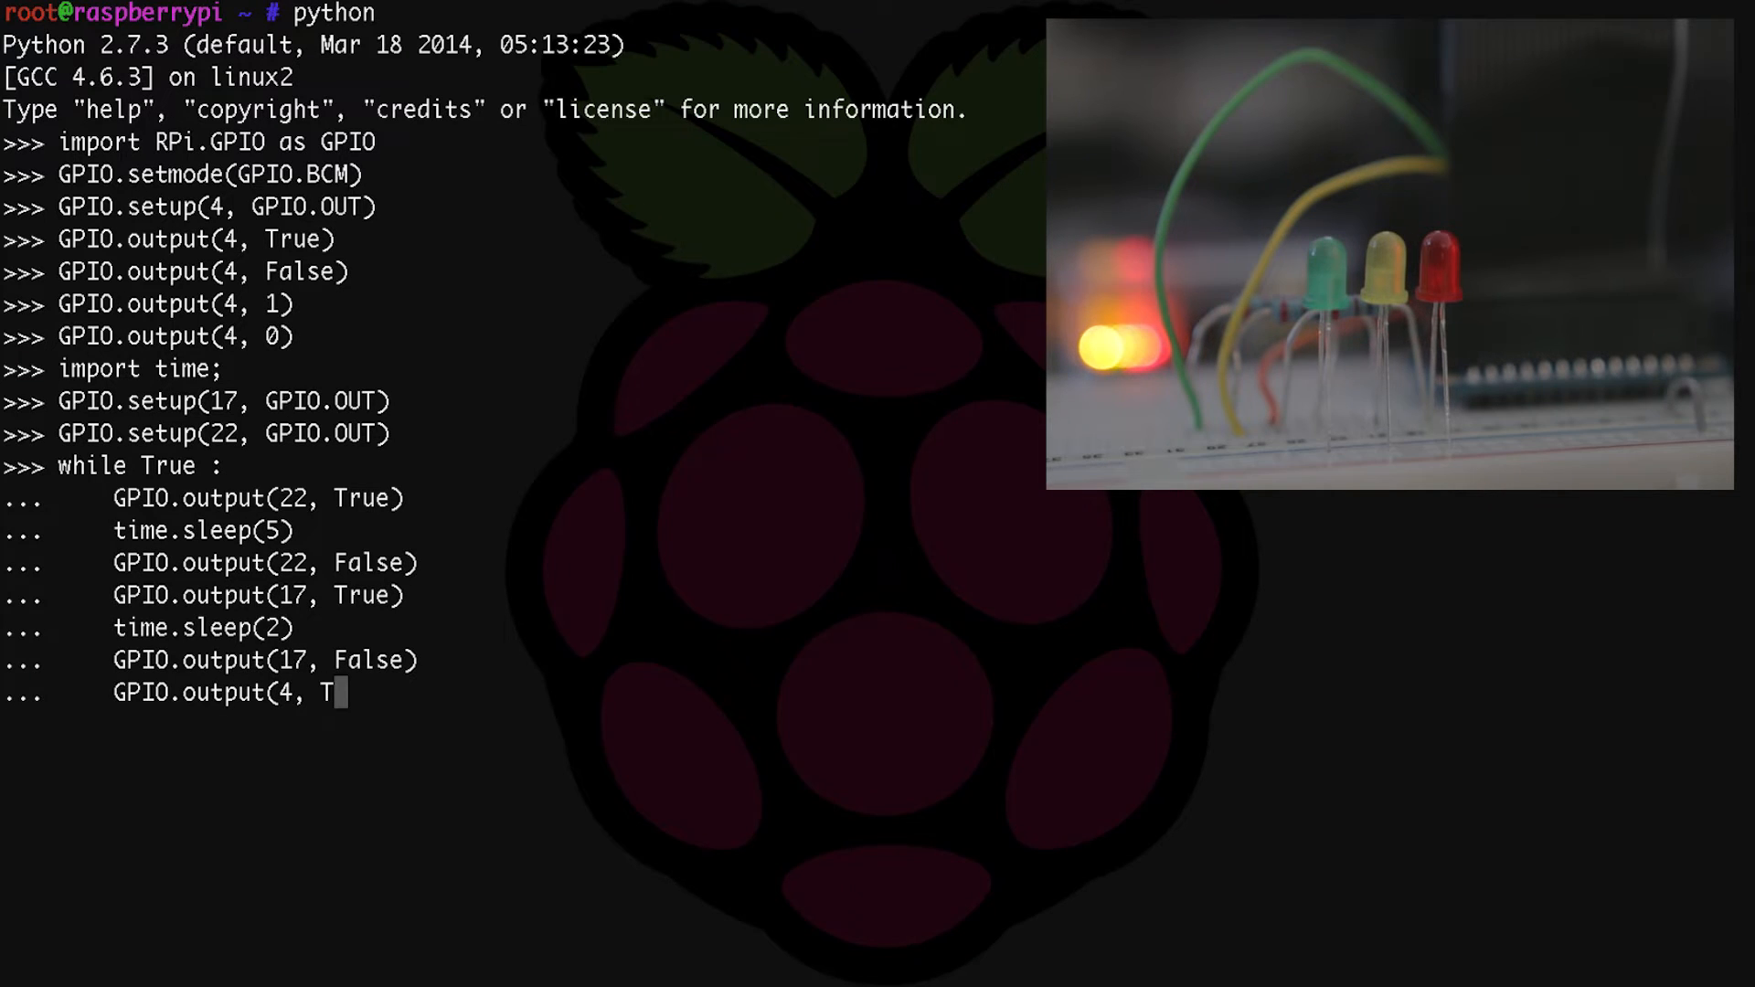
type("rue)")
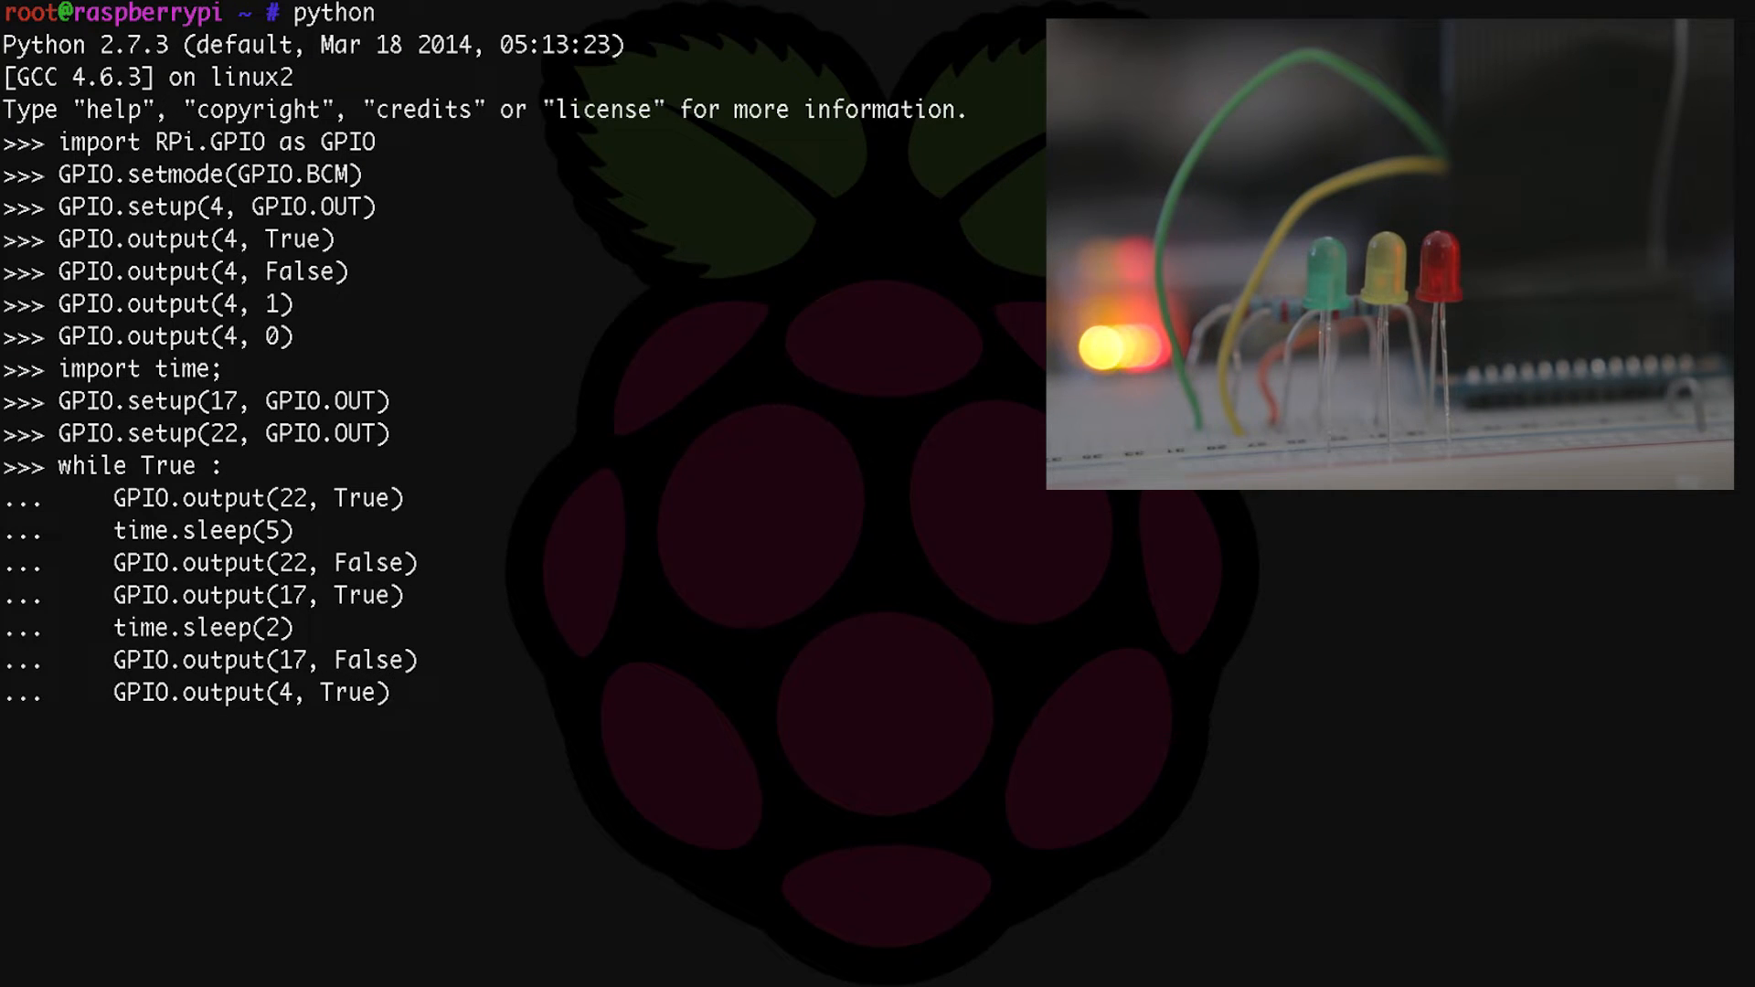
type("t")
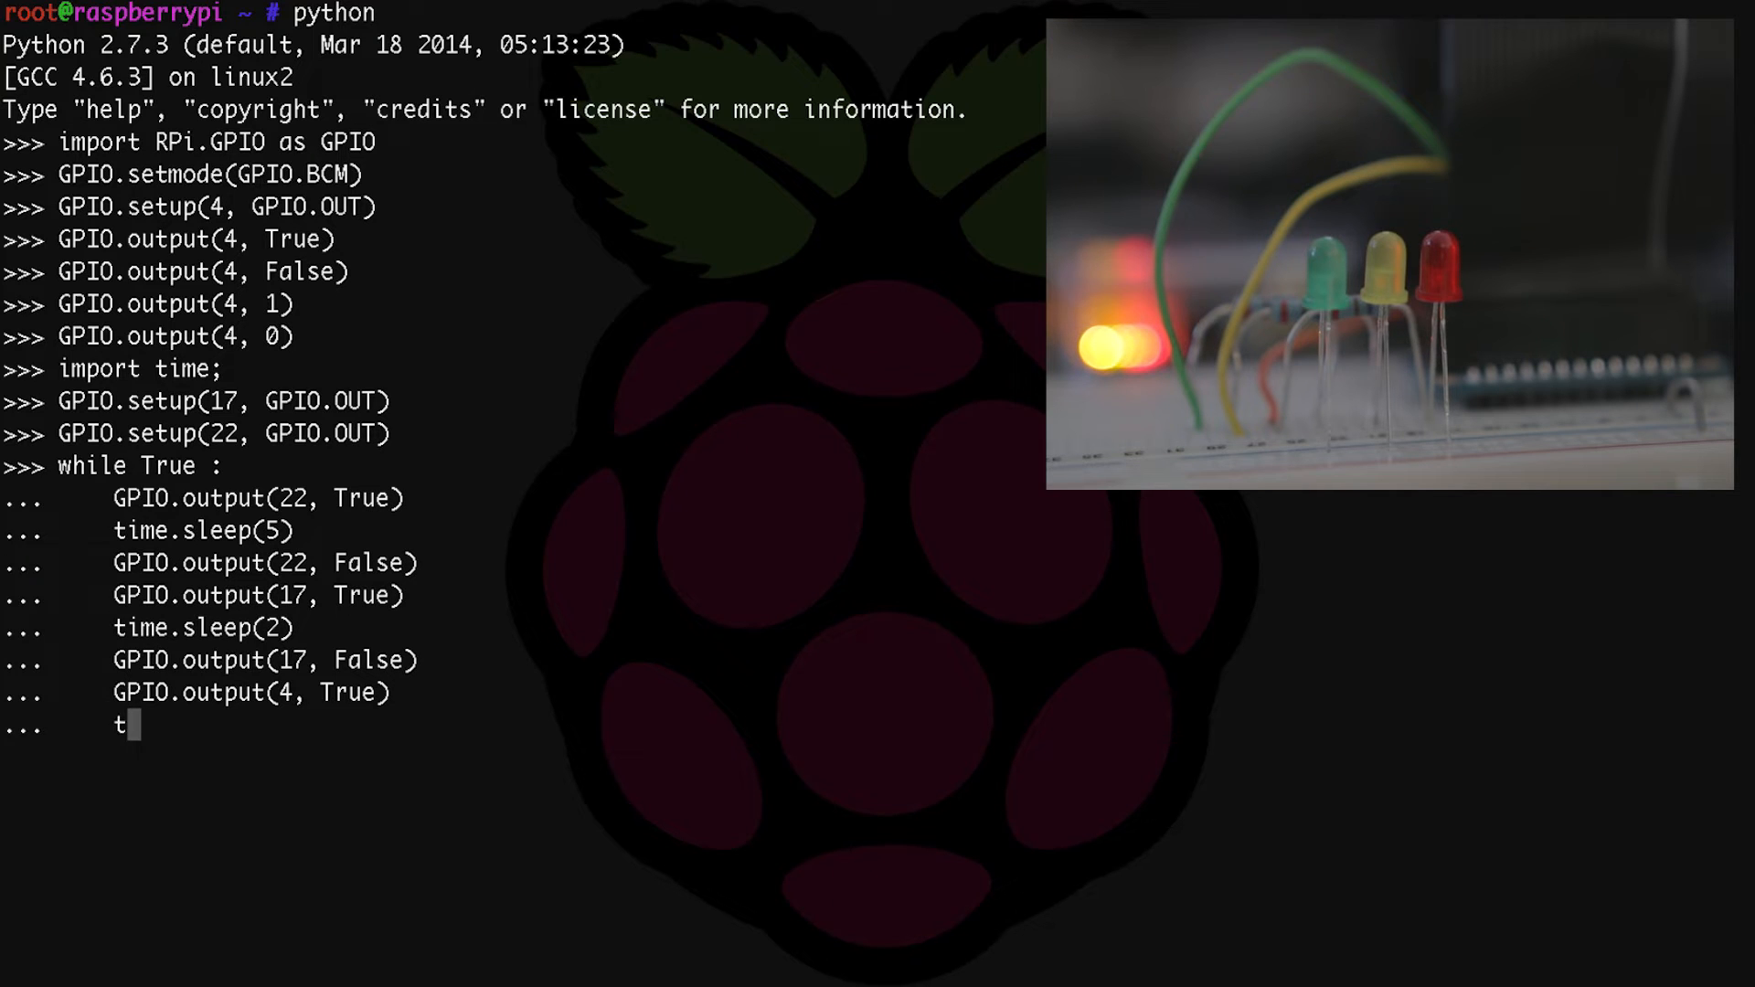
type("ime.sleep(5")
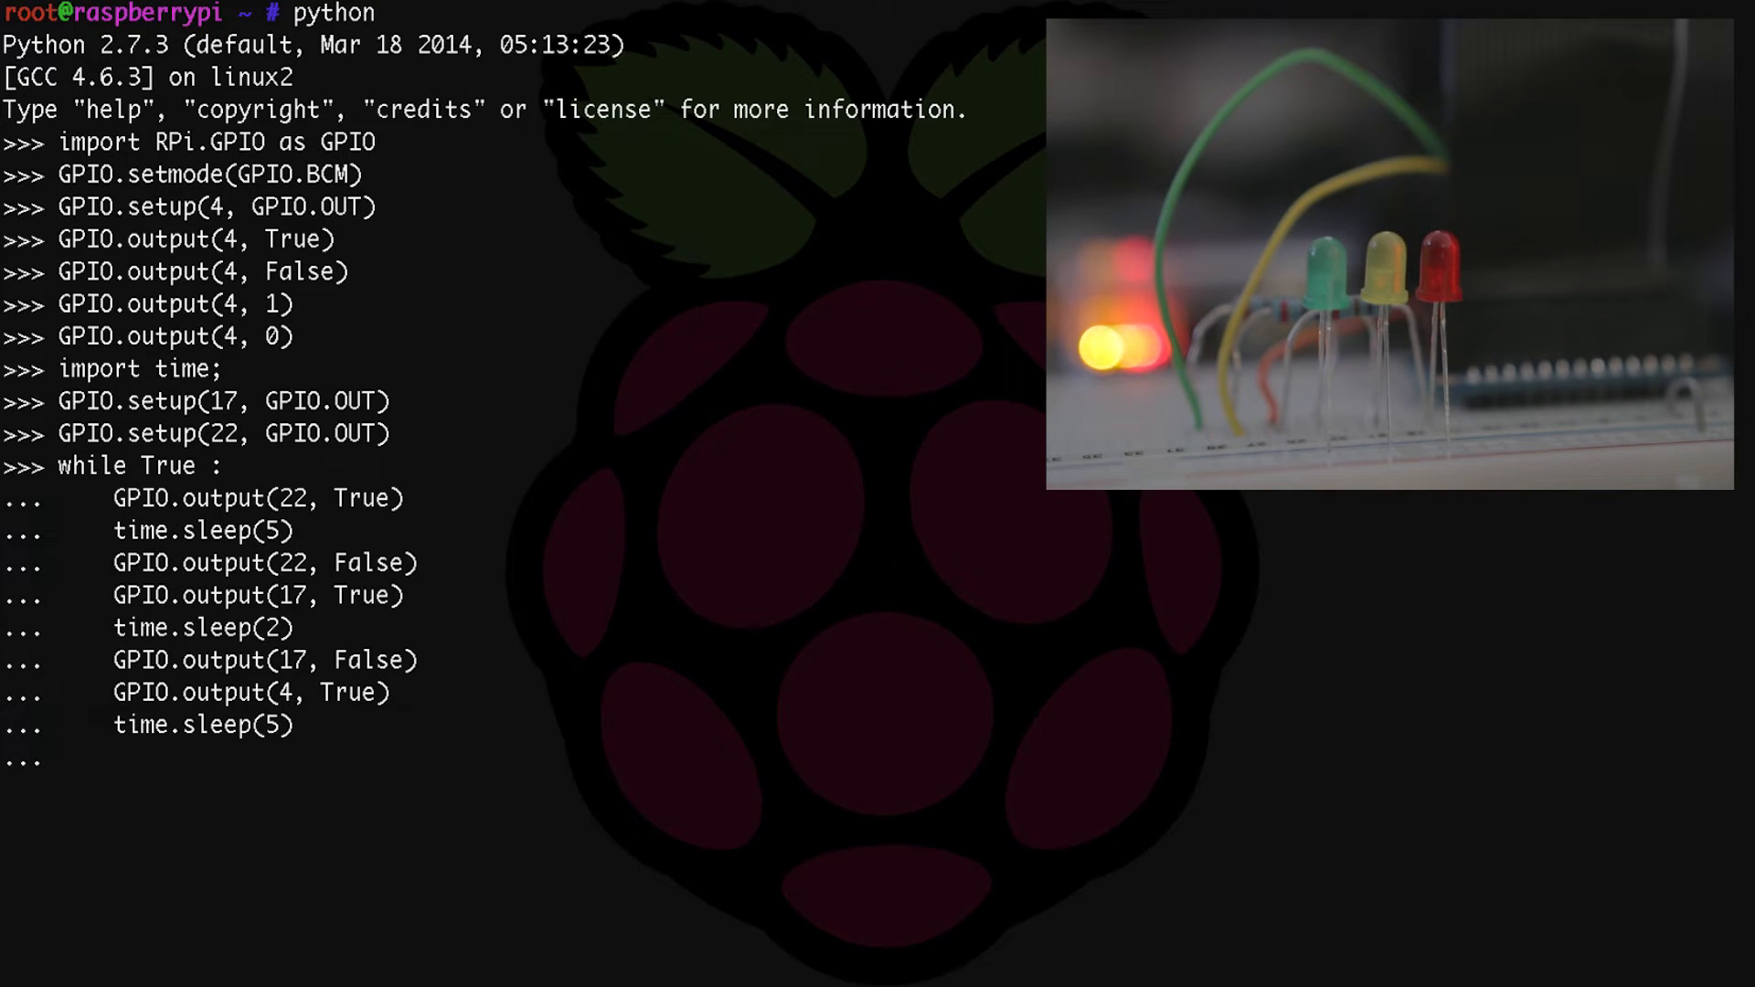
type("GPIO.outp")
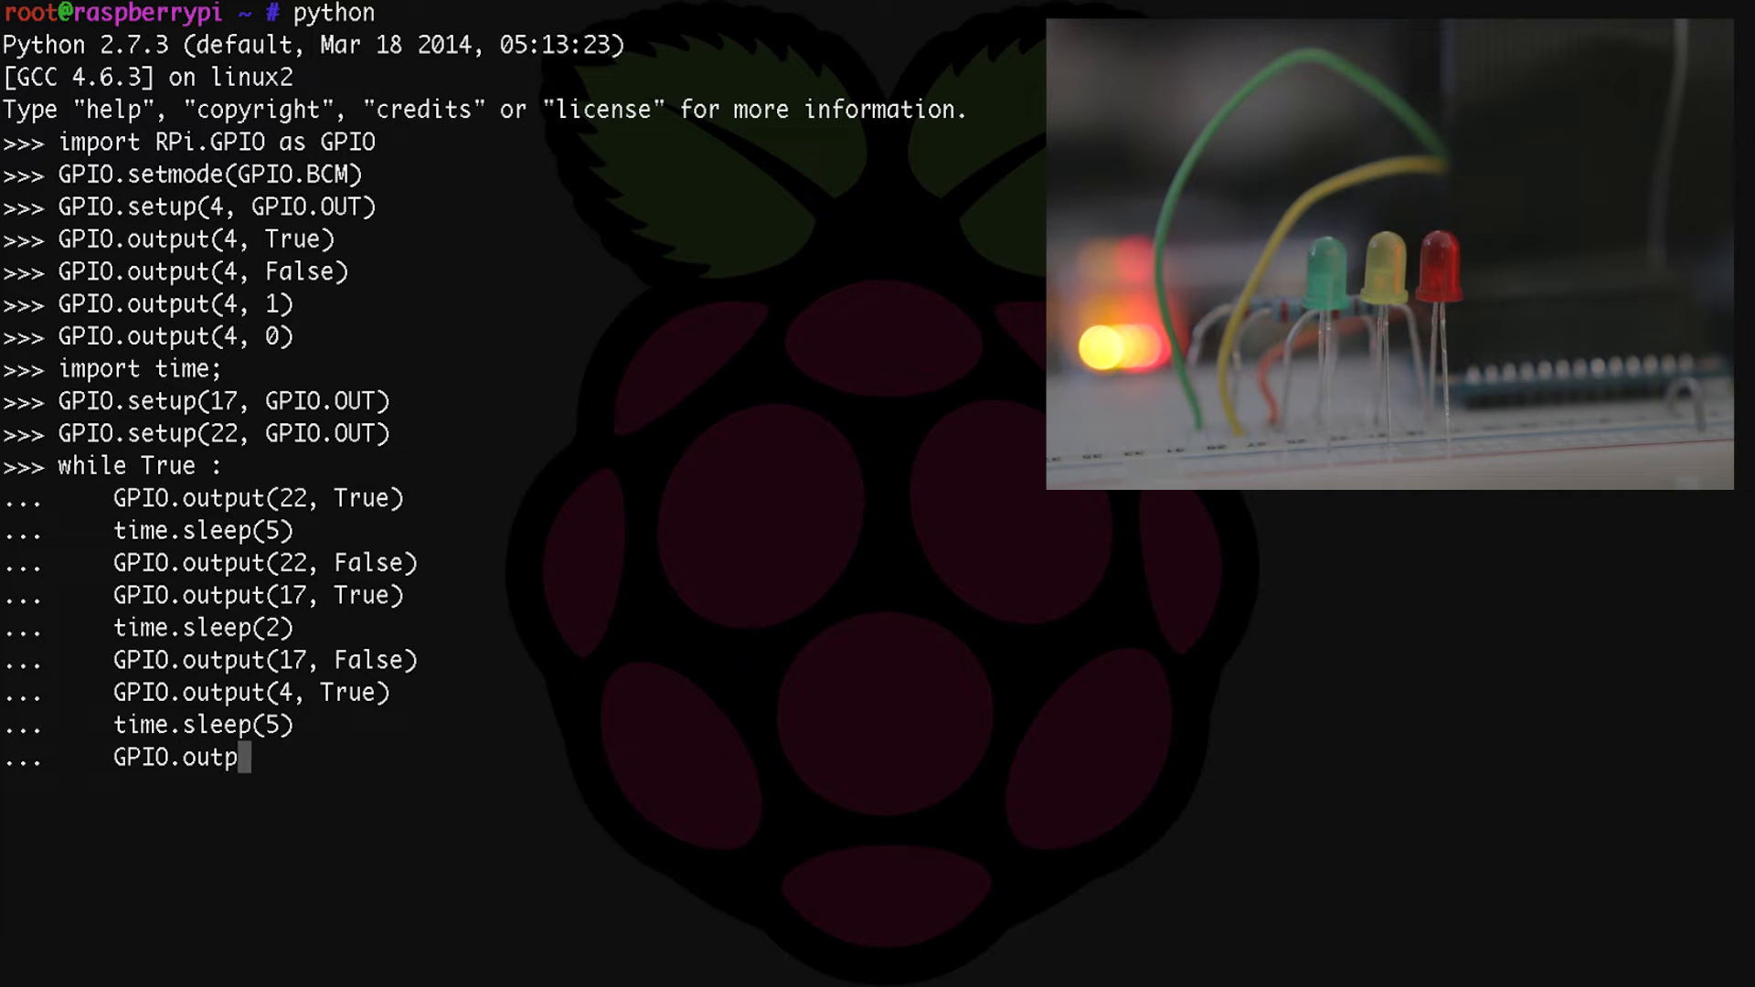
type("ut(4")
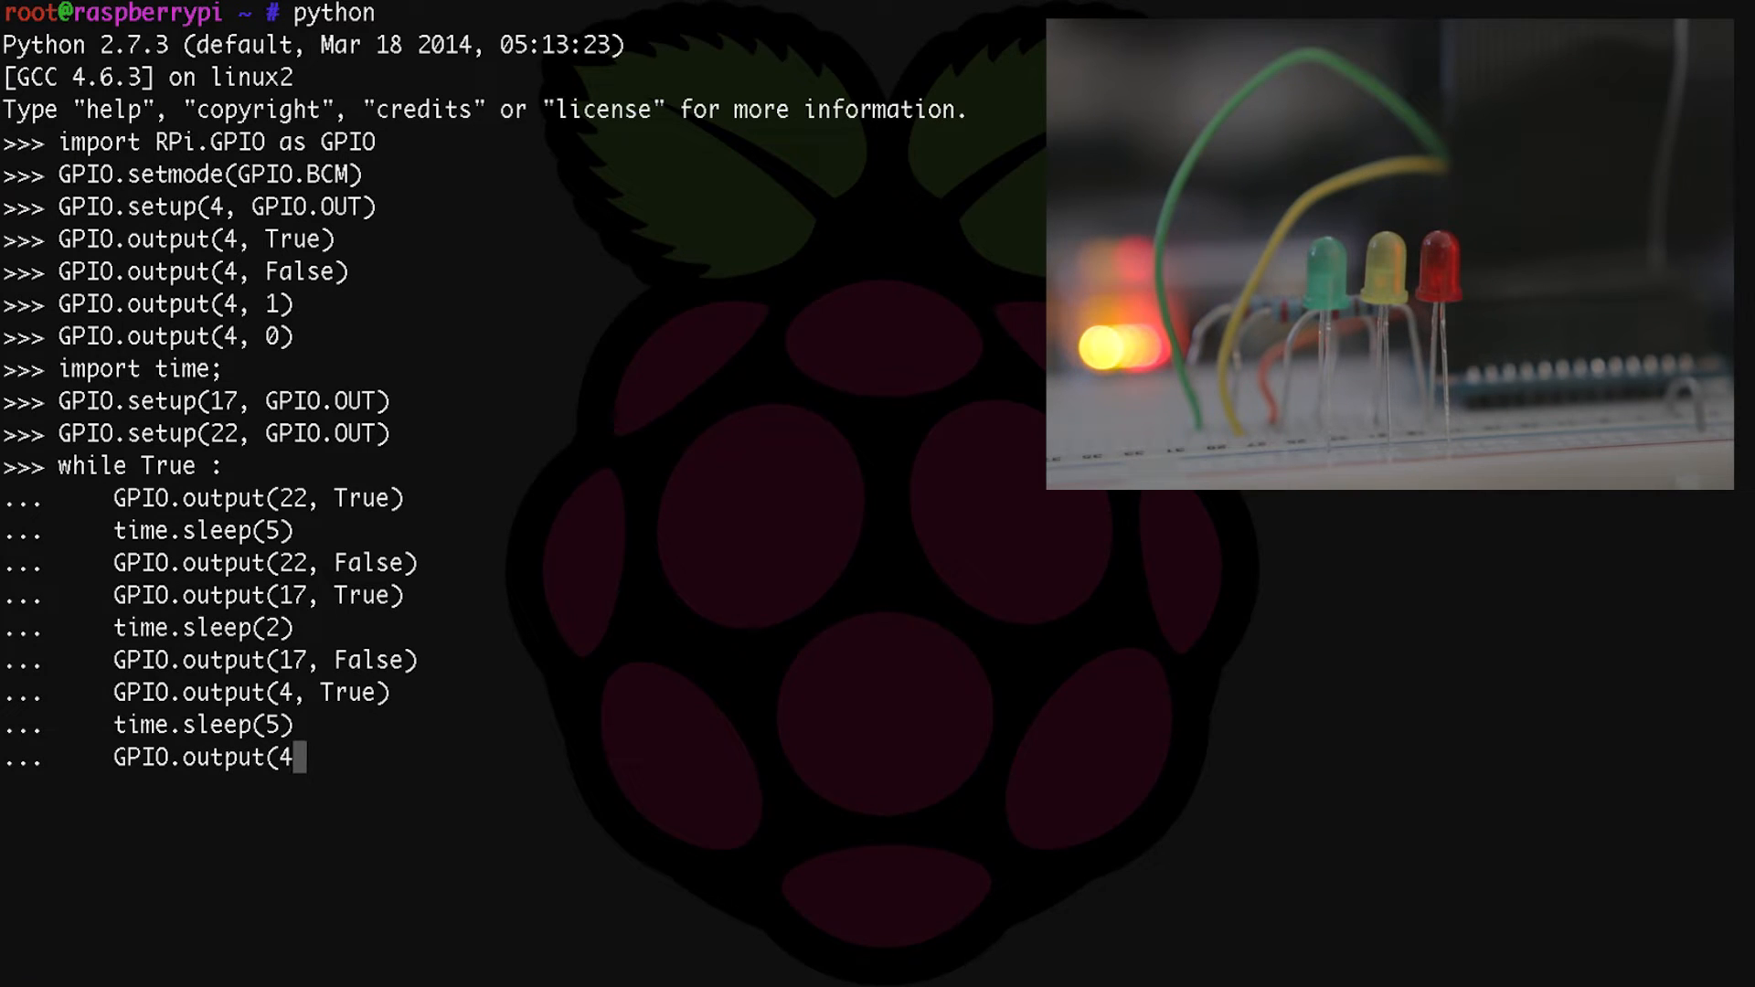
type(", Fal")
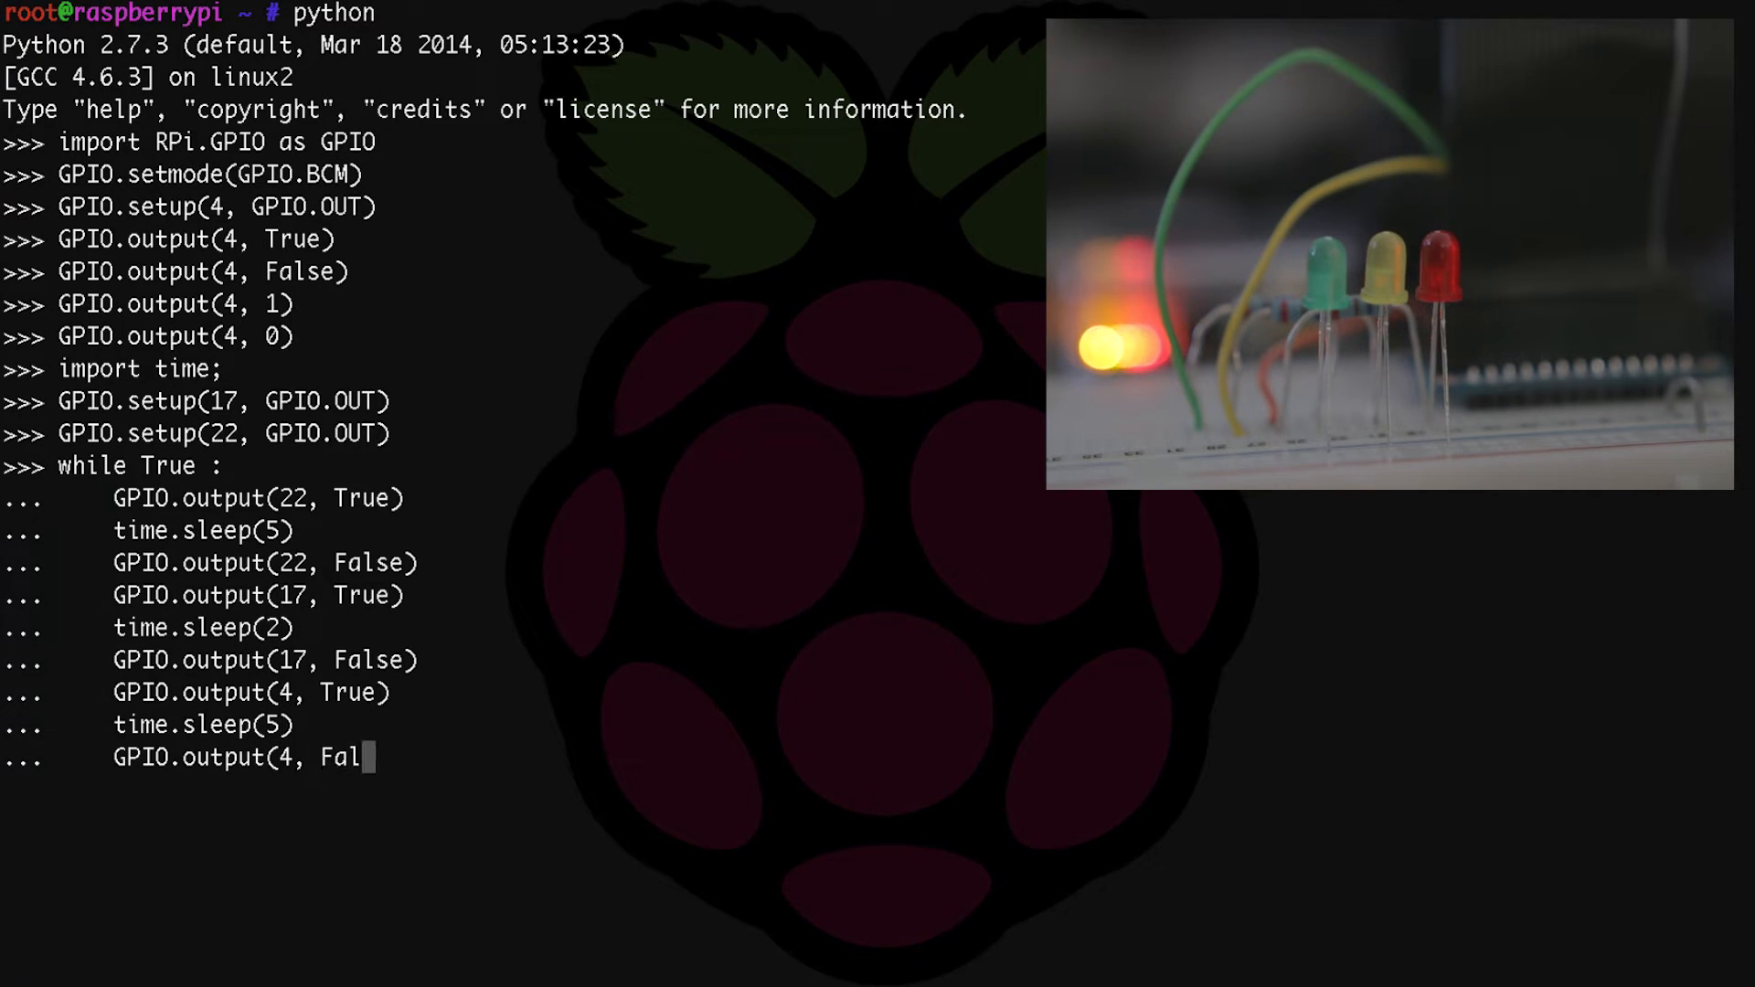
key("Return")
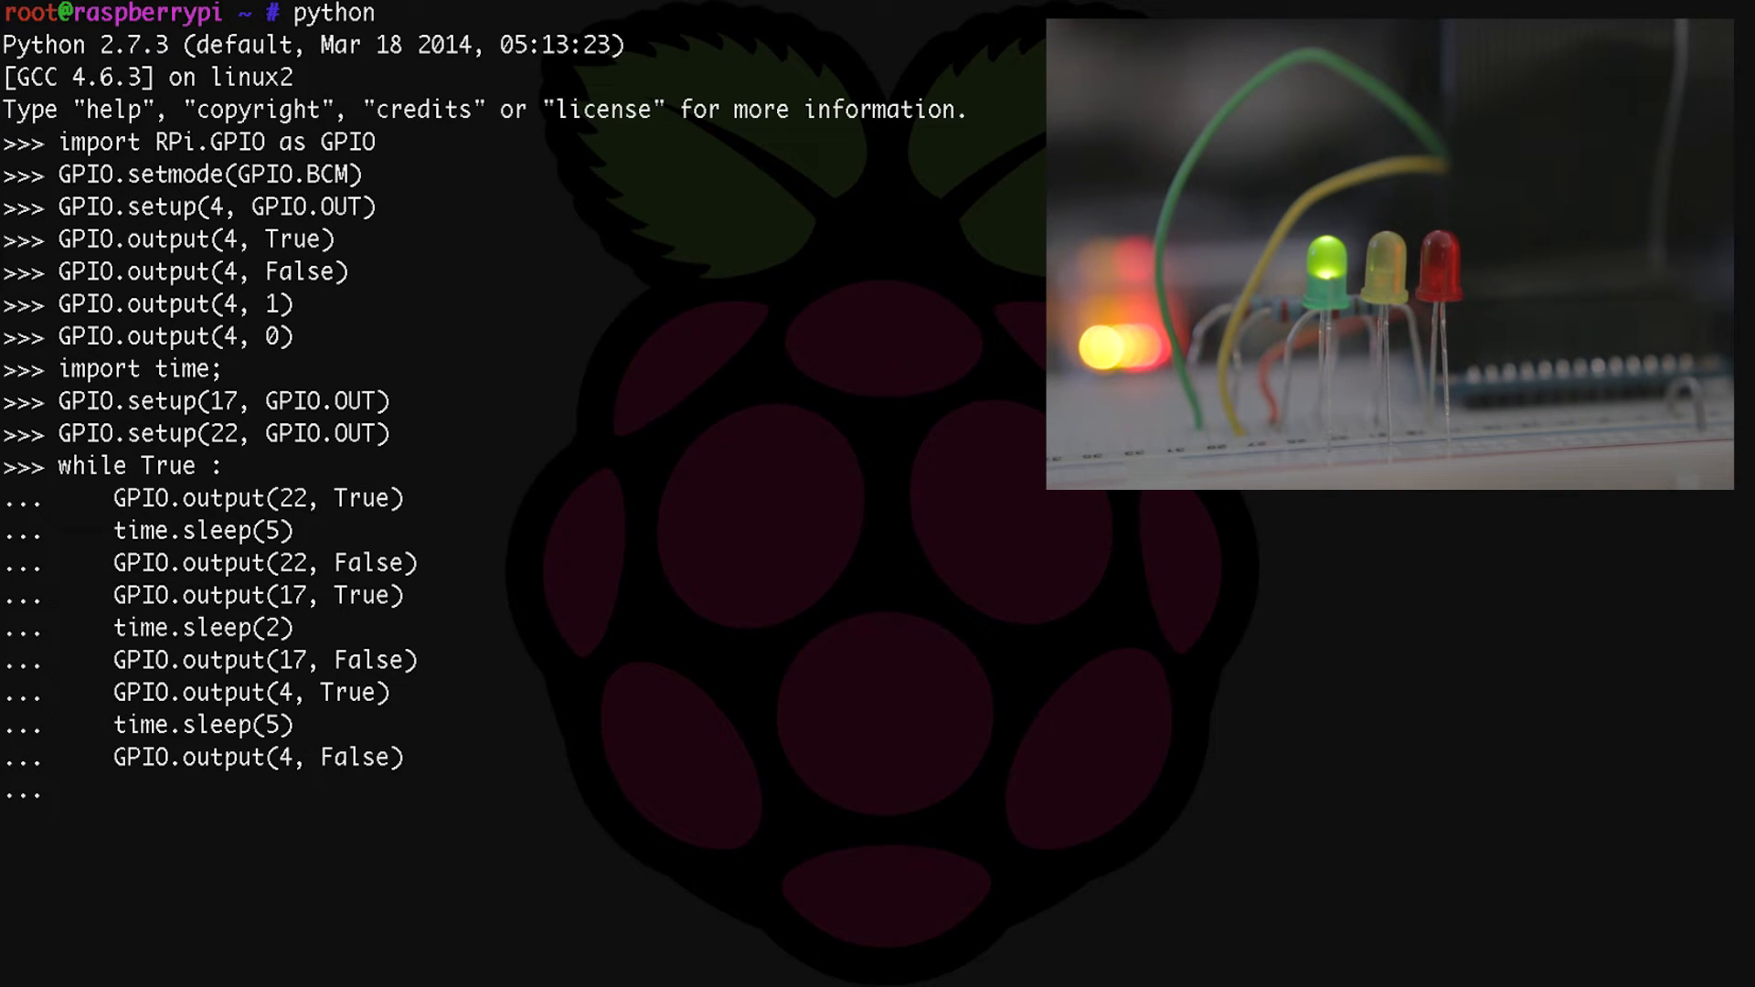
Run the LED cycling loop and interrupt it with Ctrl+C.
key("ctrl+c")
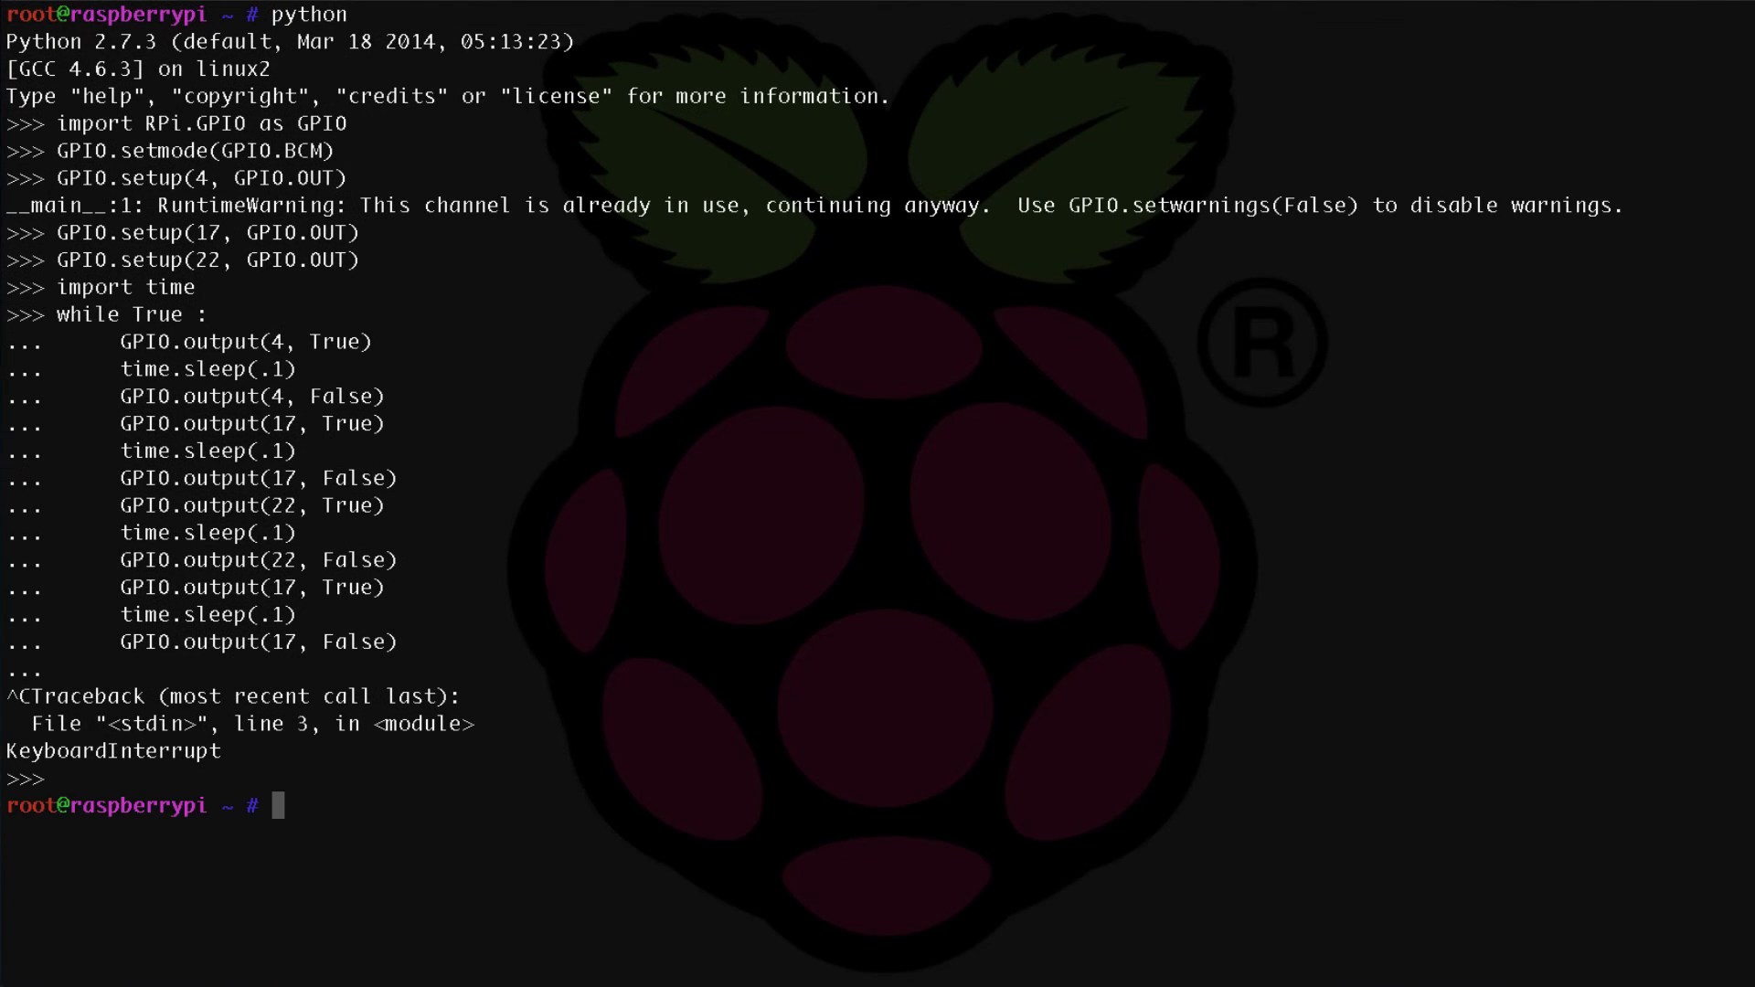
Open rapidblink.py in nano from the shell.
type("nano rapidblink.py")
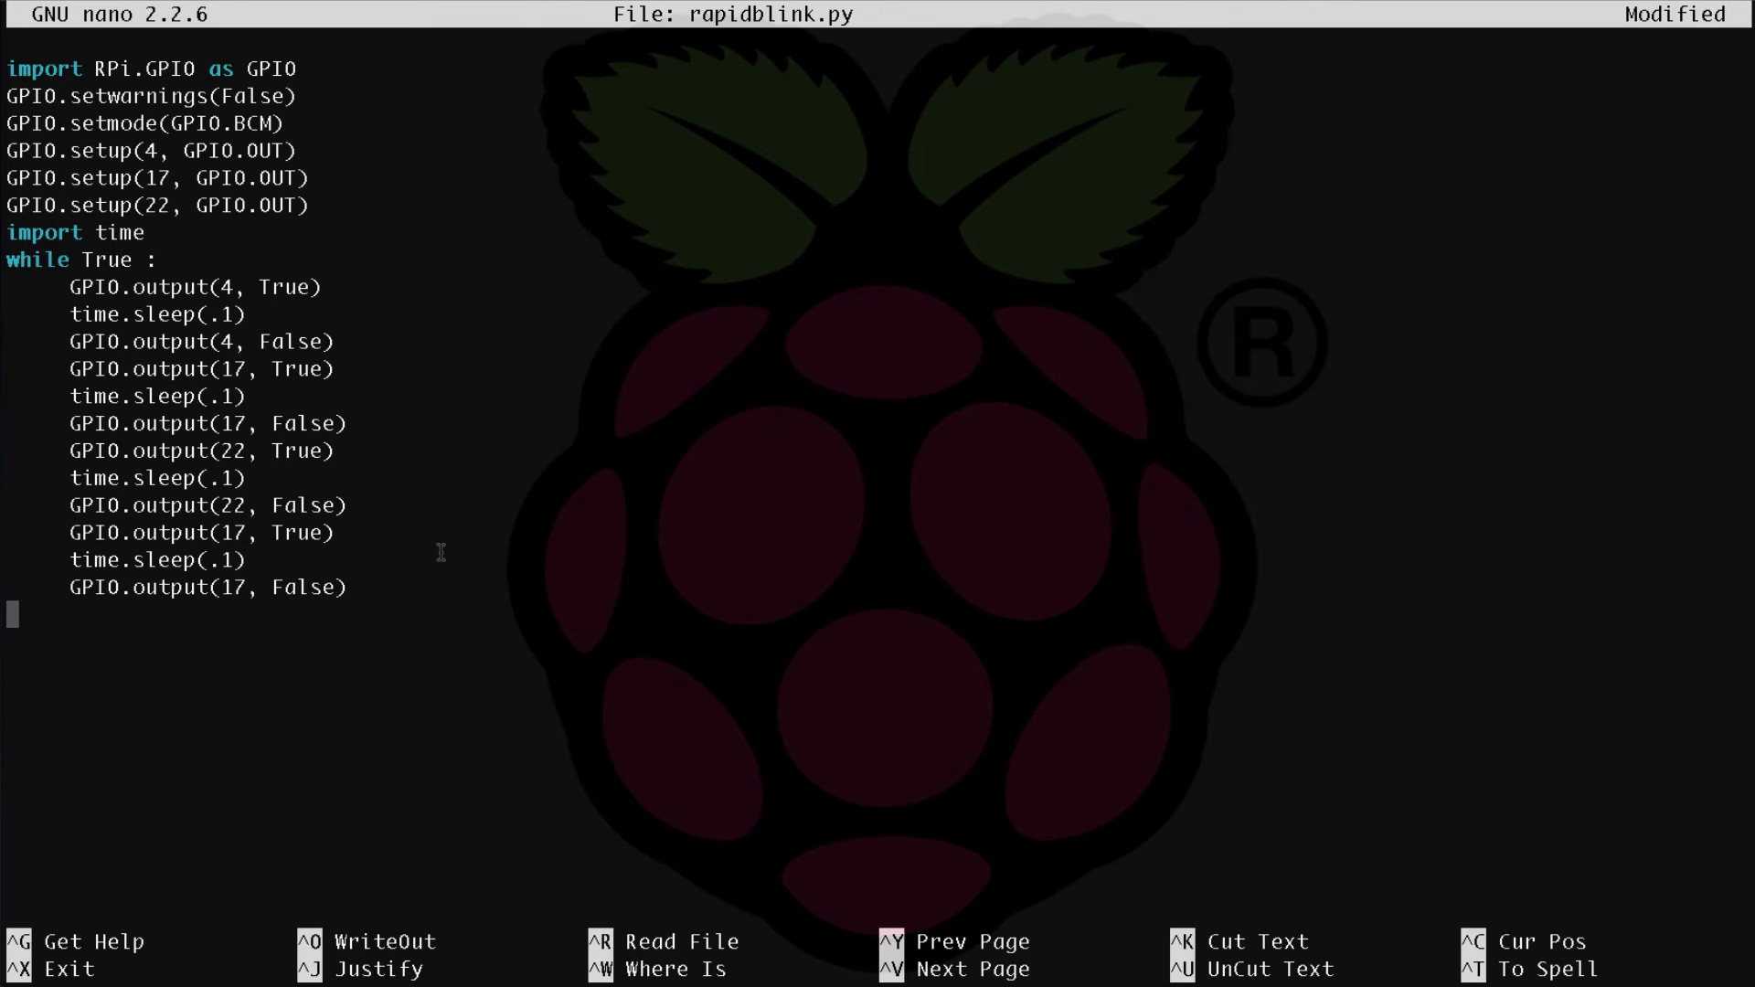
mouse_move(330, 695)
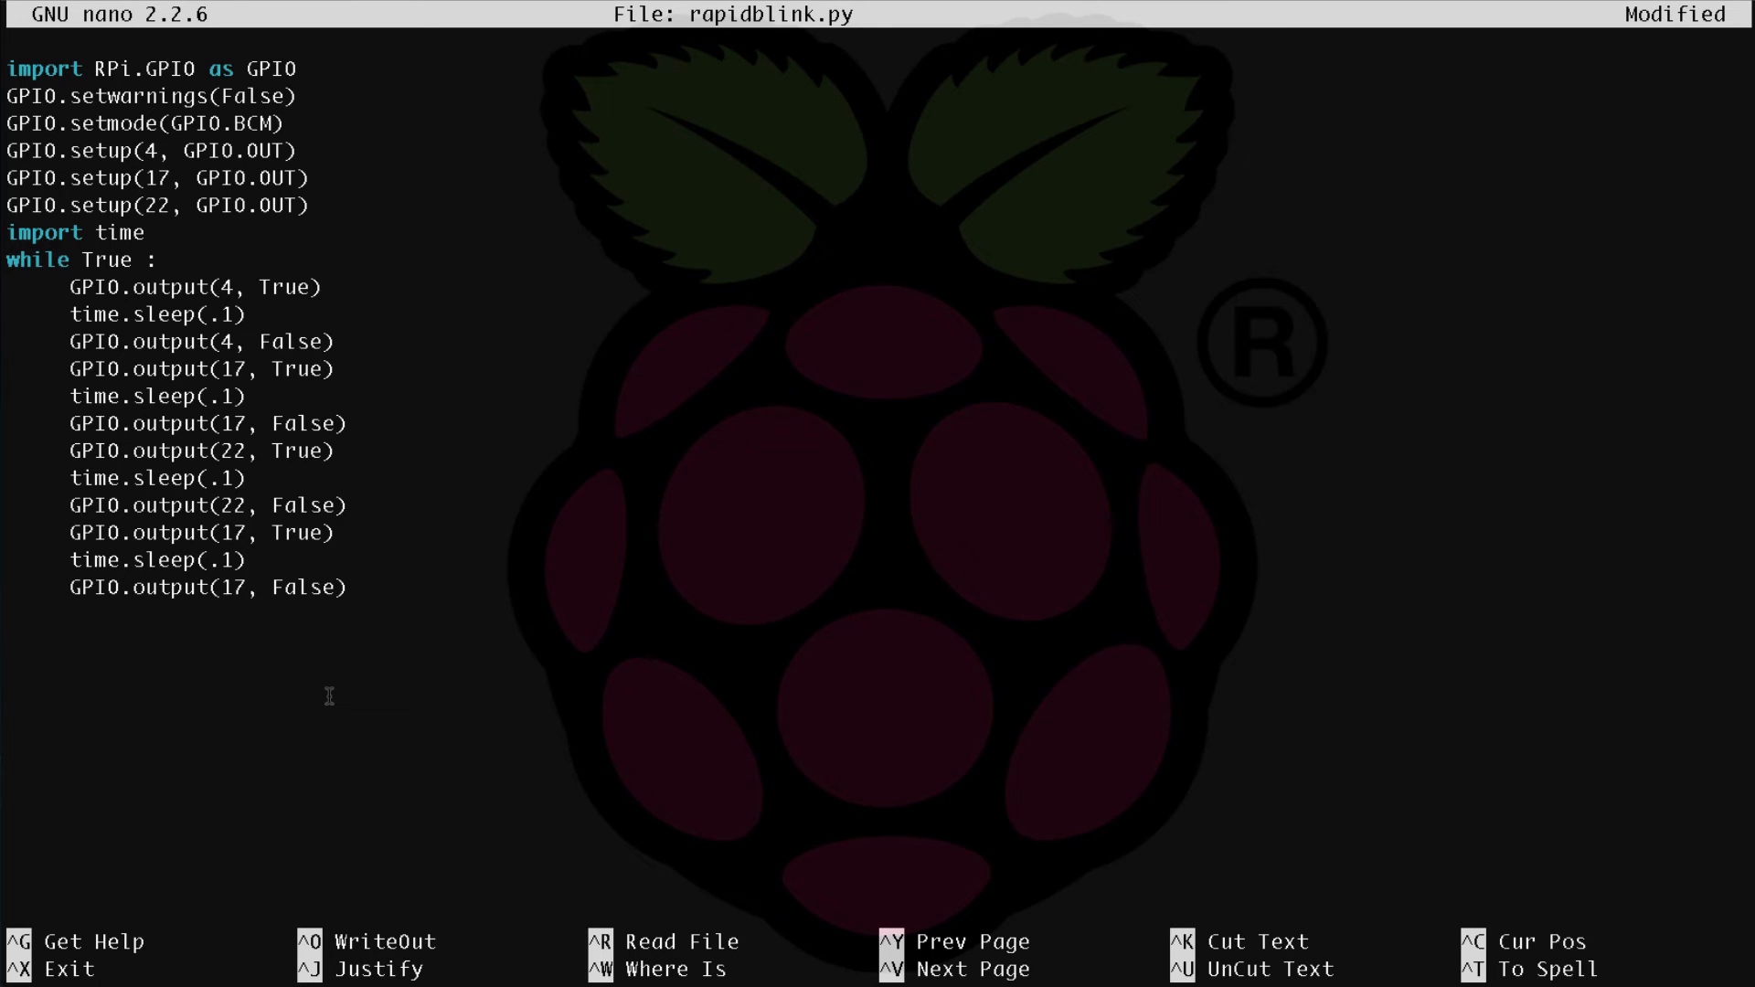
Exit nano, confirming the save of rapidblink.py.
key("ctrl+x")
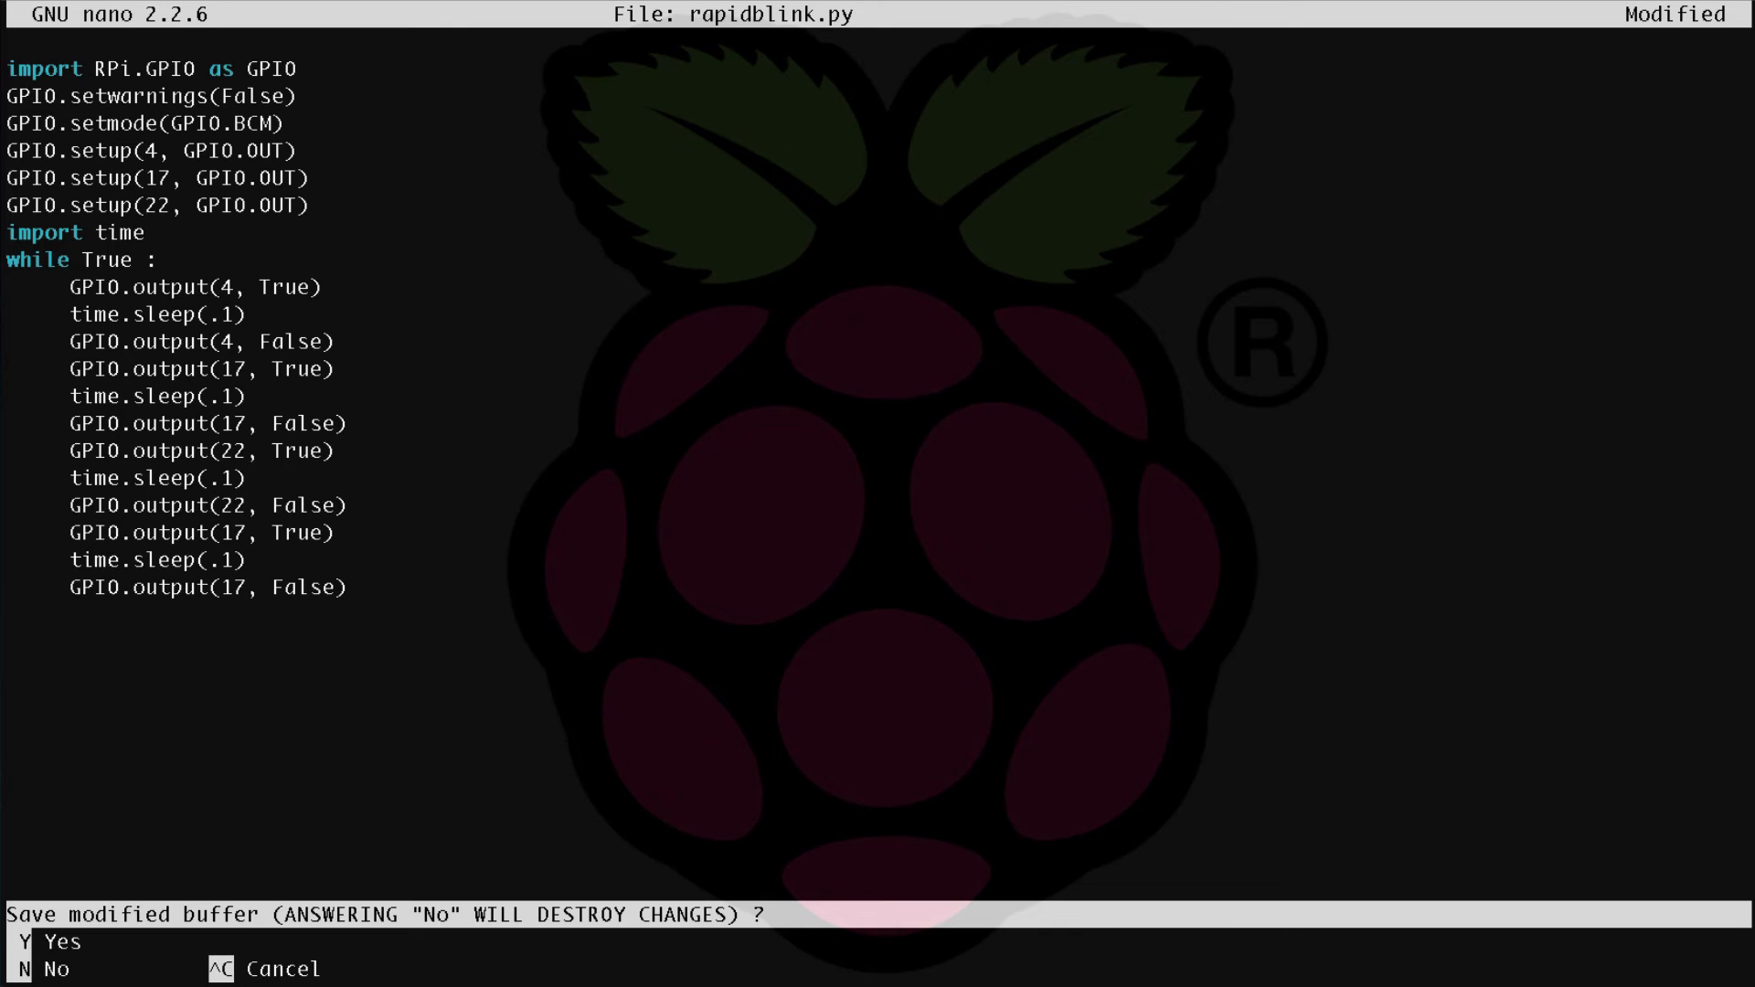
key("y")
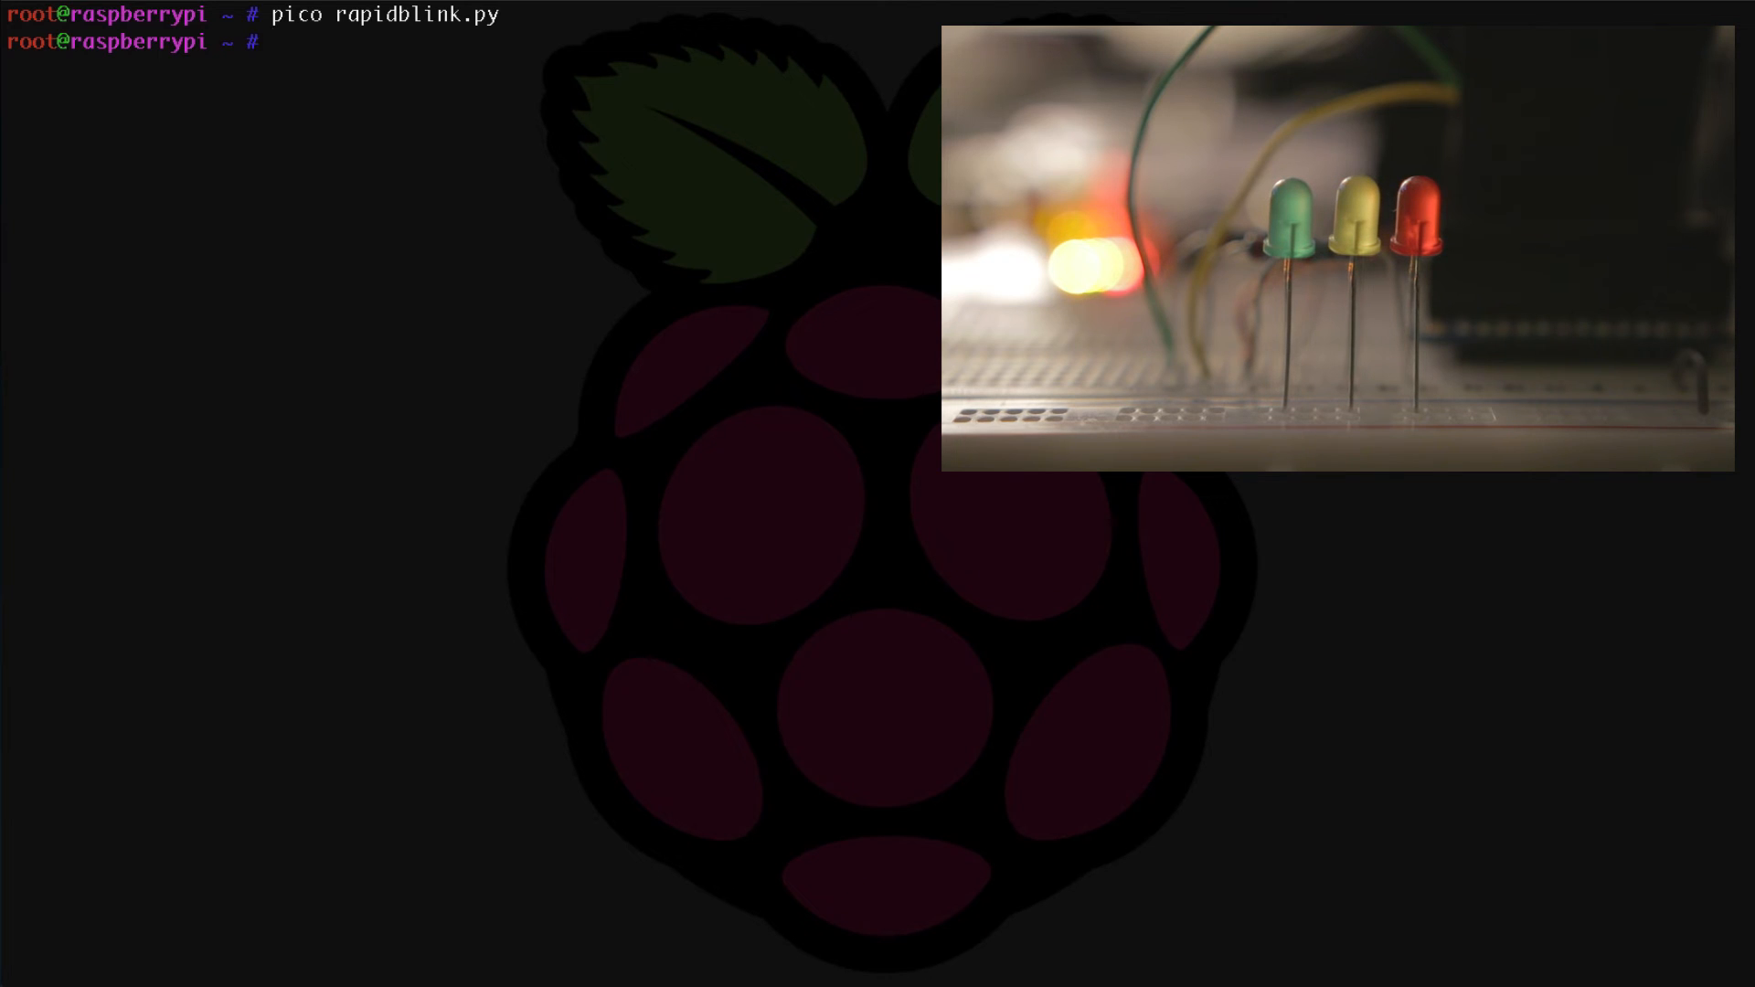
Run 'python rapidblink.py' to blink the LEDs, then interrupt it.
type("p")
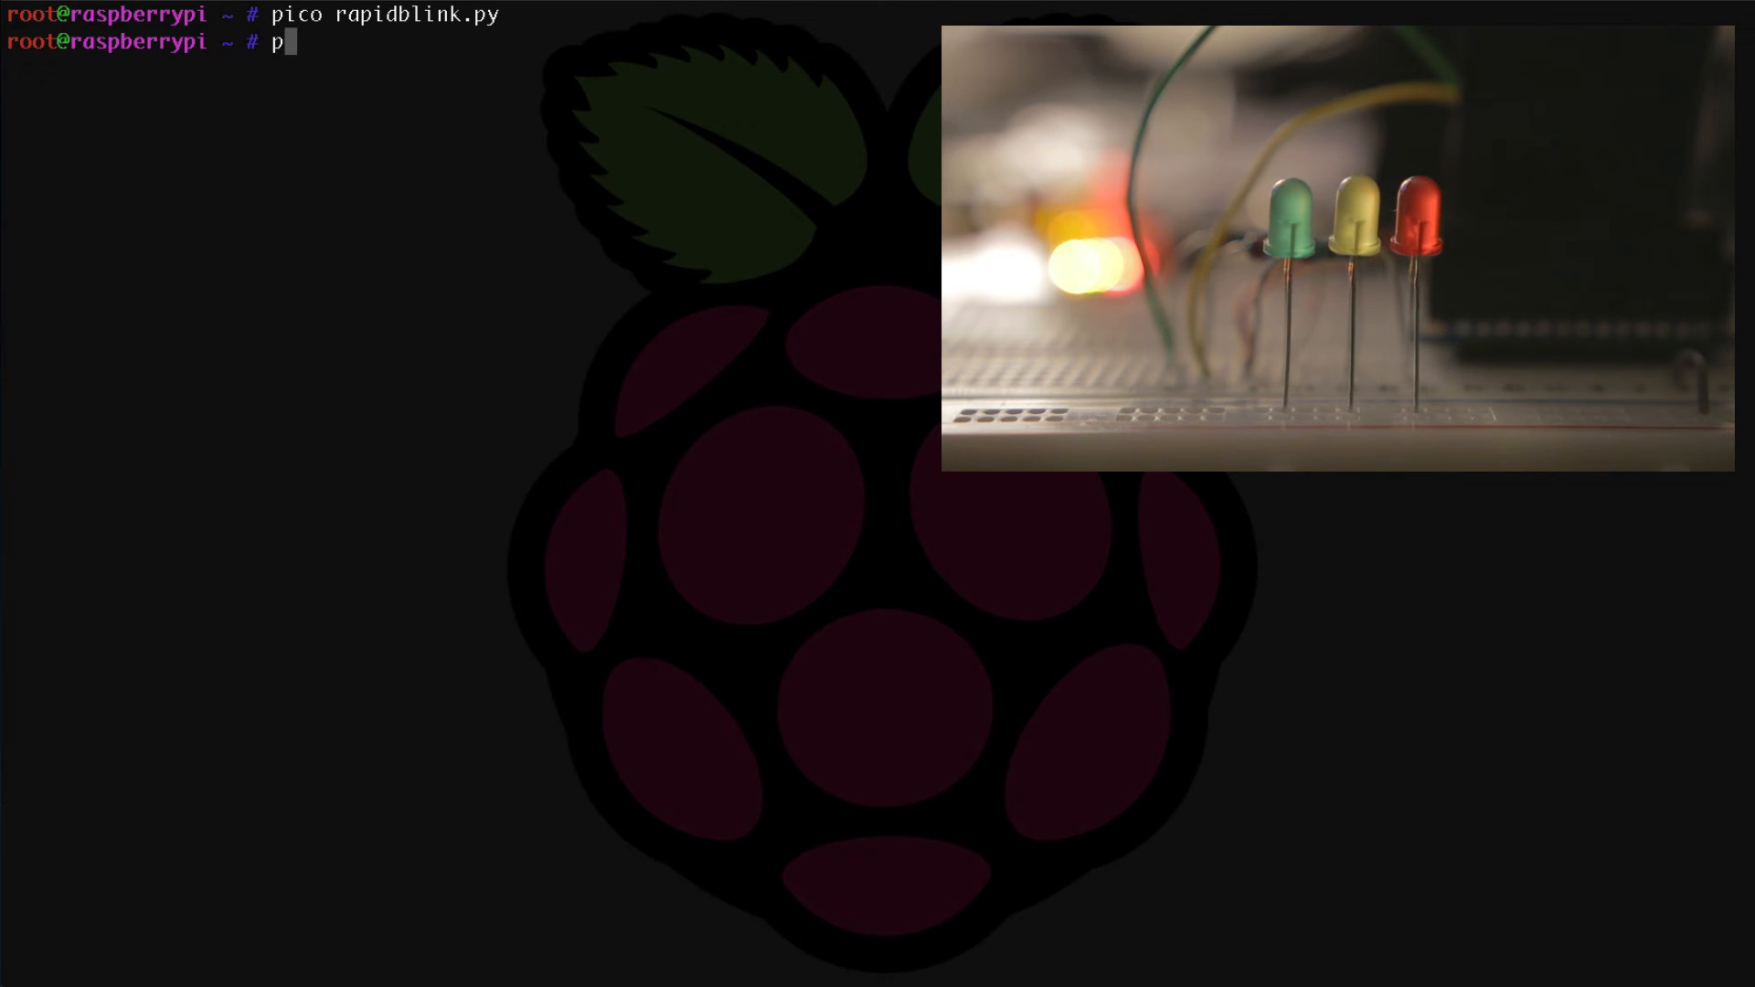
type("ython")
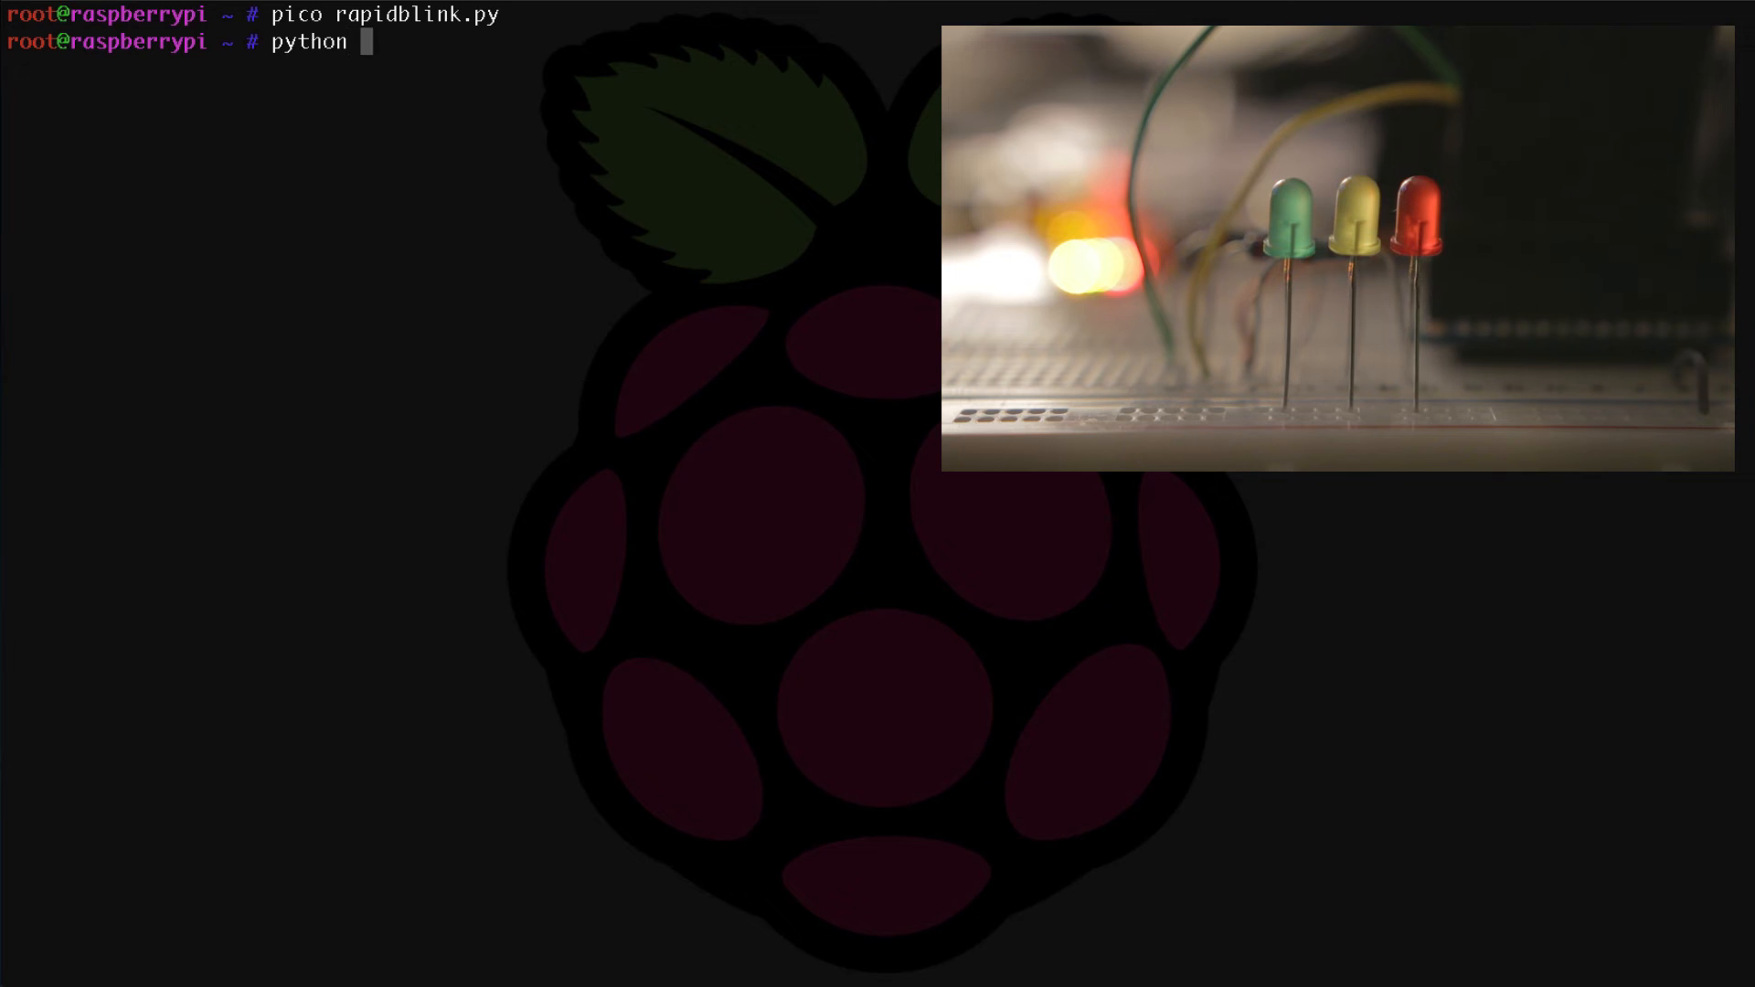
type("rapidblin")
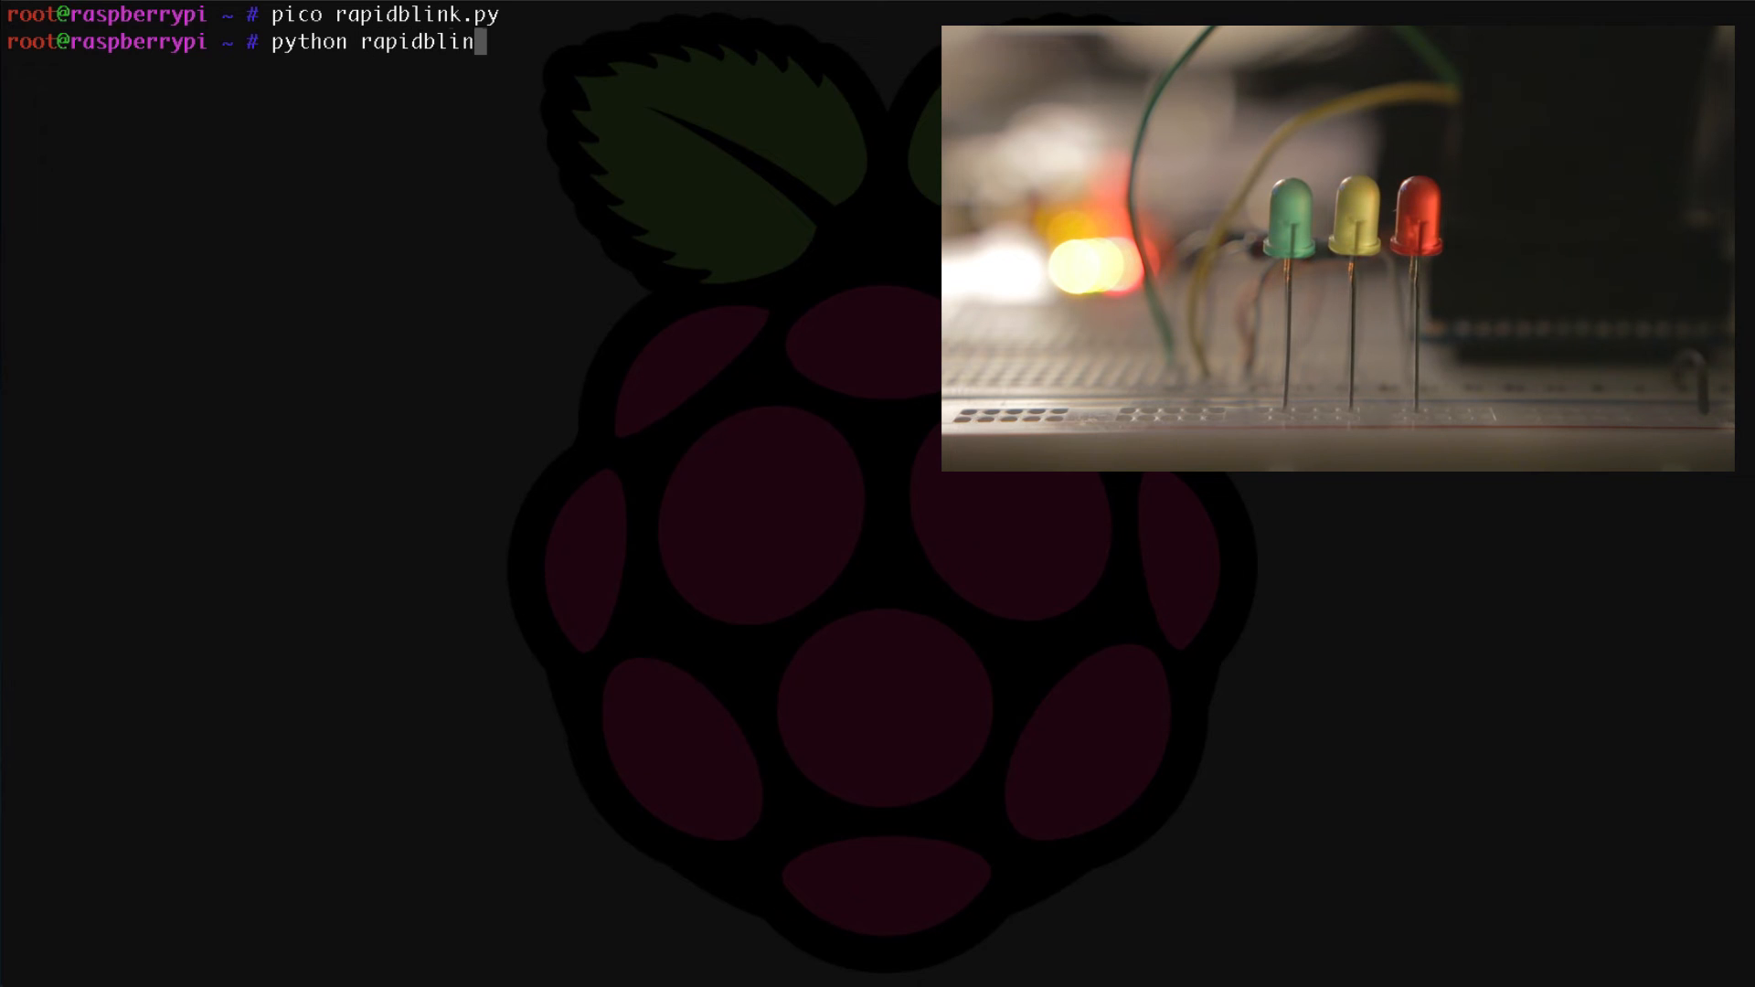
type("k.py")
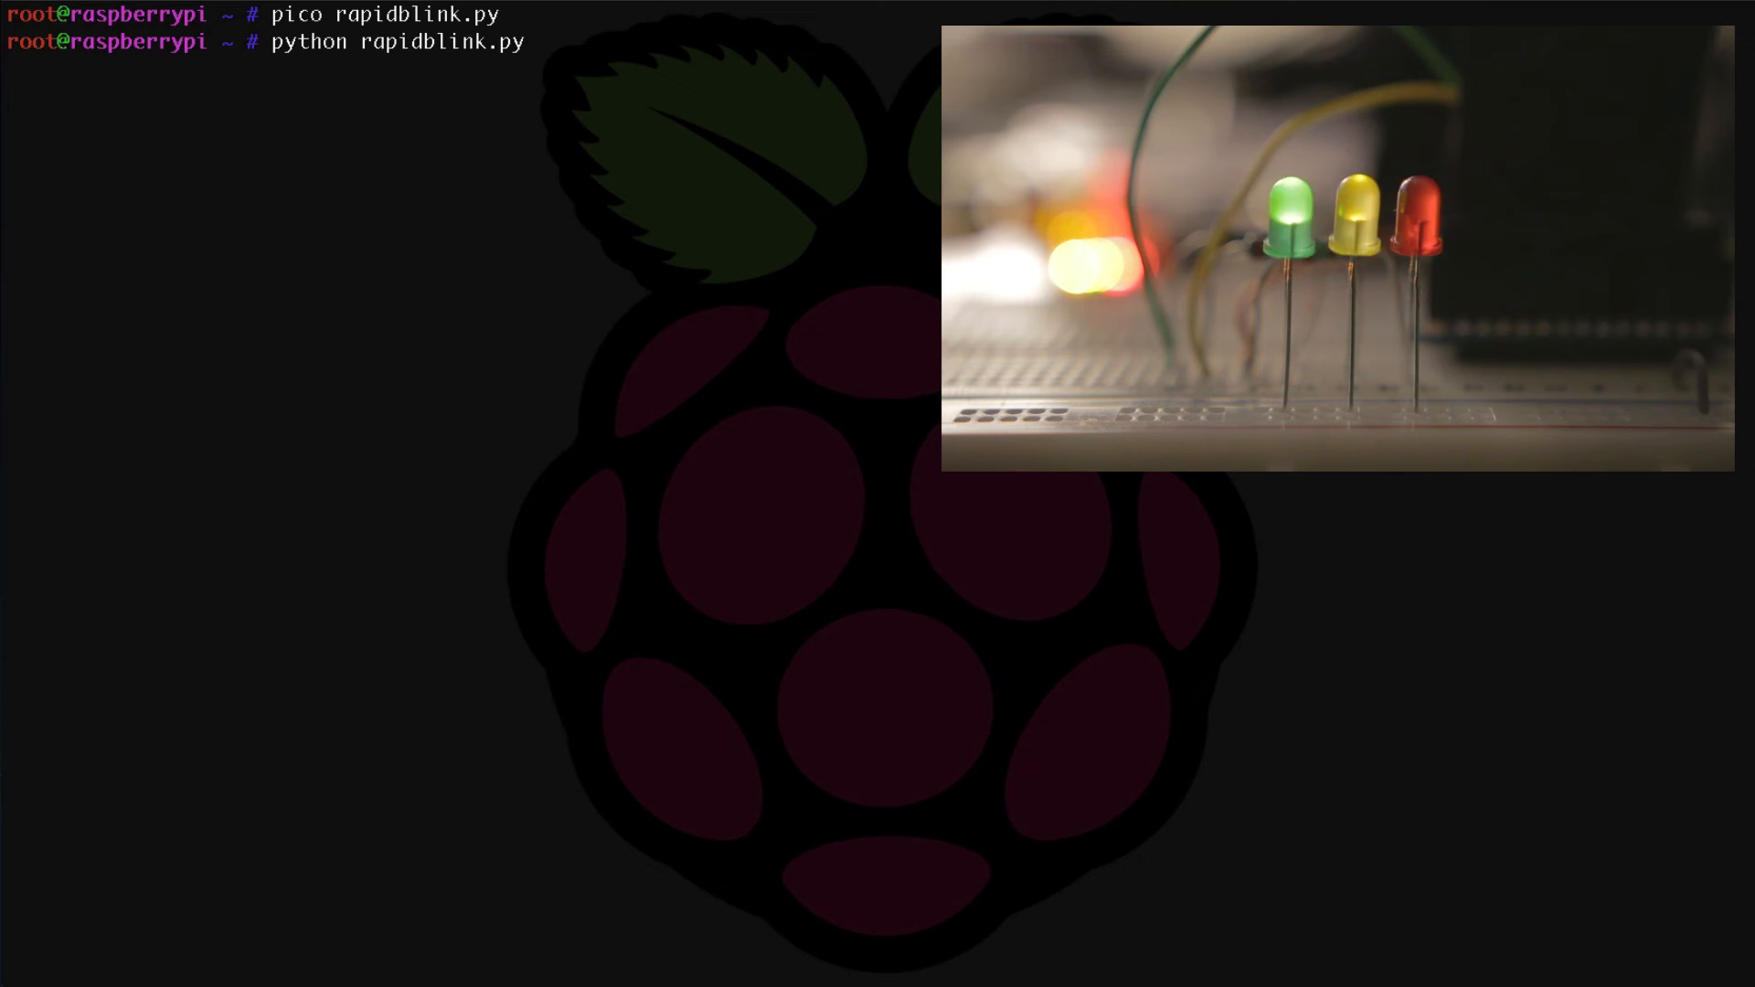
key("ctrl+c")
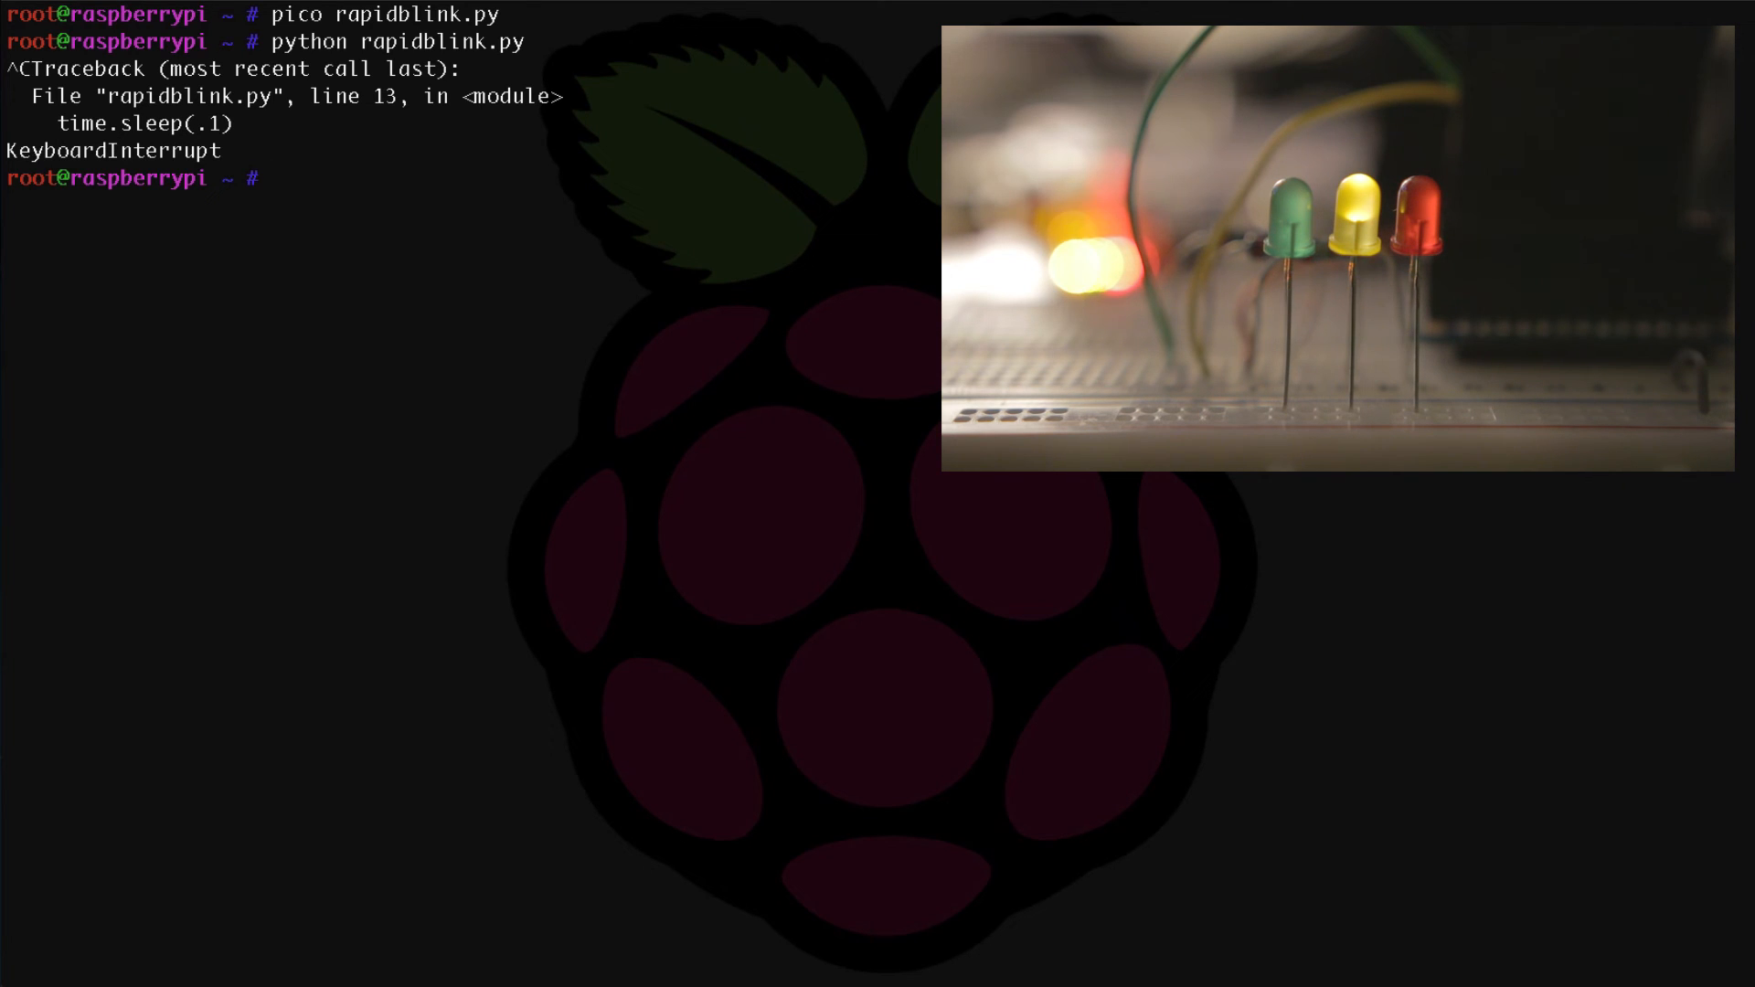
Open a new ledoff.py file with 'pico ledoff.py'.
type("p")
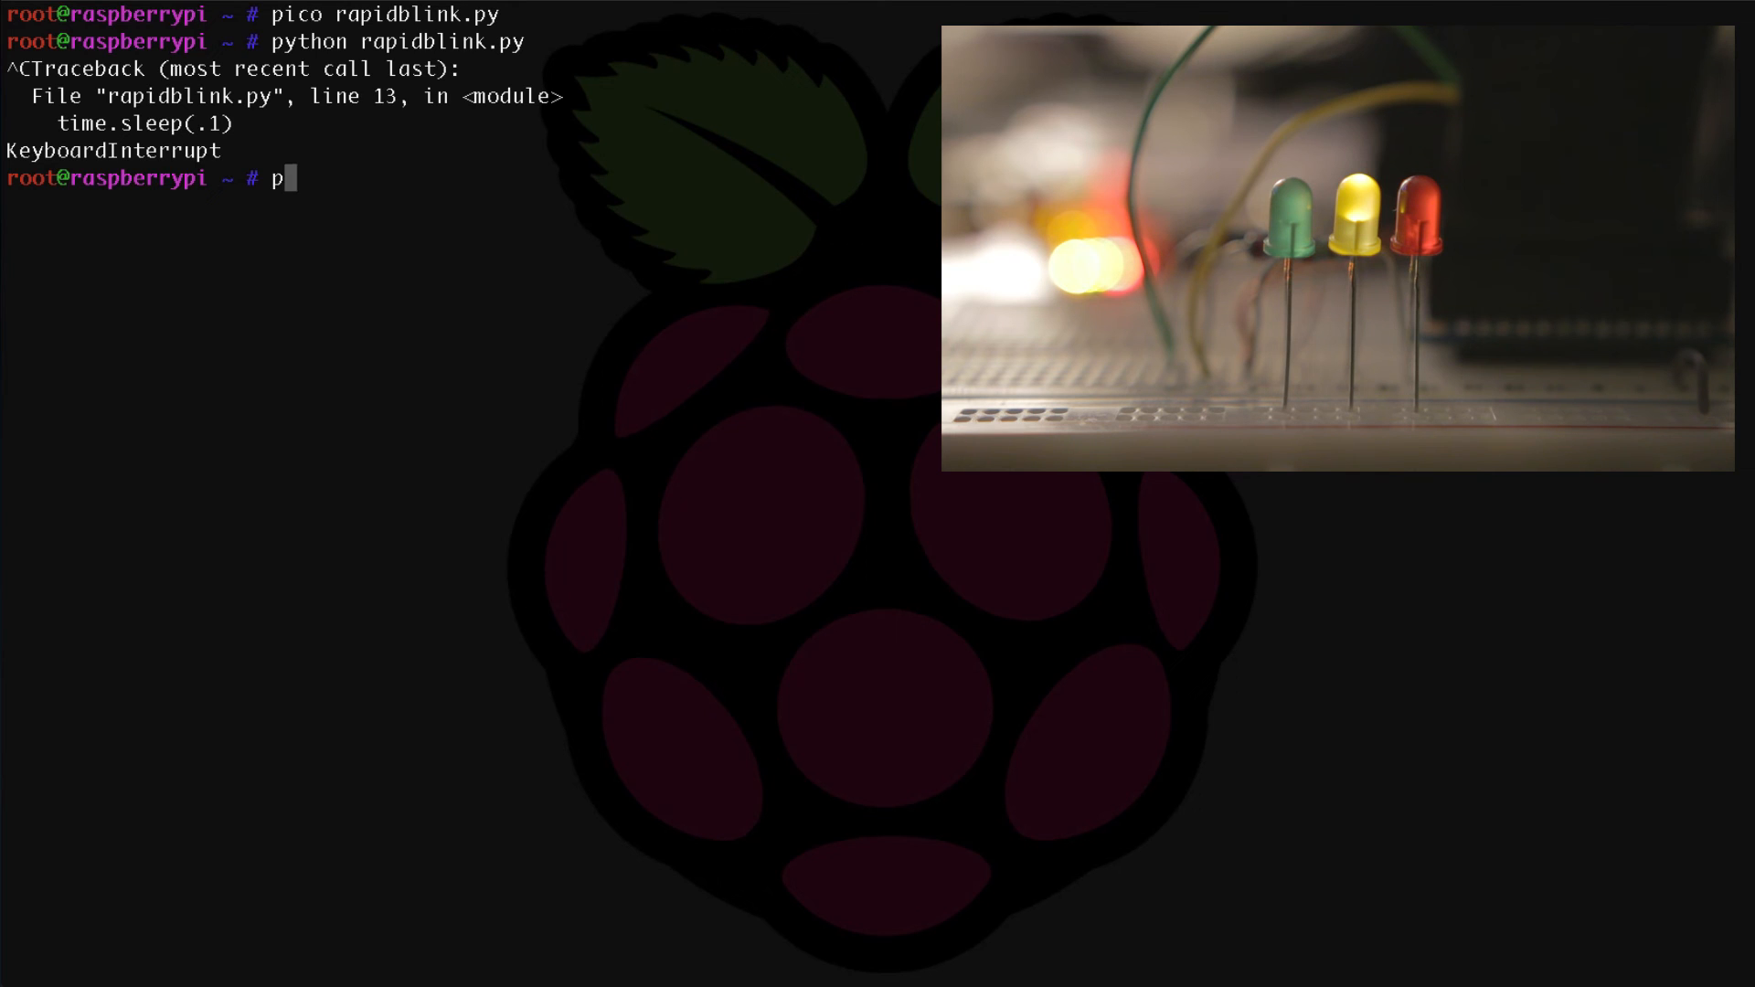
type("ico")
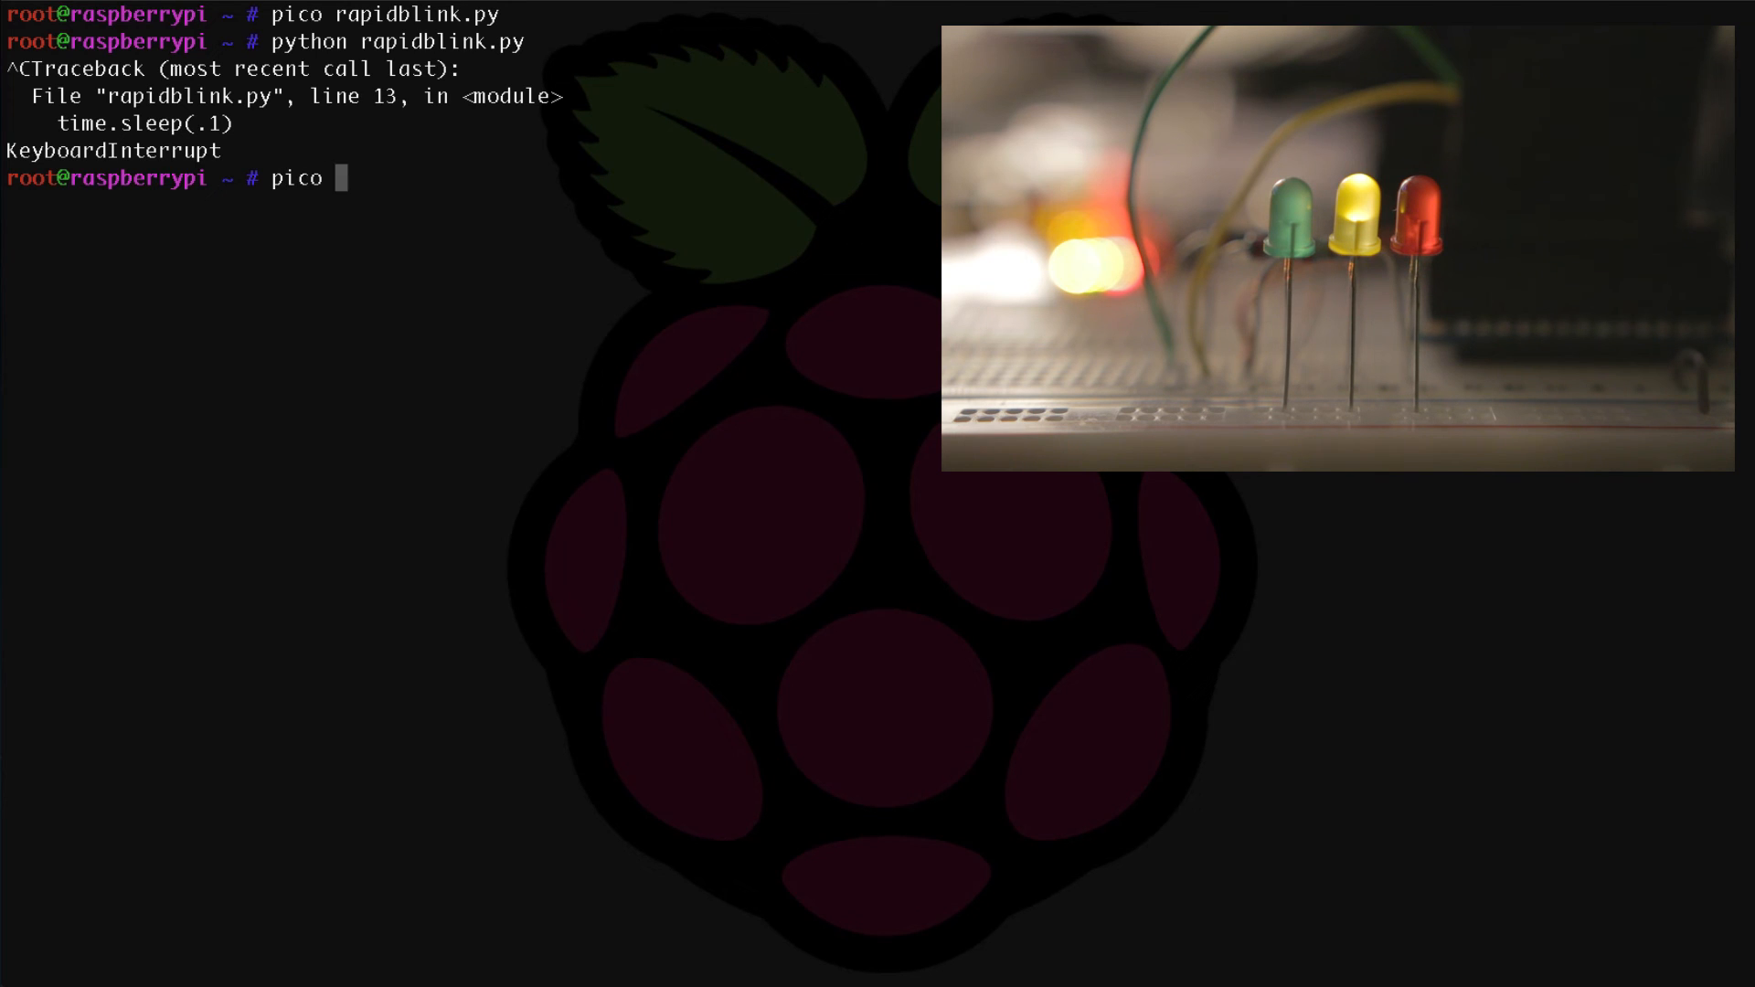
type("ledo")
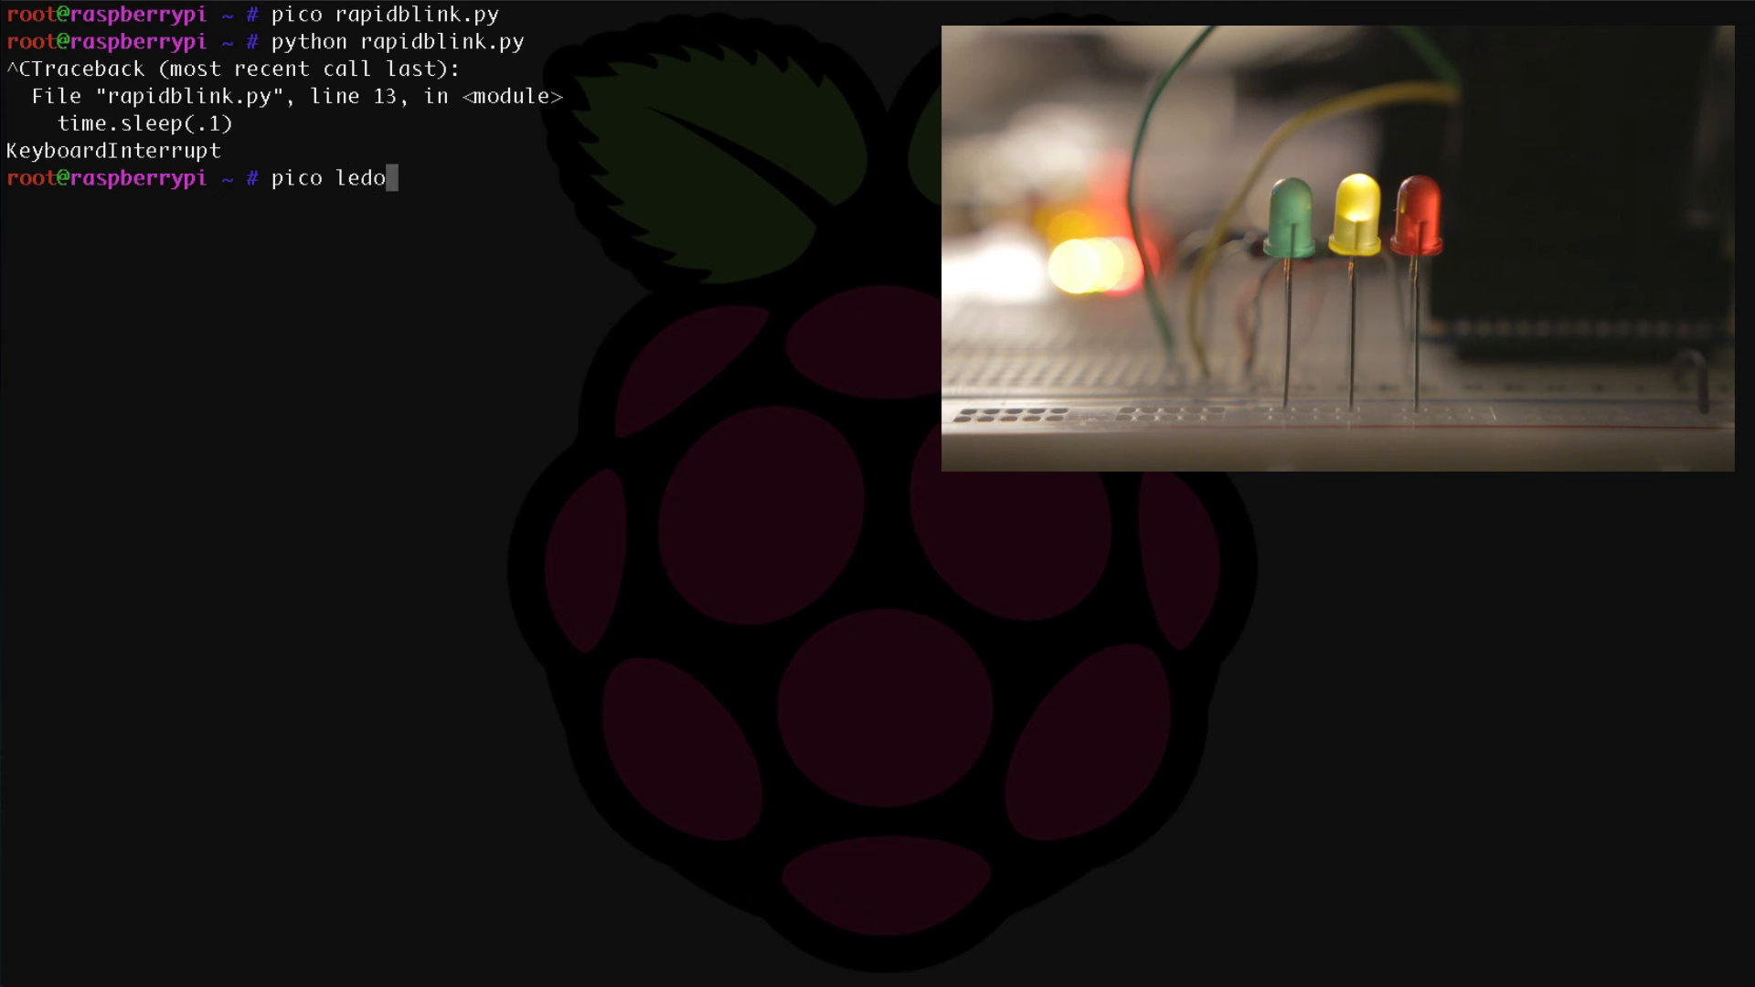
type("ff.py")
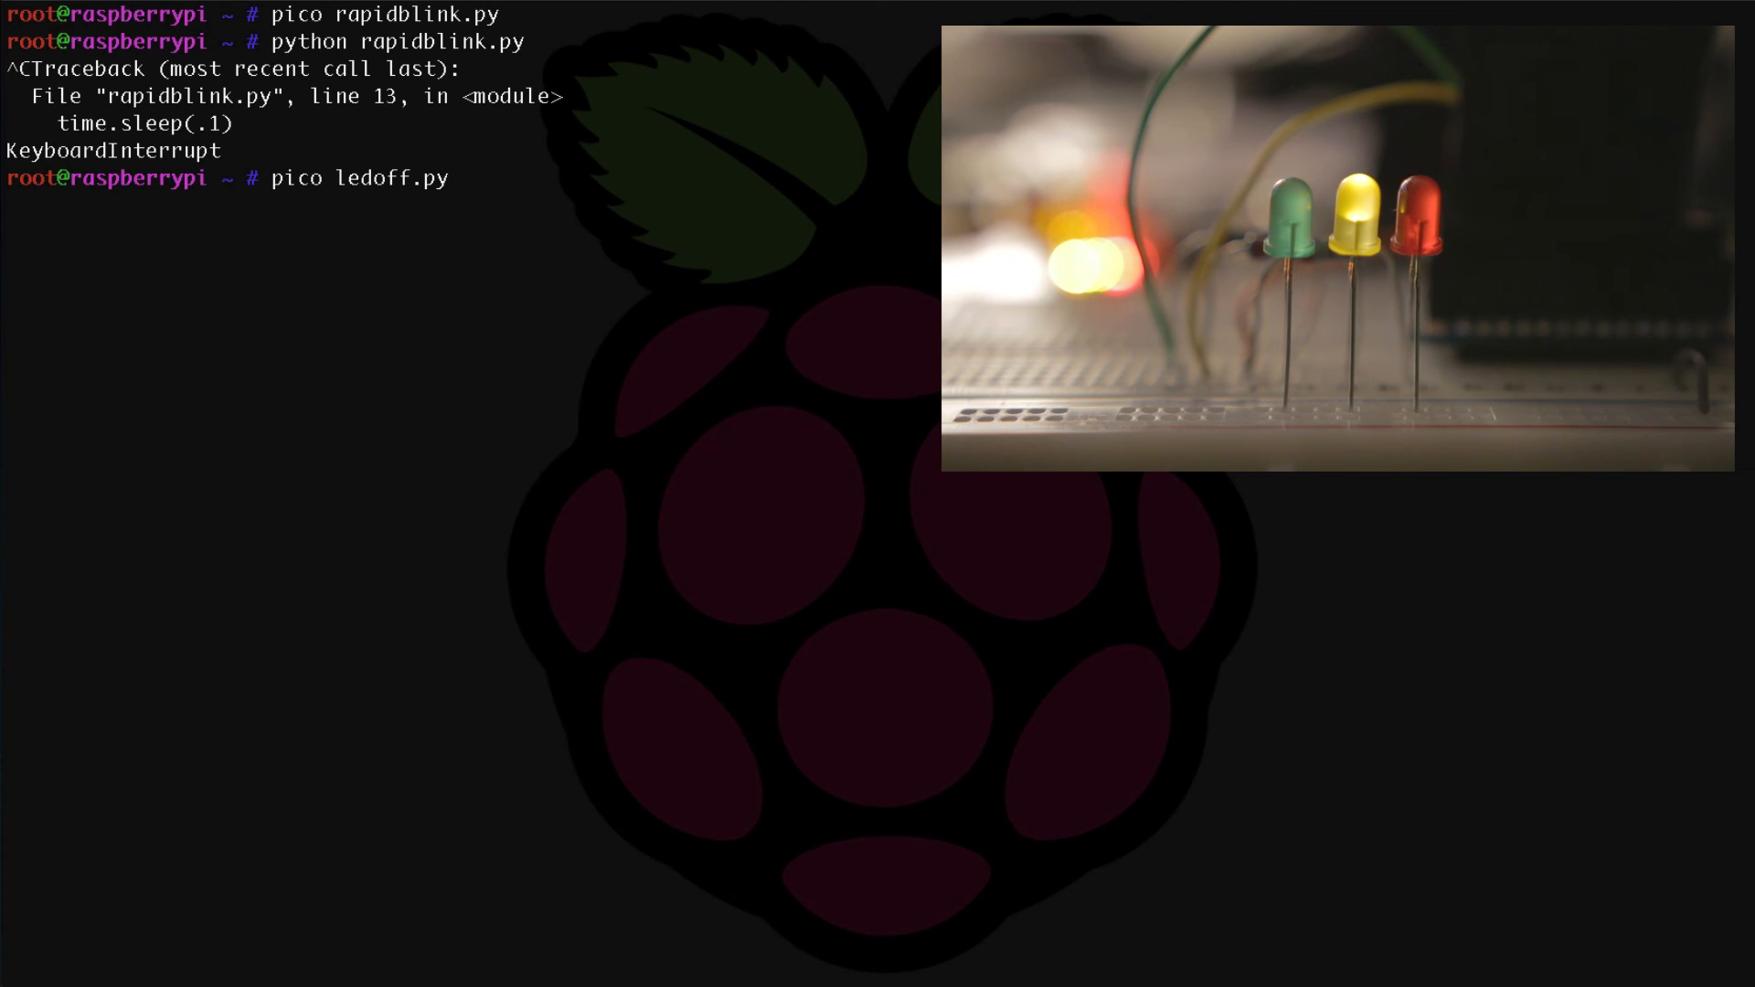
key("Return")
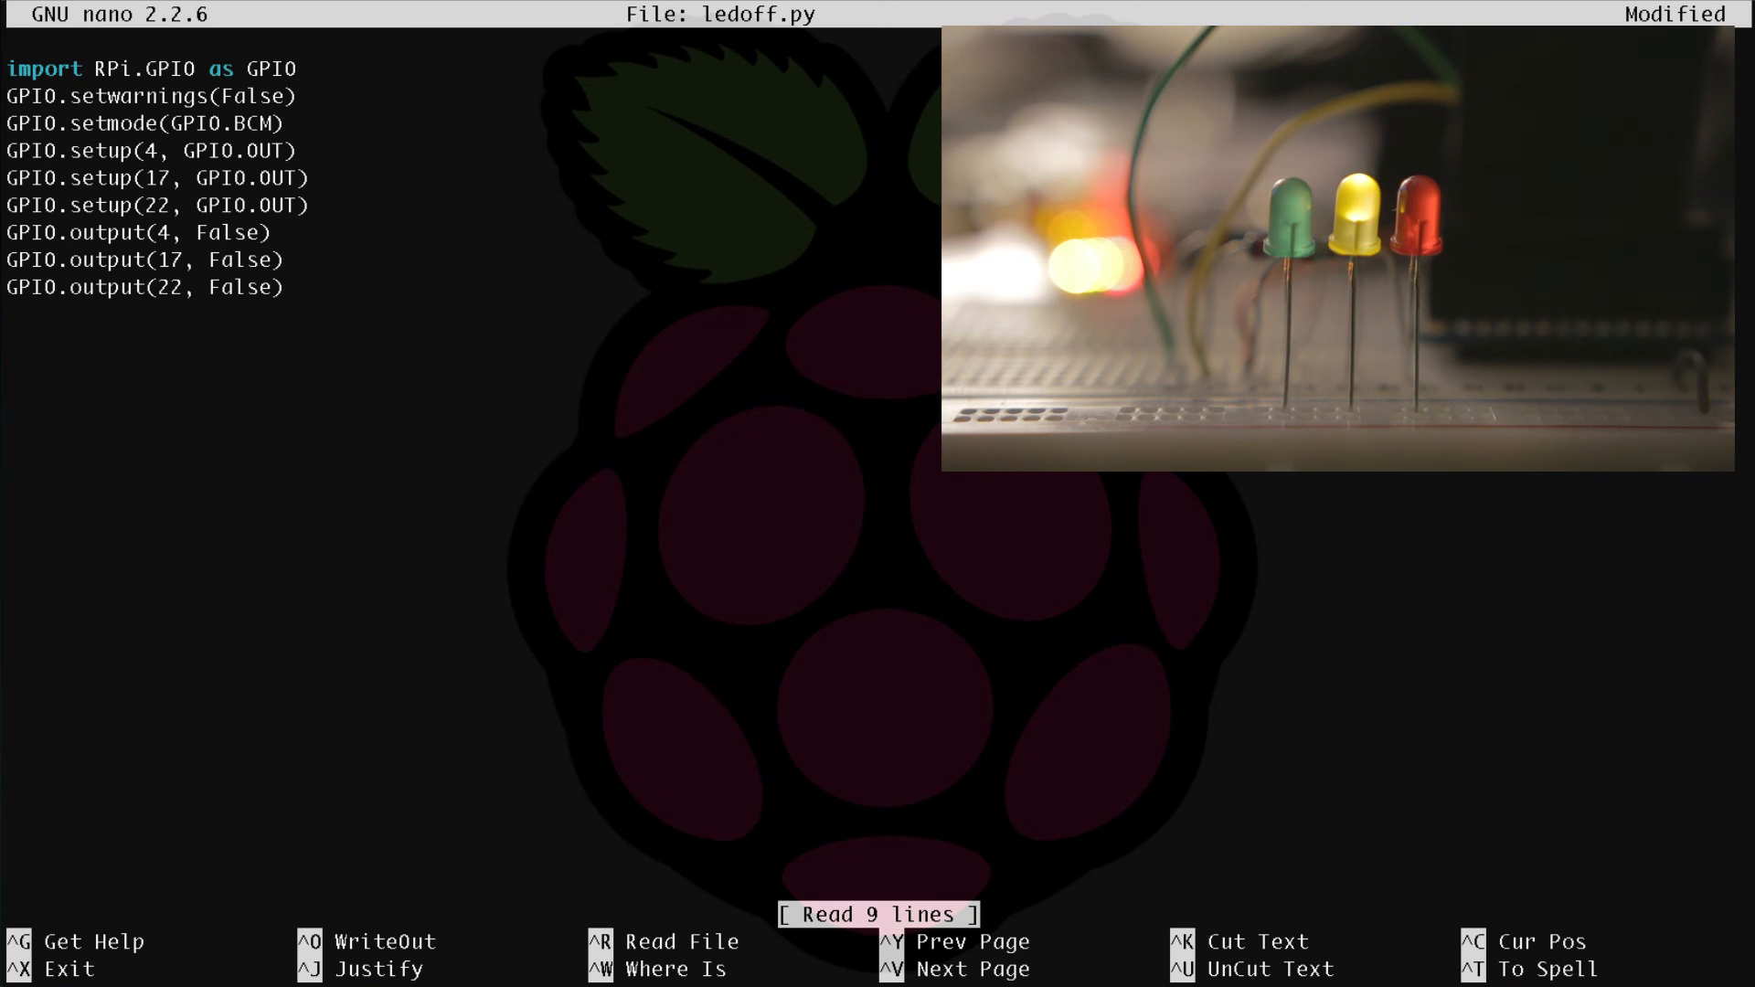
Write the ledoff.py script to disk and exit nano.
key("ctrl+o")
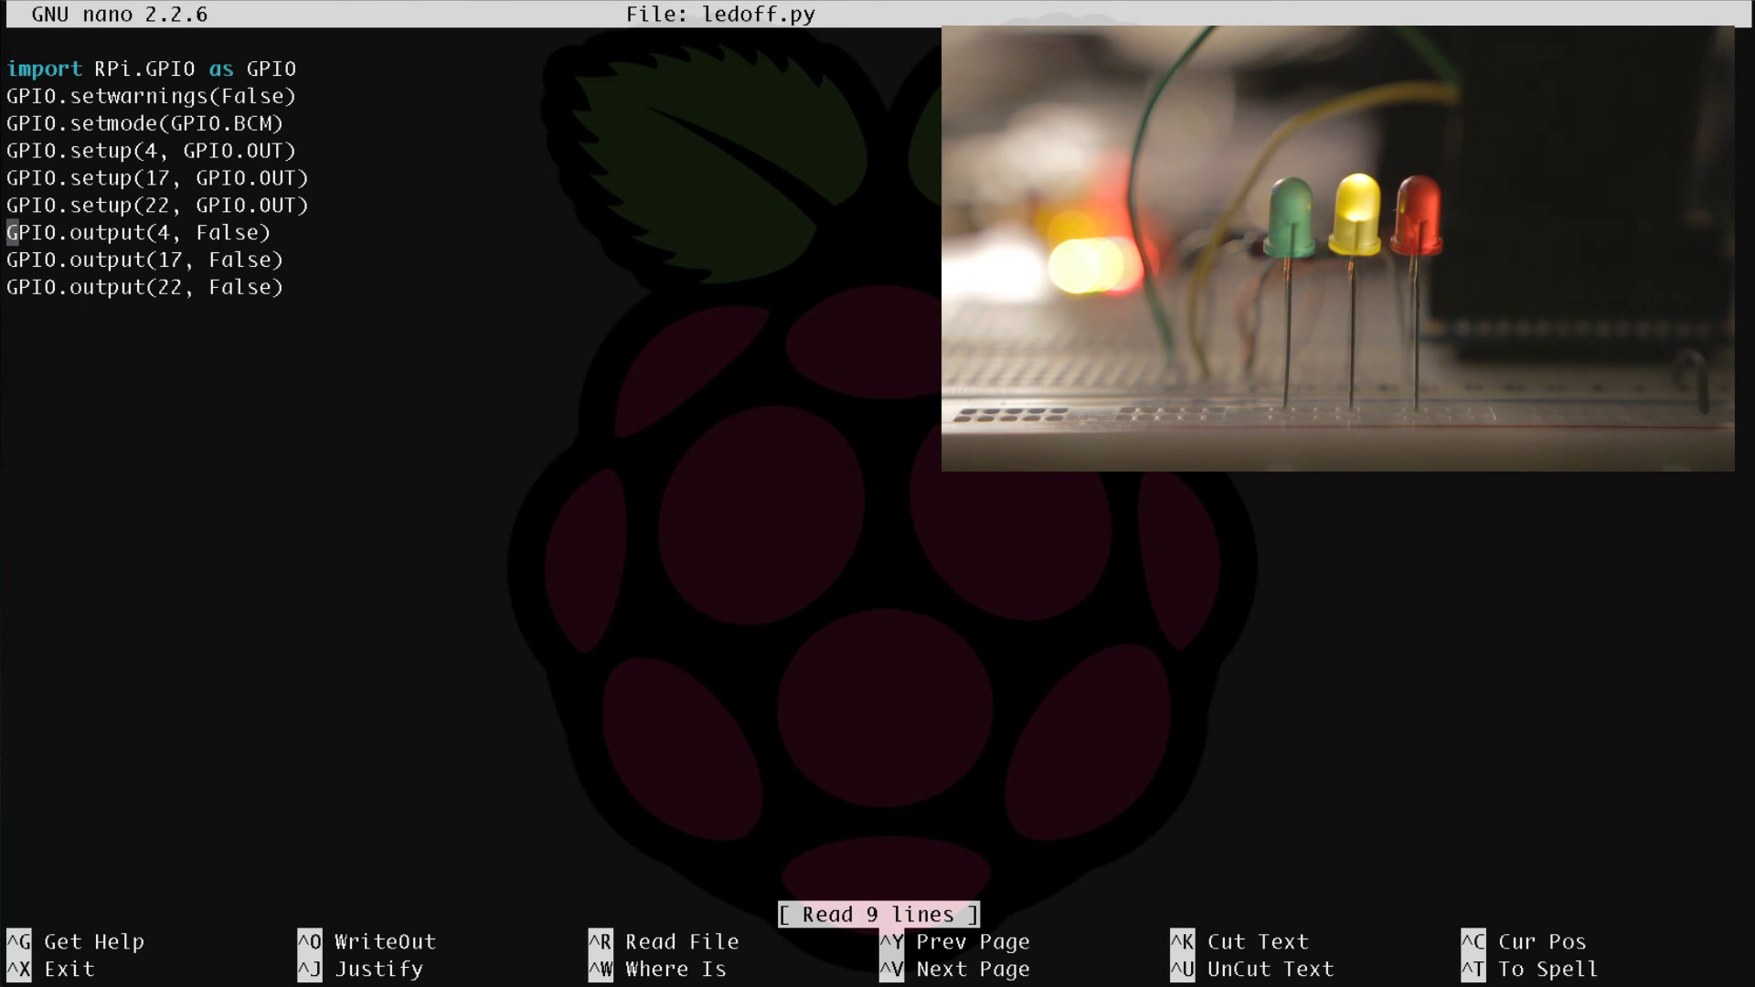
key("ctrl+x")
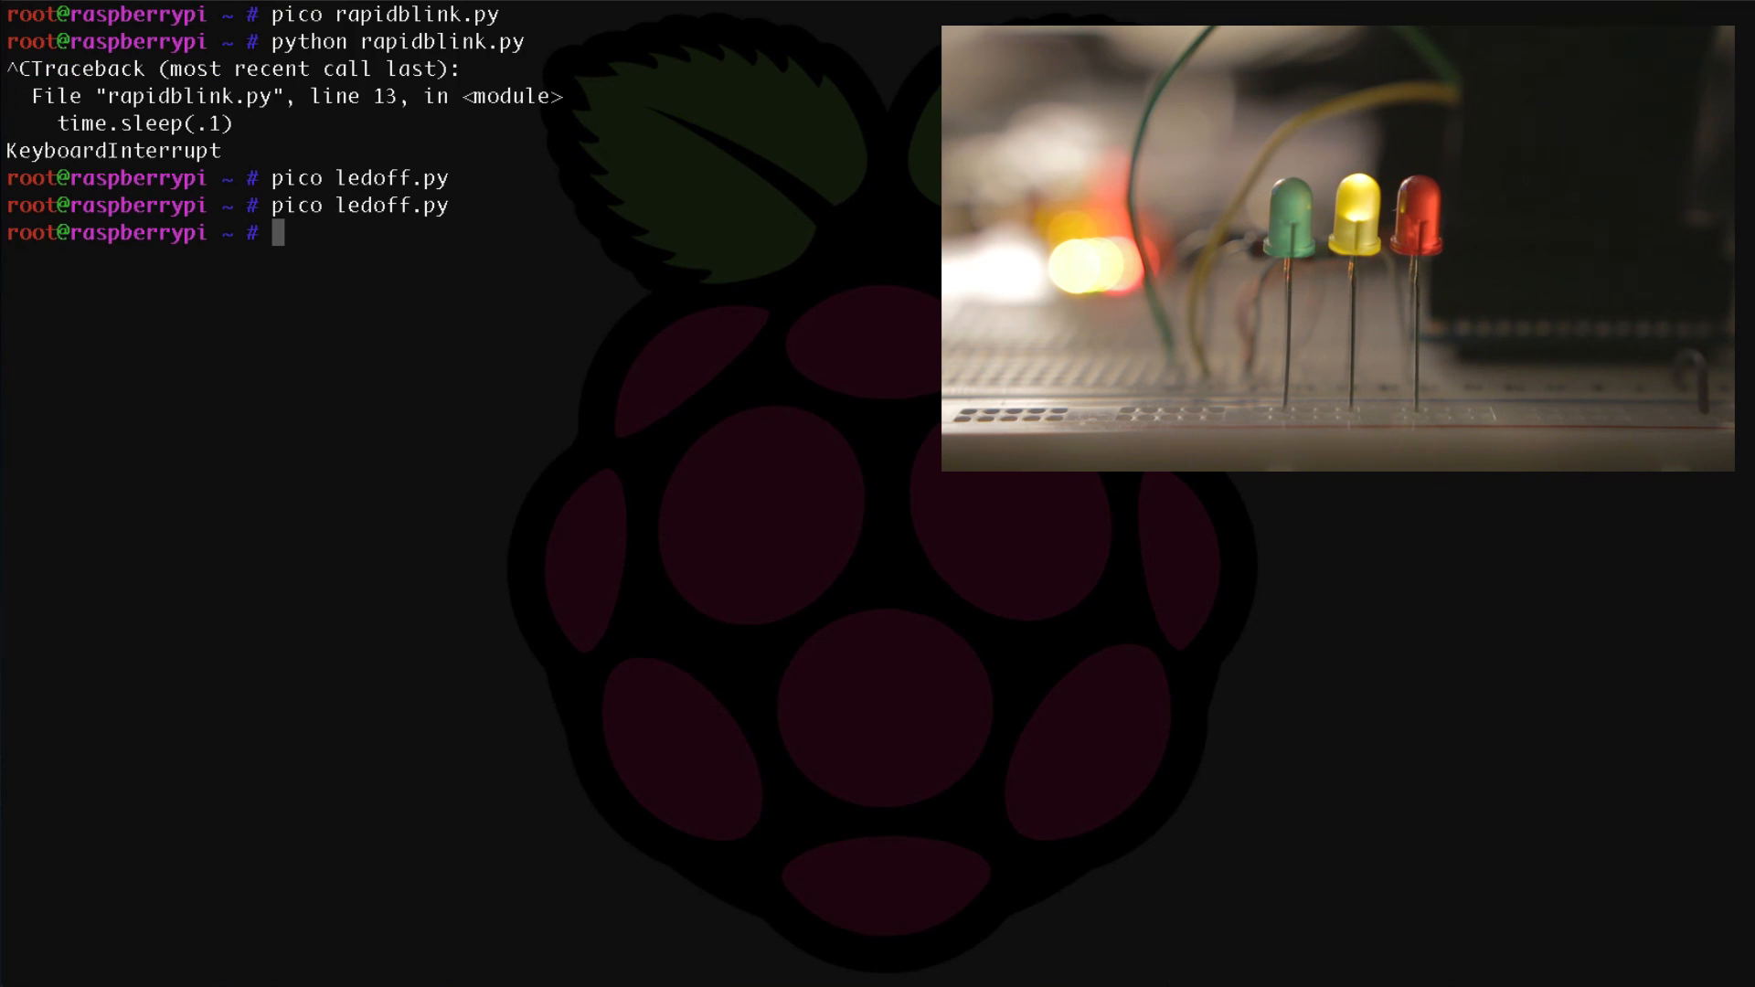
Run python ledoff.py in the terminal to switch off the red, amber and green LEDs.
type("p")
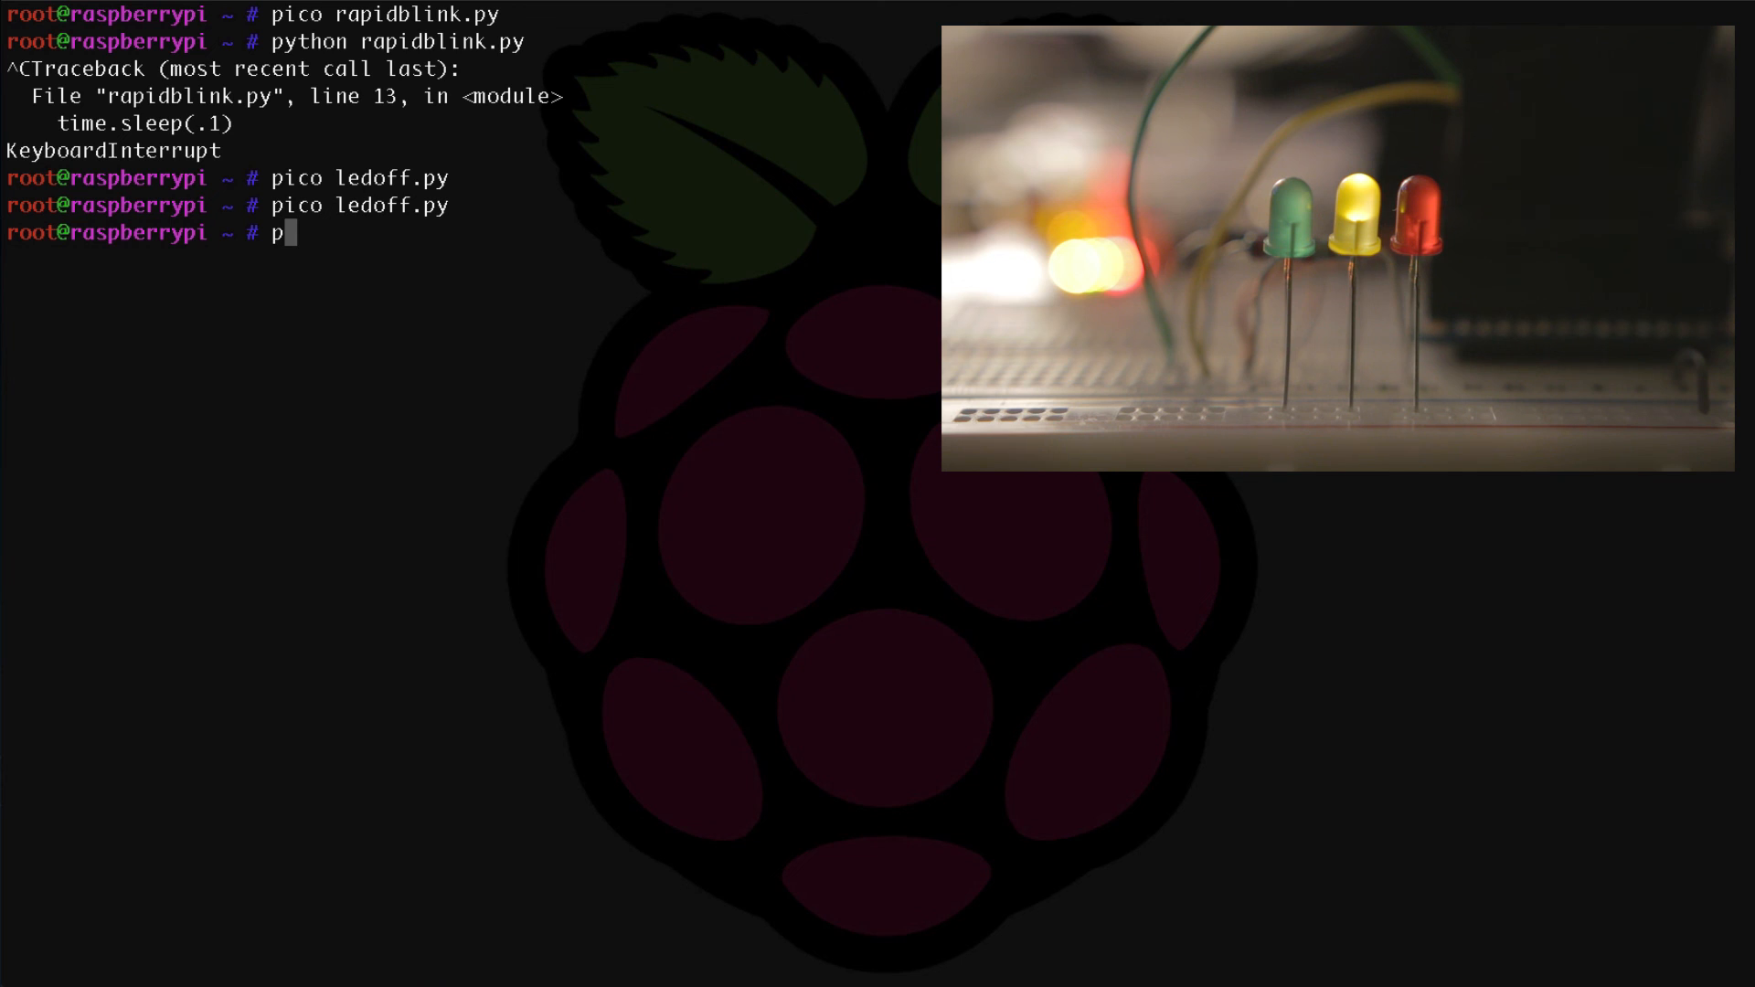
type("ython ledoff.")
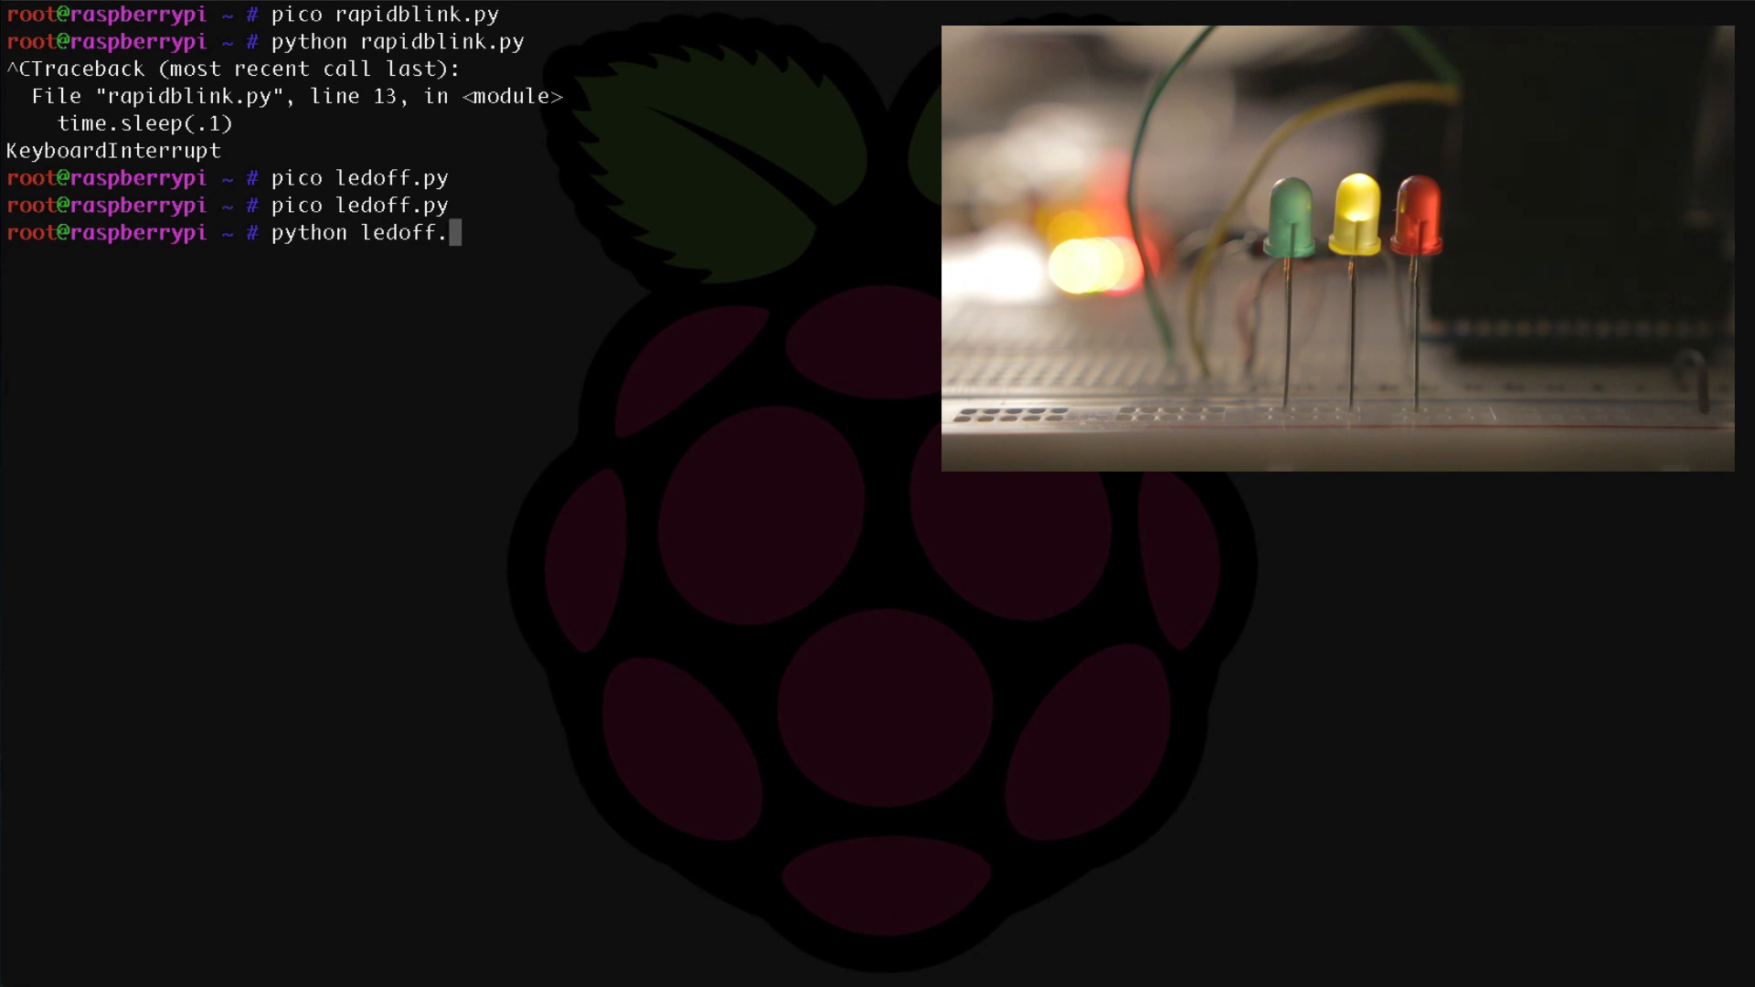
key("Return")
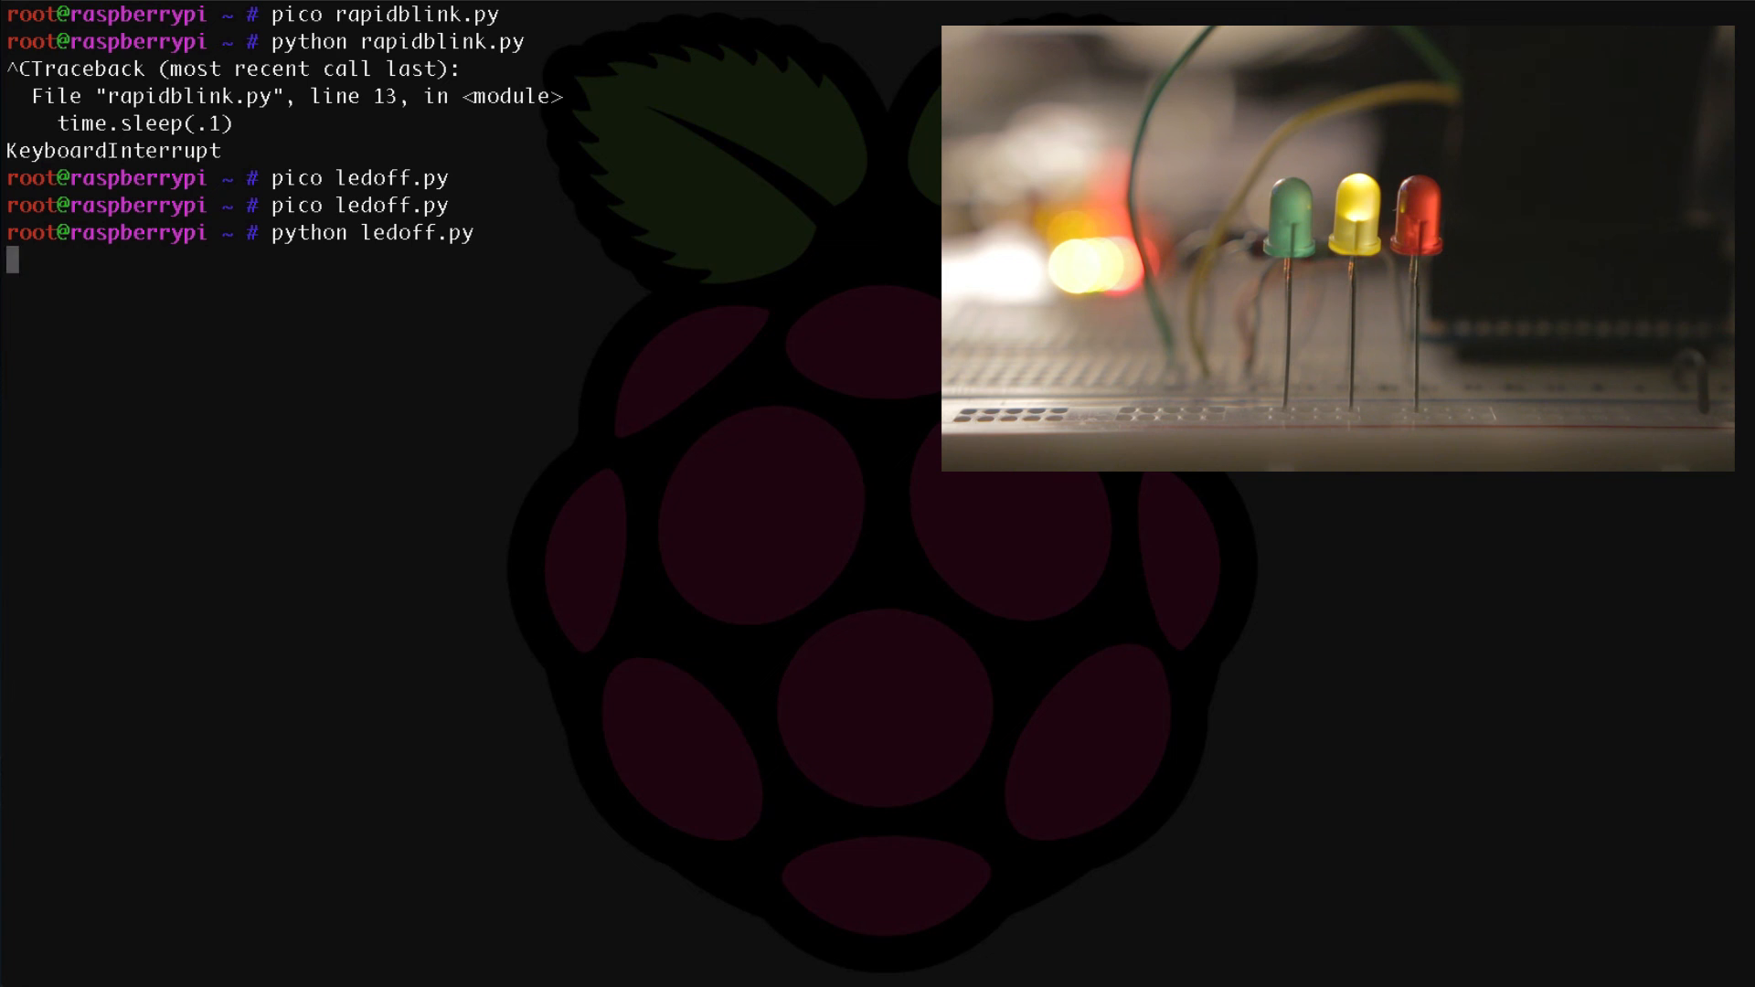
key("Return")
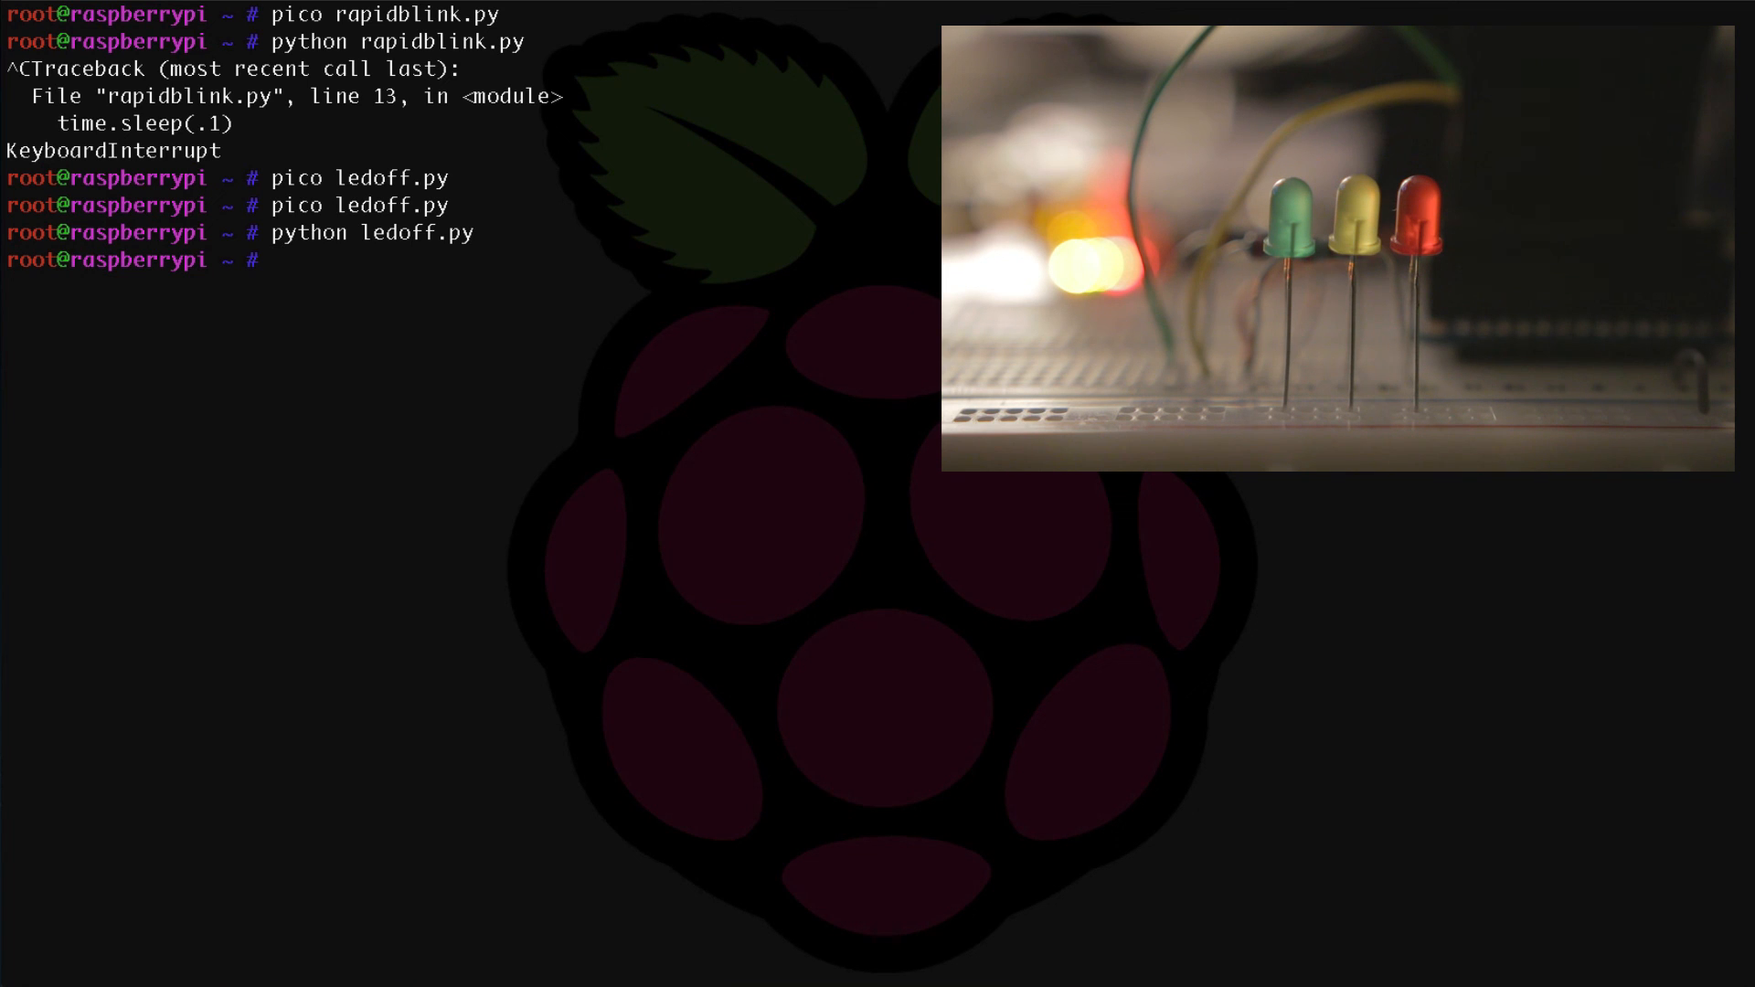